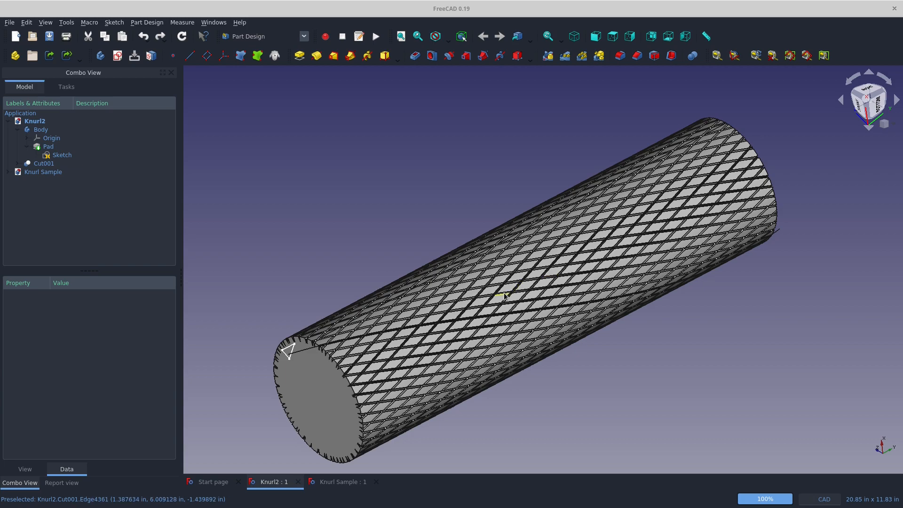
# Switch to the Knurl Sample document showing the diamond-knurled plate.
pyautogui.click(343, 482)
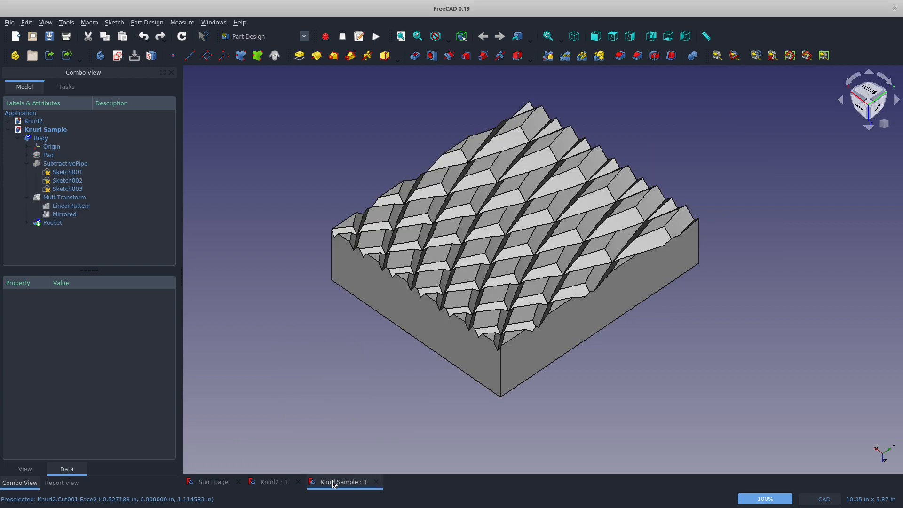
pyautogui.moveTo(506, 291)
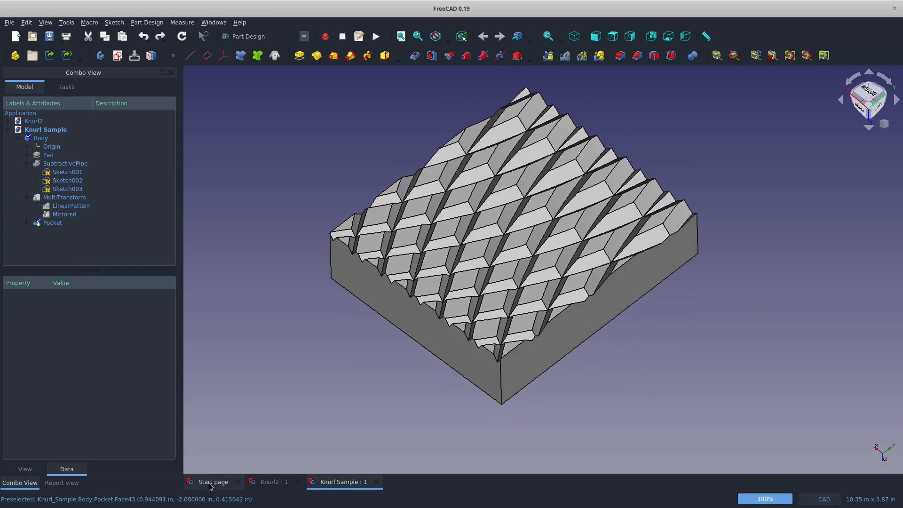
# Start a new document and sketch a 2 in radius circle on the XY plane.
pyautogui.click(15, 36)
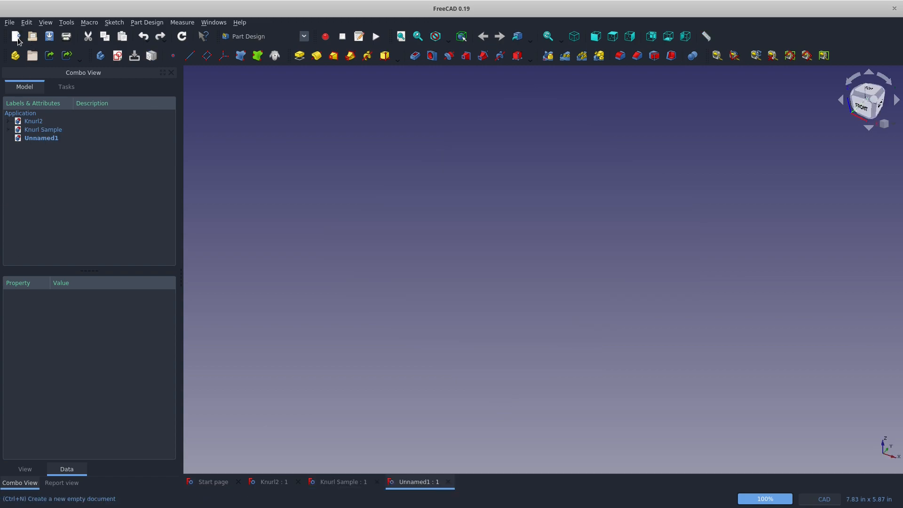
pyautogui.moveTo(206, 55)
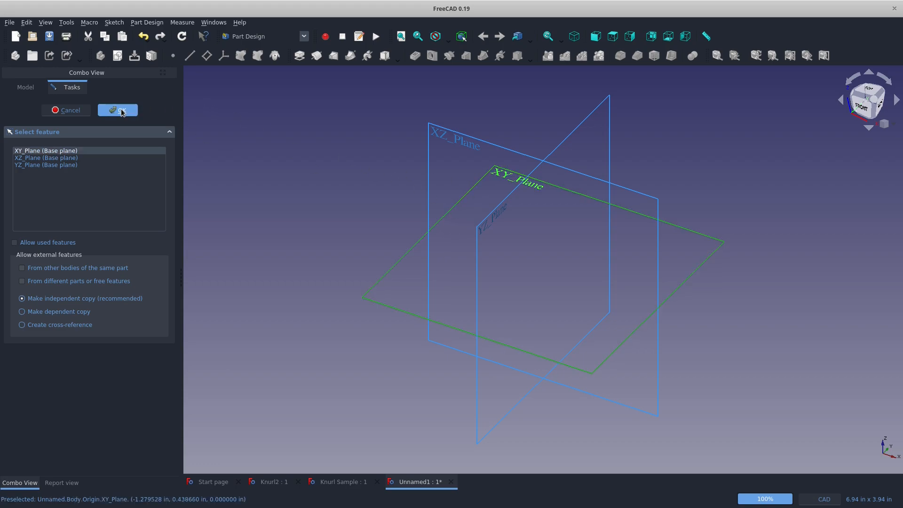
pyautogui.click(118, 110)
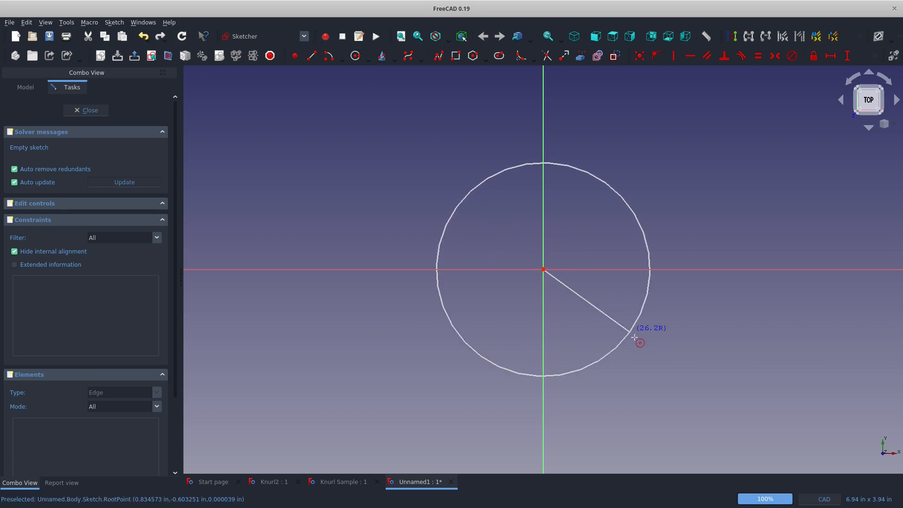
pyautogui.click(640, 342)
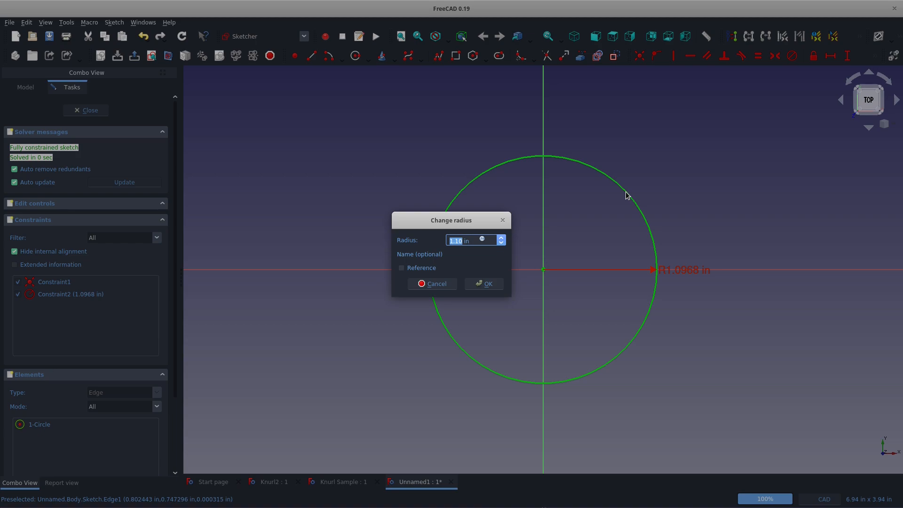
pyautogui.write('2 in')
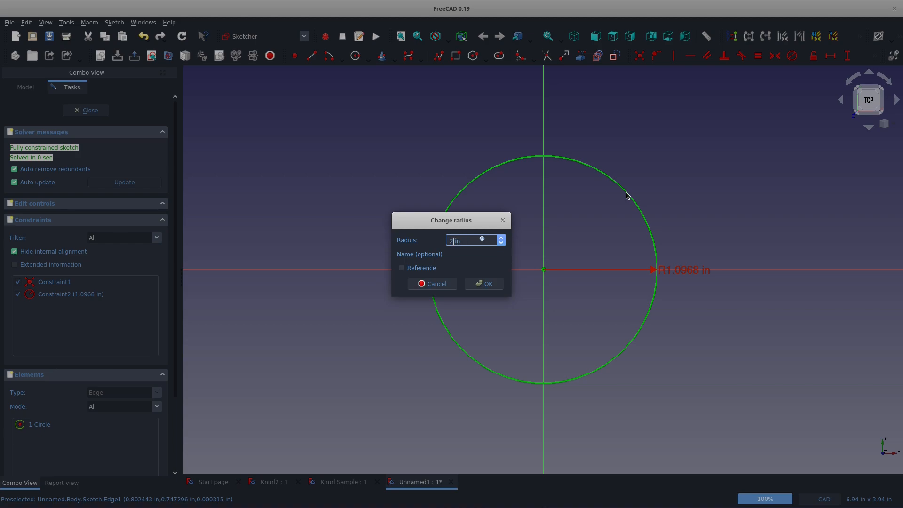
pyautogui.click(484, 284)
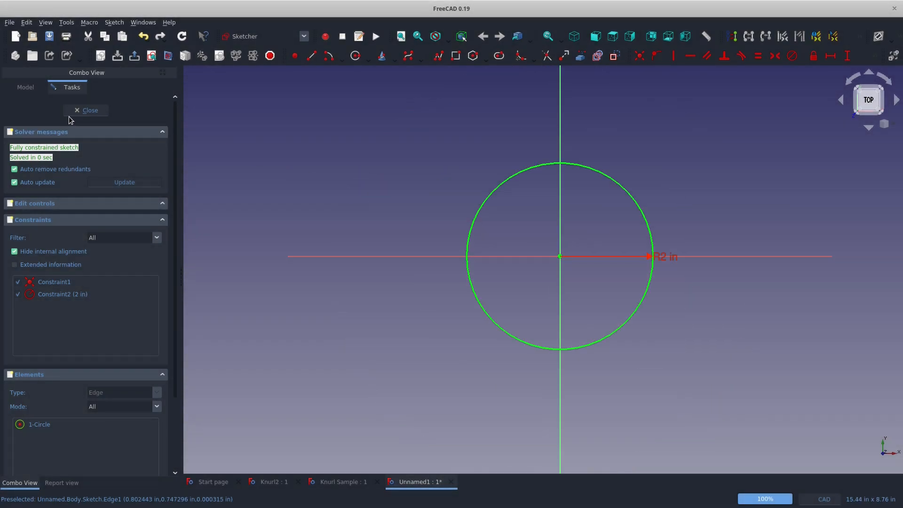
pyautogui.click(86, 110)
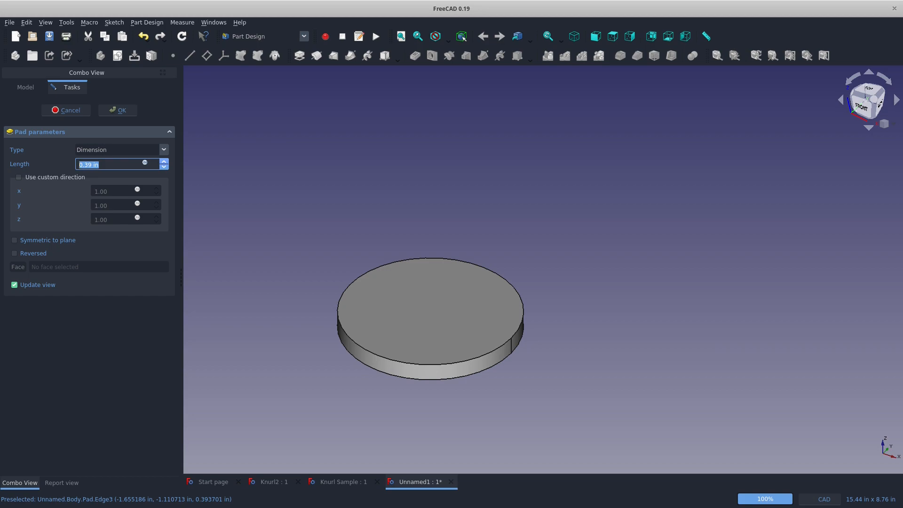
# Pad the circle 15 in into a solid cylinder.
pyautogui.write('15')
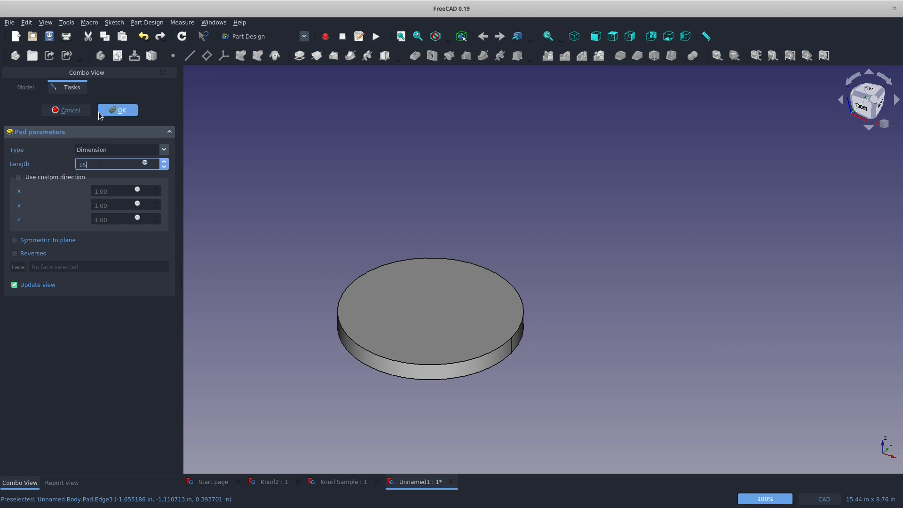
pyautogui.click(117, 110)
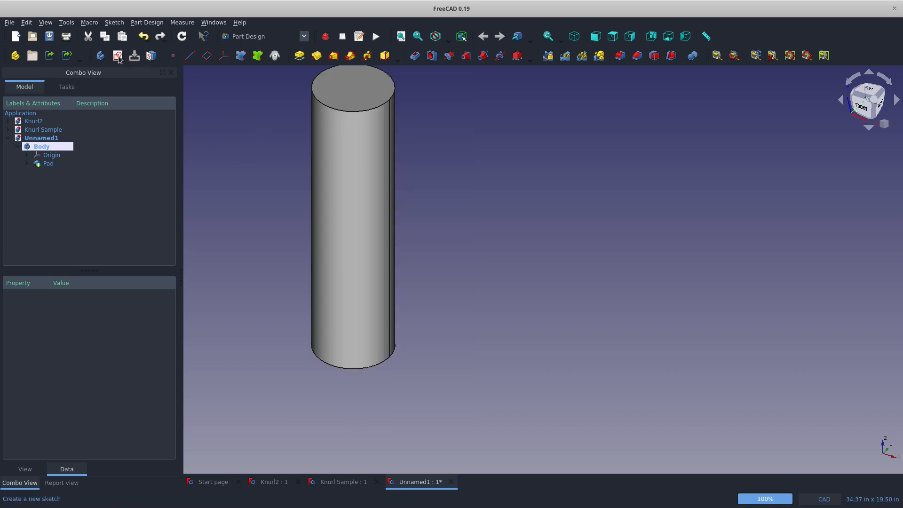
# Sketch a fully constrained triangle profile on the YZ plane at its set offset and height from the base.
pyautogui.click(117, 55)
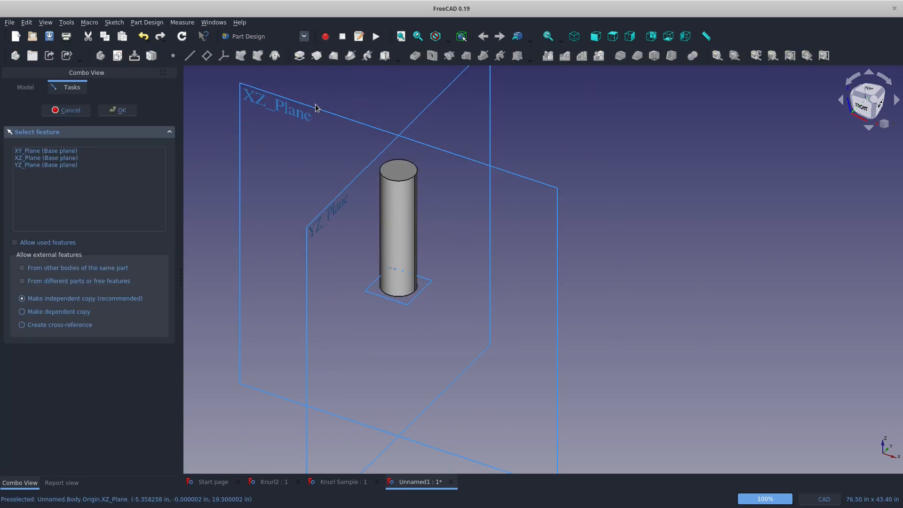
pyautogui.moveTo(326, 210)
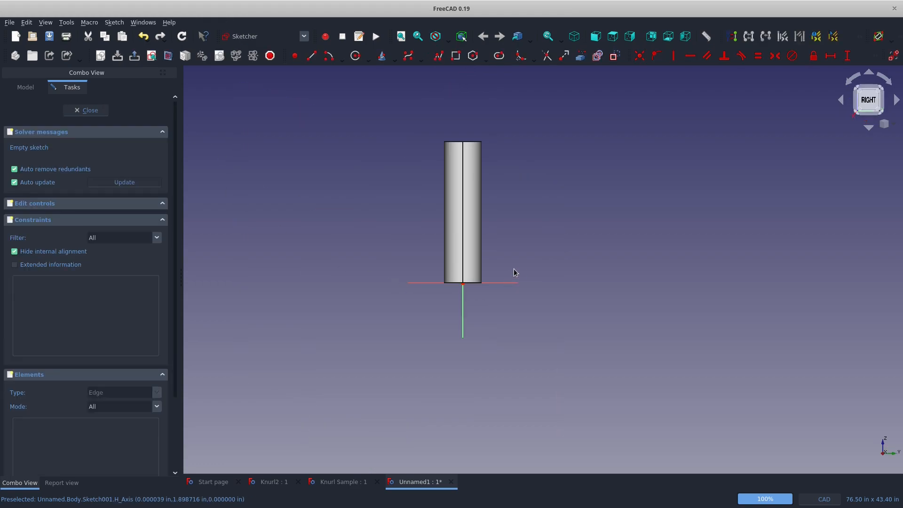
pyautogui.scroll(3)
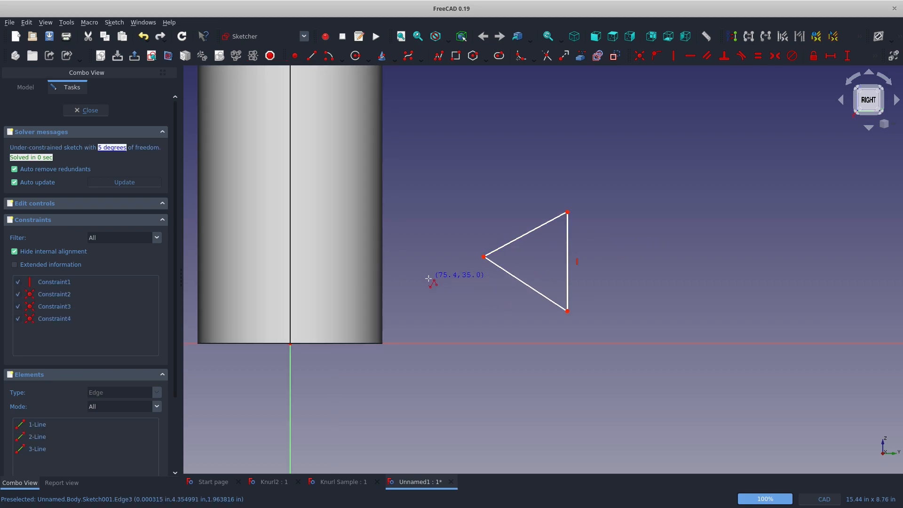
pyautogui.moveTo(567, 313)
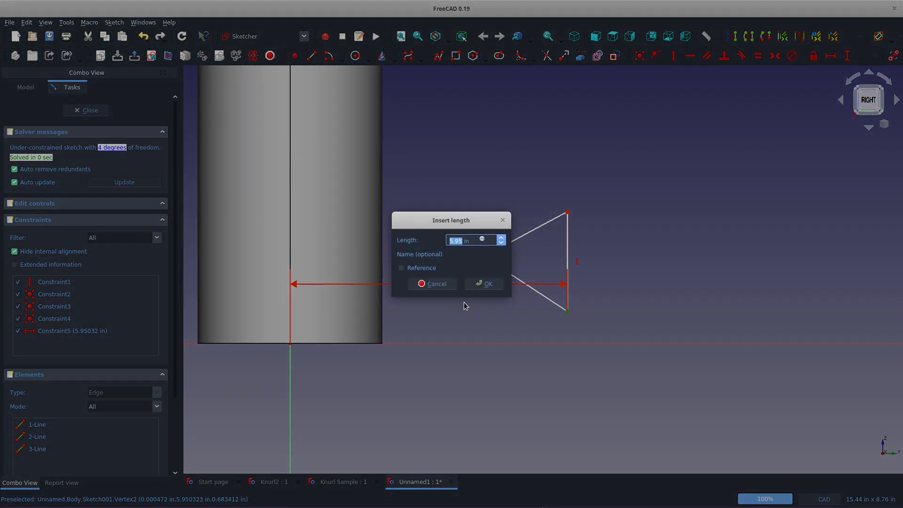
pyautogui.write('2.2')
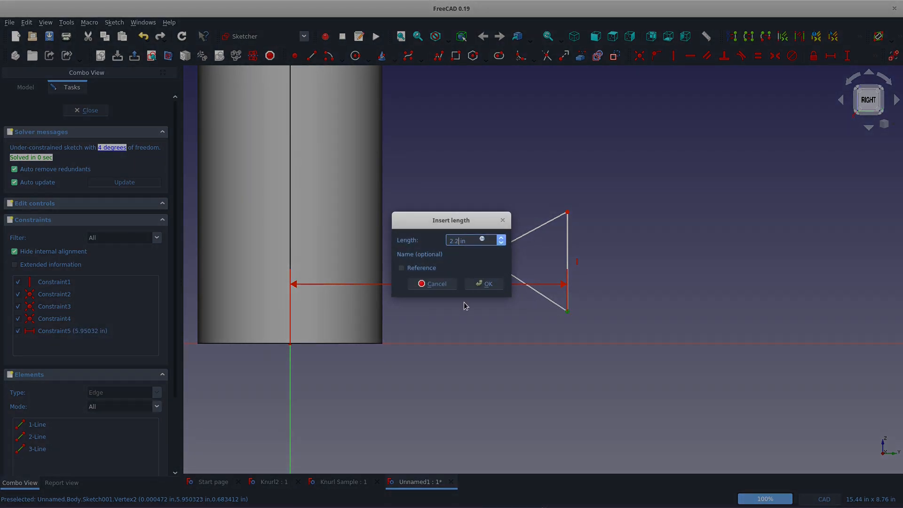
pyautogui.click(484, 283)
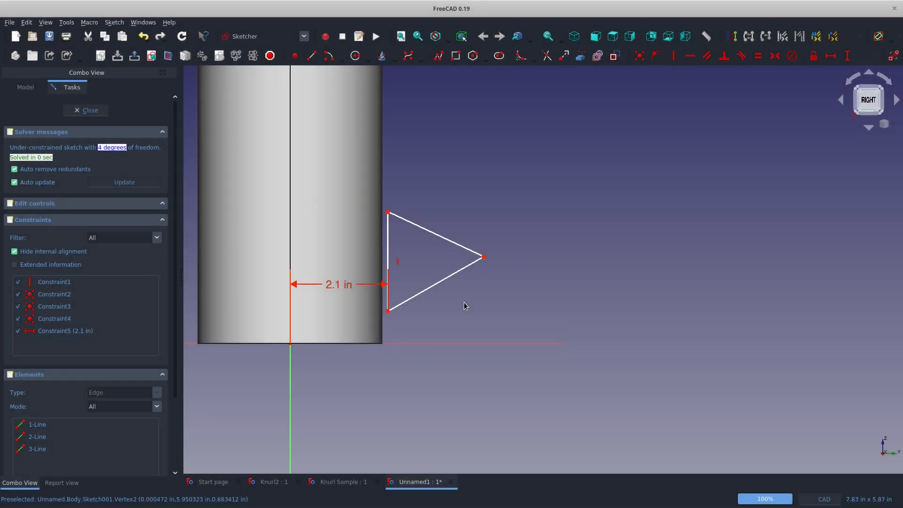
pyautogui.moveTo(483, 258)
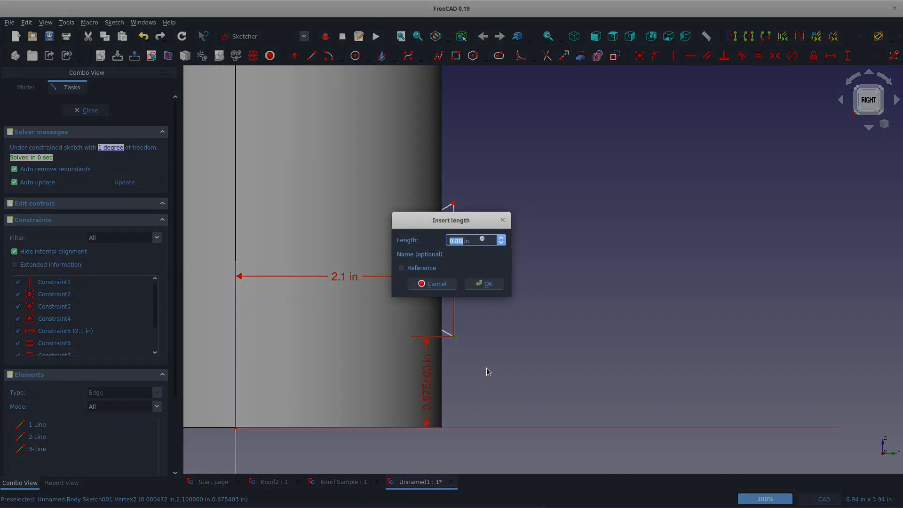
pyautogui.click(483, 284)
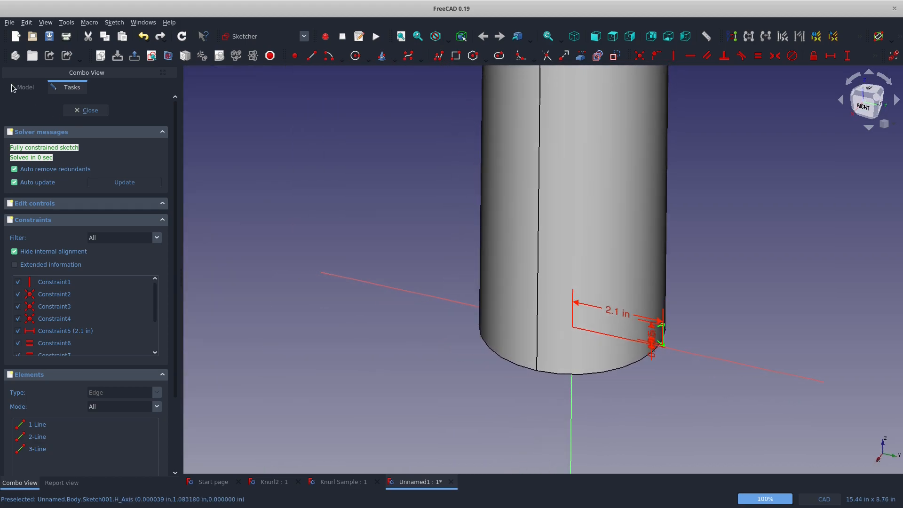
pyautogui.click(85, 110)
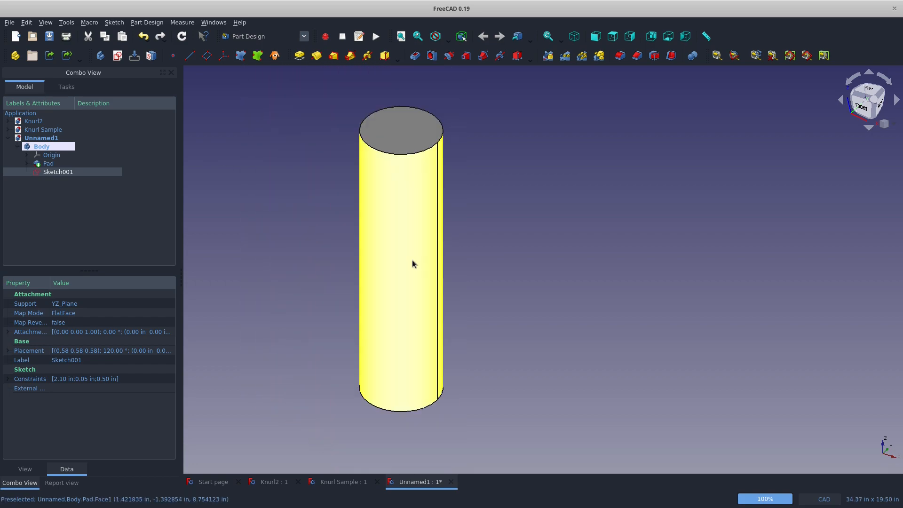
# Cut a subtractive helix groove from the triangle sketch into the cylinder with the entered pitch, height and turns.
pyautogui.click(342, 297)
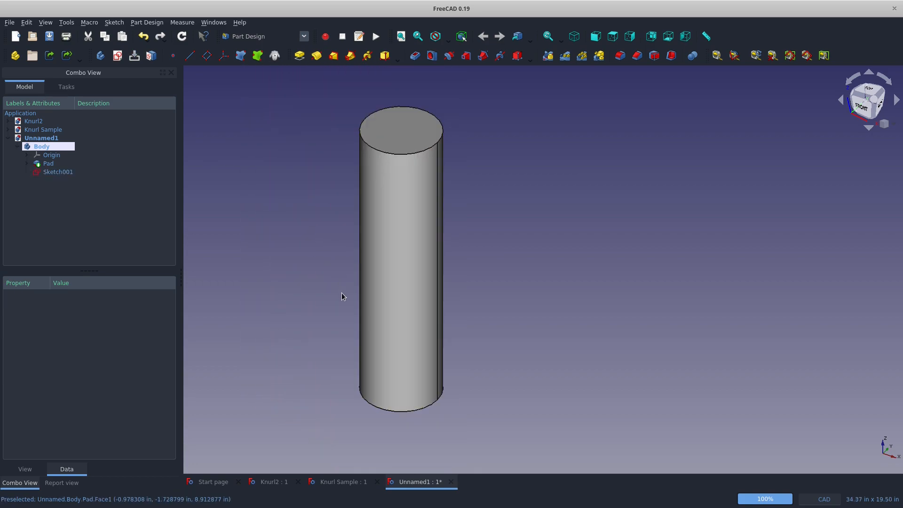
pyautogui.click(57, 172)
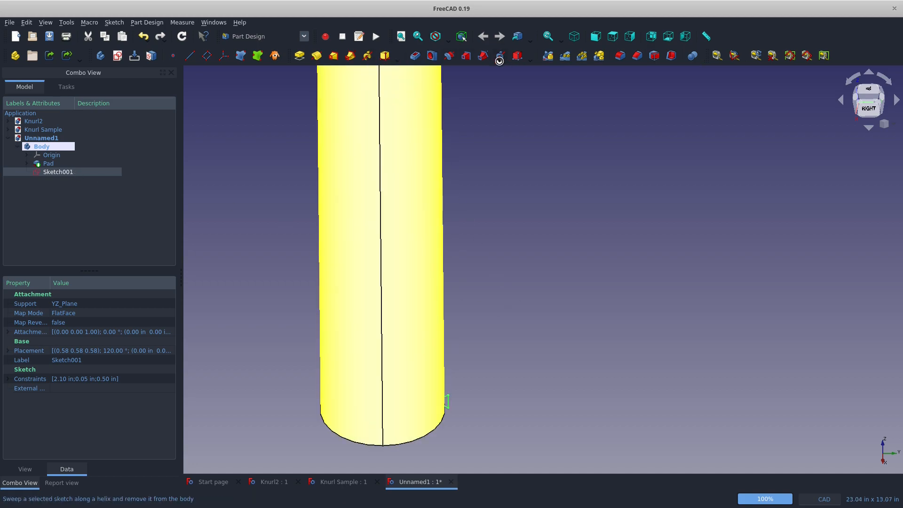
pyautogui.click(499, 56)
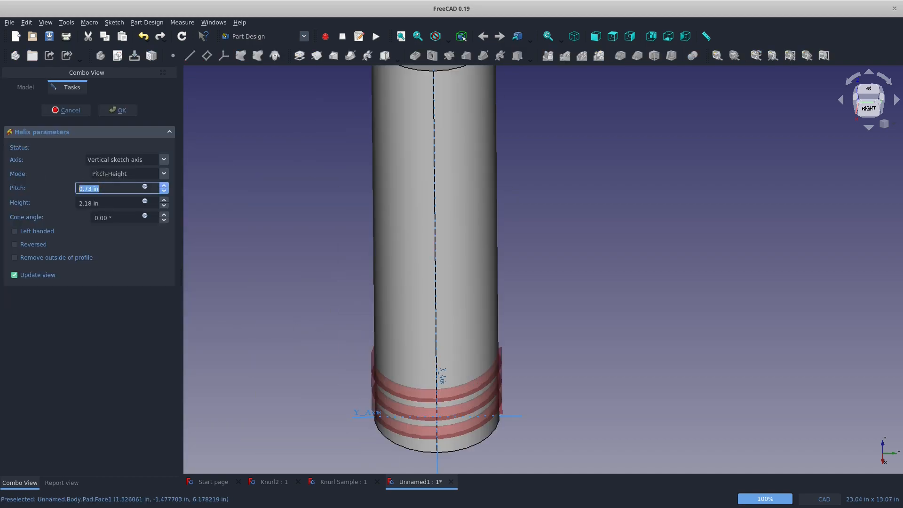
pyautogui.write('1')
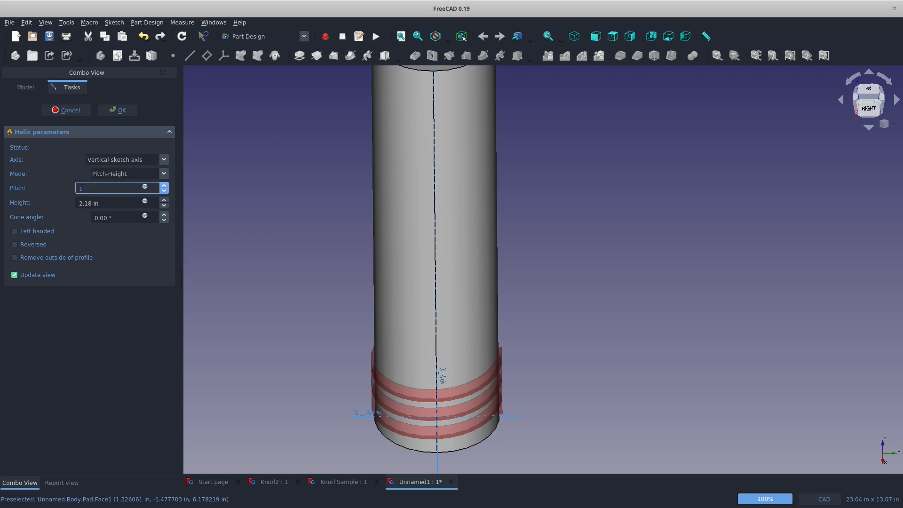
pyautogui.write('4 in')
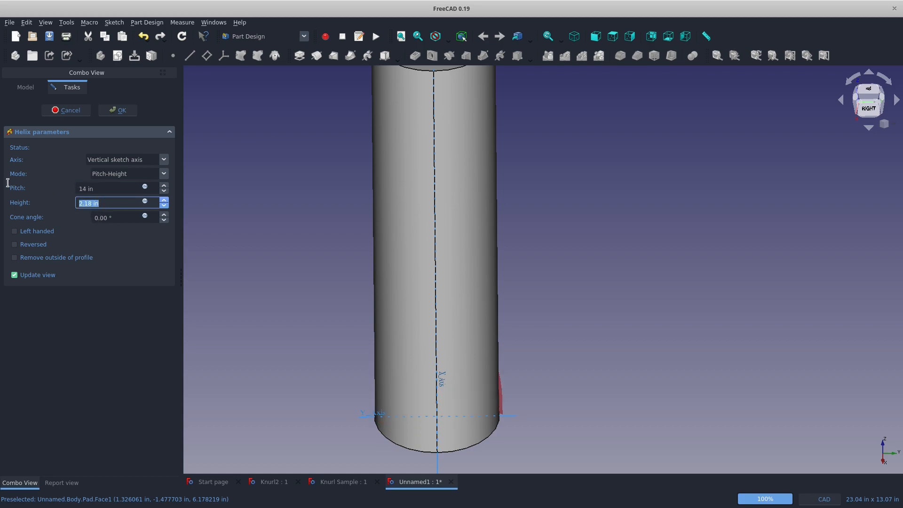
pyautogui.write('1')
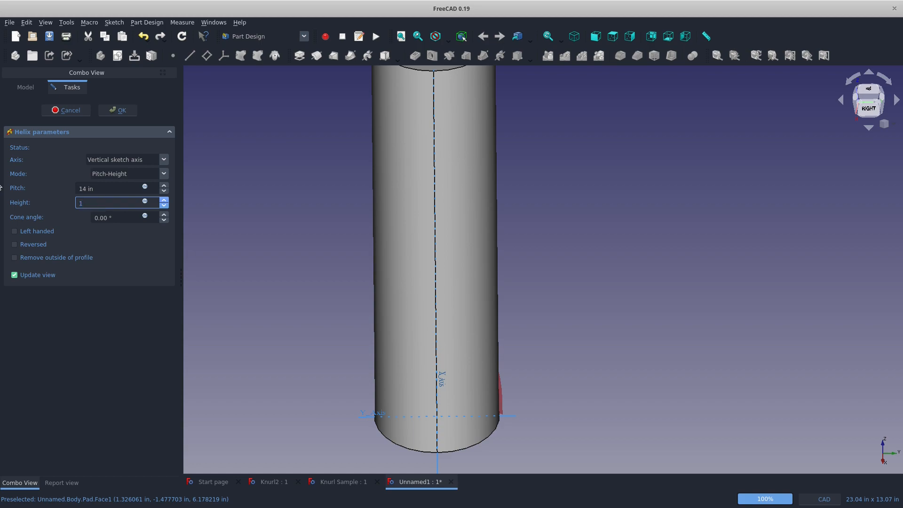
pyautogui.click(118, 110)
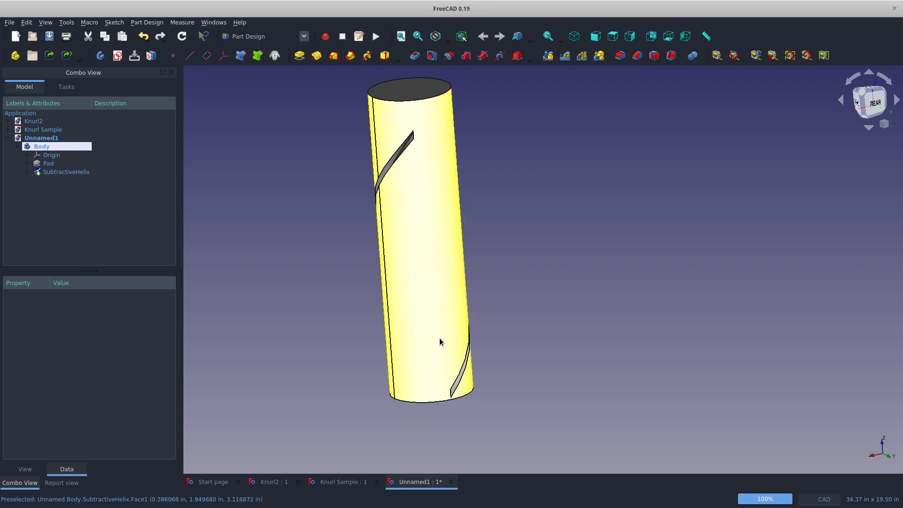
pyautogui.moveTo(416, 328)
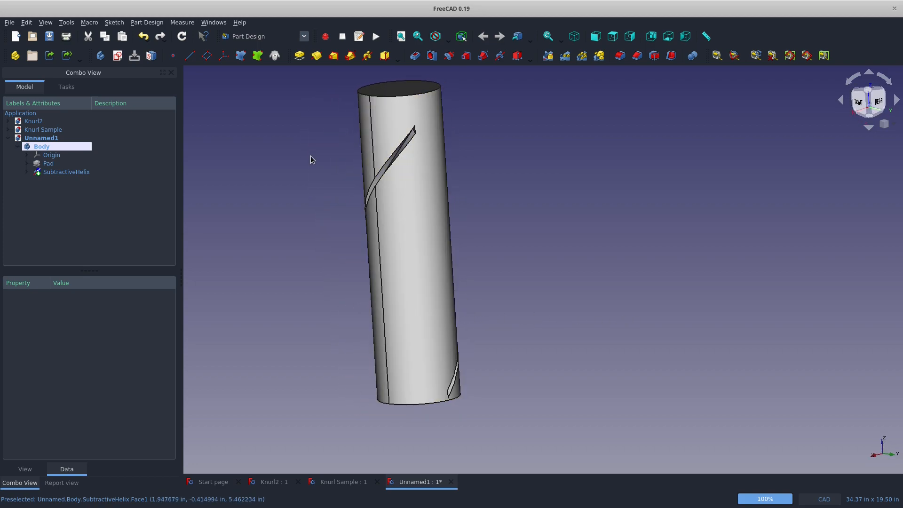
pyautogui.moveTo(579, 55)
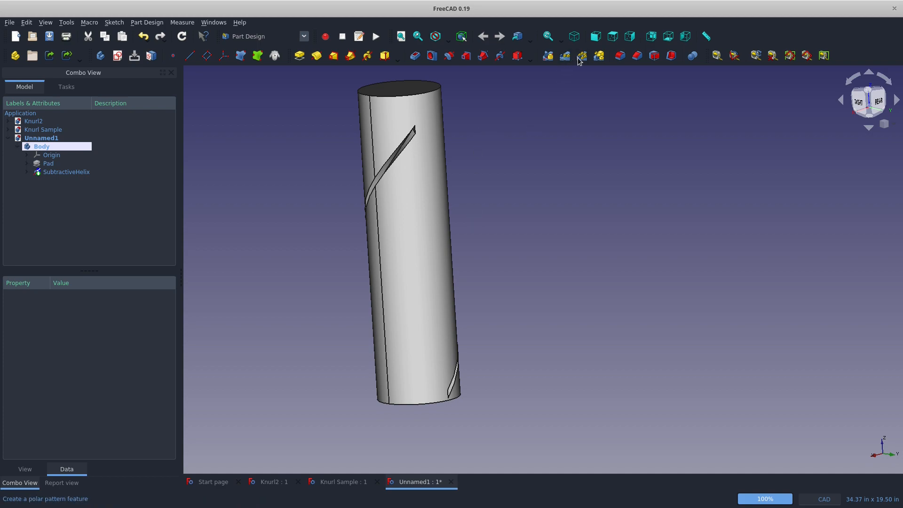
# Create a MultiTransform on the subtractive helix and bring up the transformations list.
pyautogui.click(581, 55)
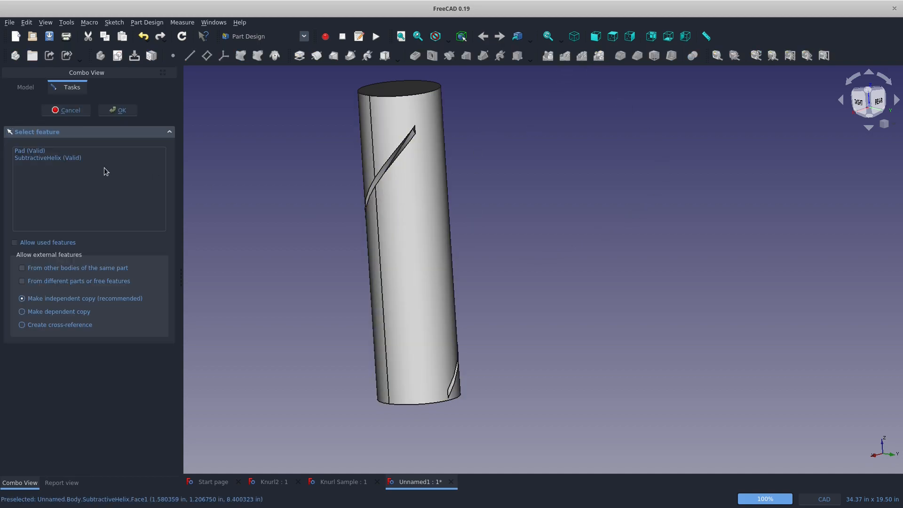
pyautogui.click(118, 110)
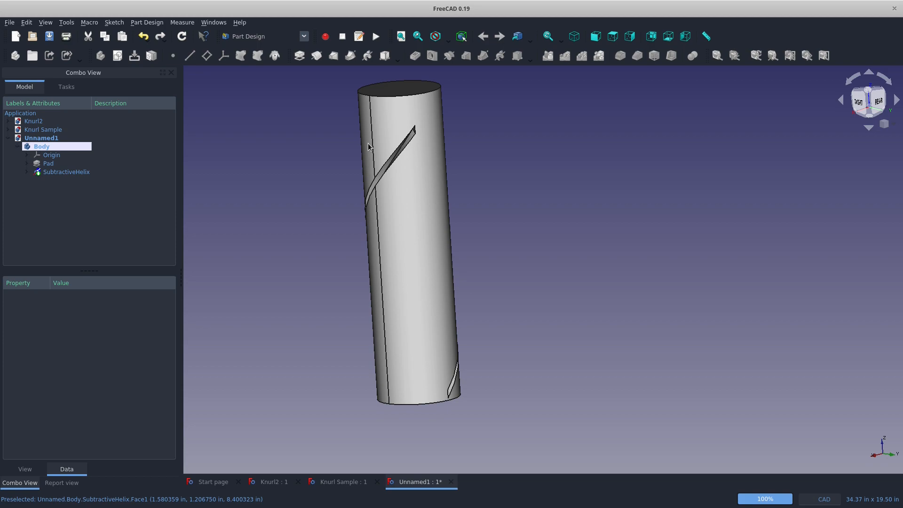
pyautogui.click(598, 56)
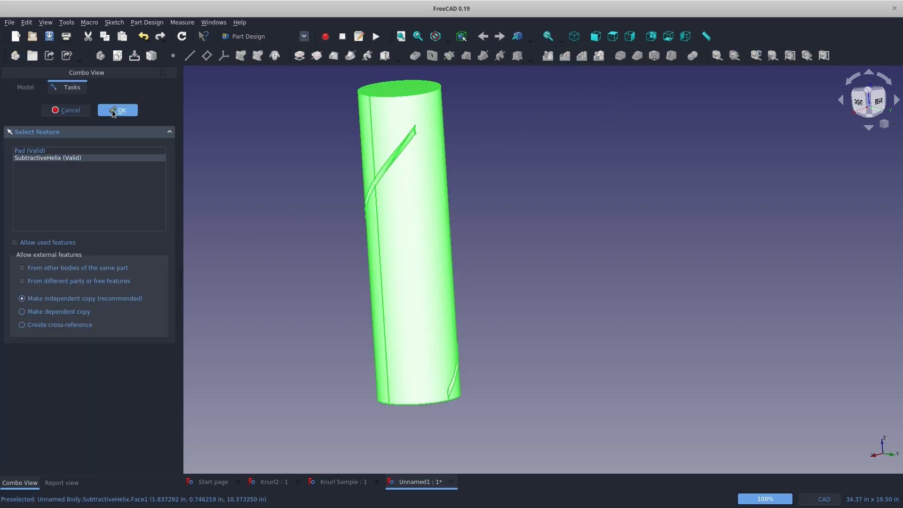
pyautogui.click(117, 110)
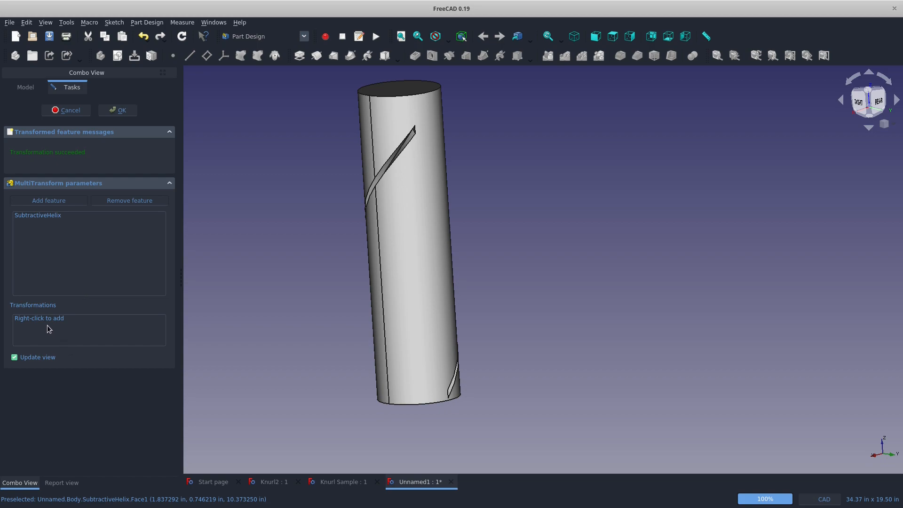
pyautogui.rightClick(49, 326)
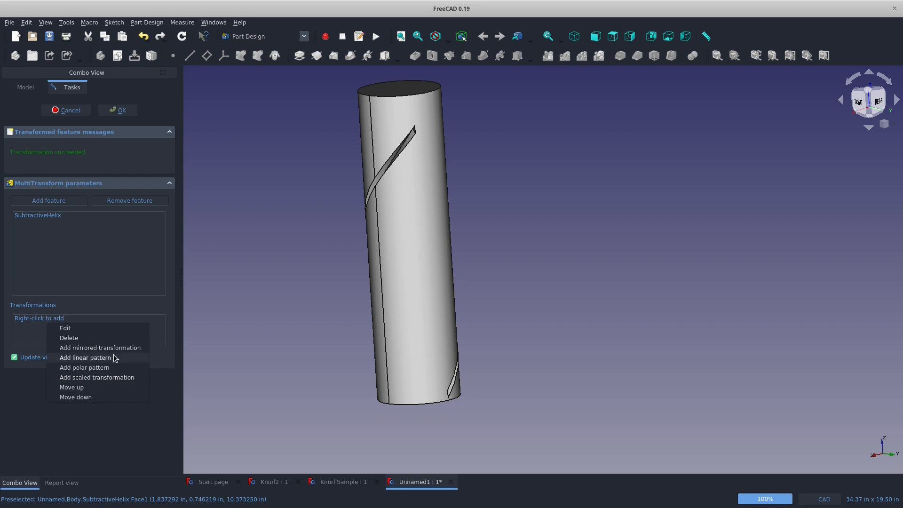
pyautogui.moveTo(82, 339)
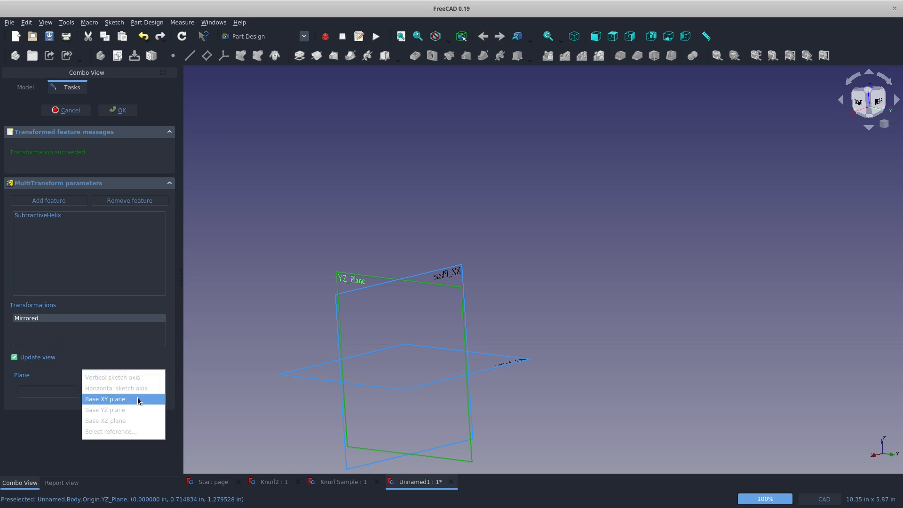
# Mirror the helical groove across the base XY plane.
pyautogui.click(105, 409)
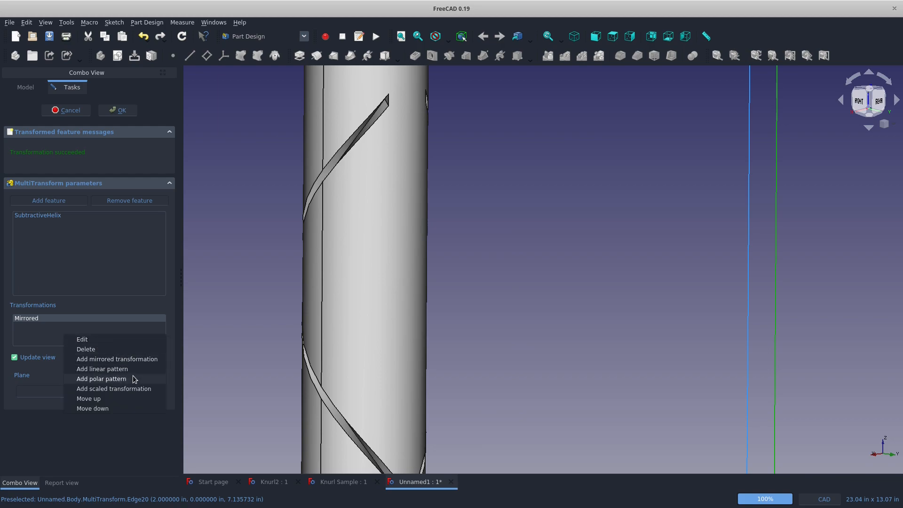
# Add a polar pattern about the base Z axis with 8 occurrences over 360°.
pyautogui.click(101, 378)
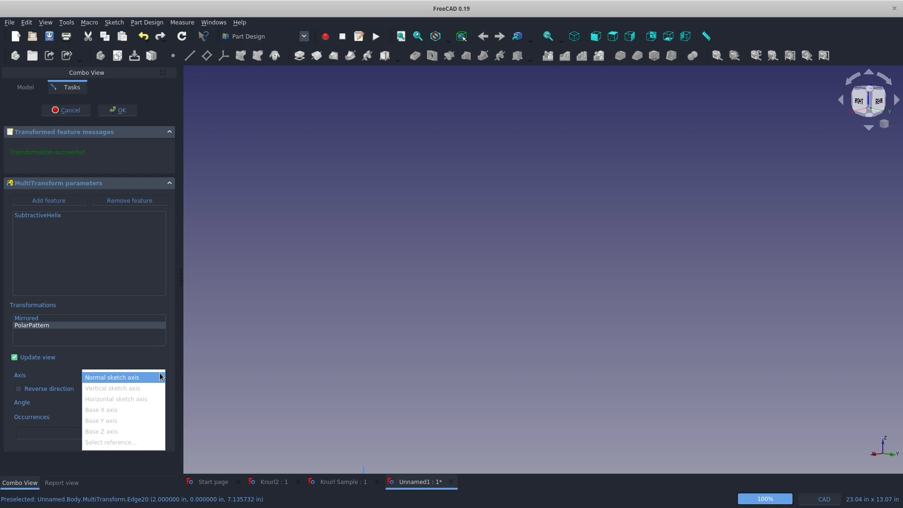
pyautogui.moveTo(100, 432)
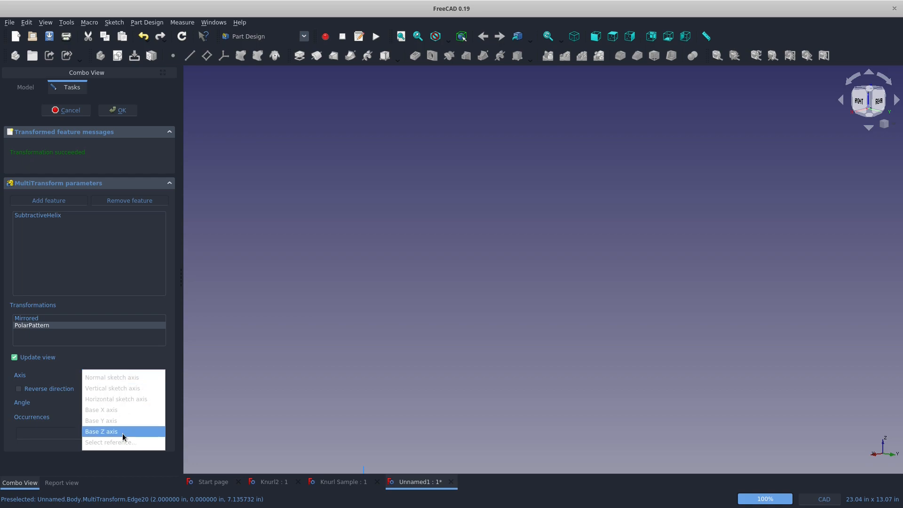
pyautogui.click(101, 432)
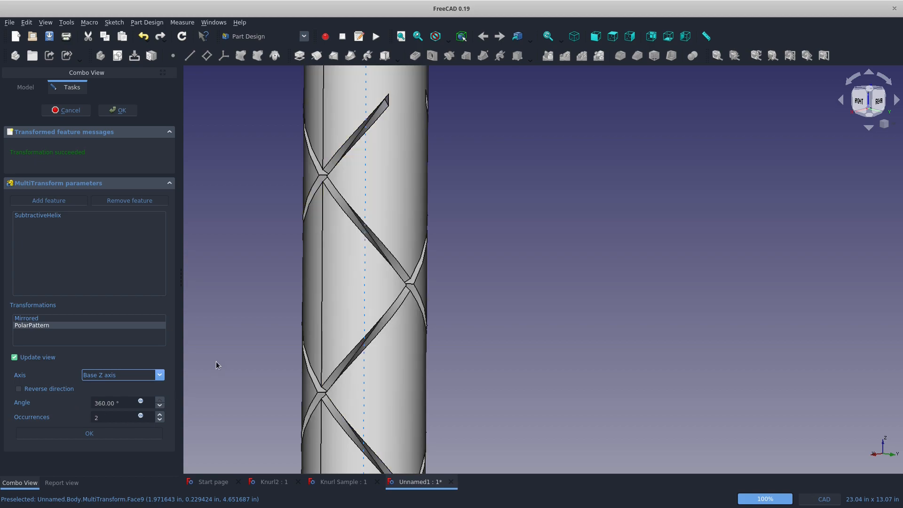
pyautogui.scroll(-3)
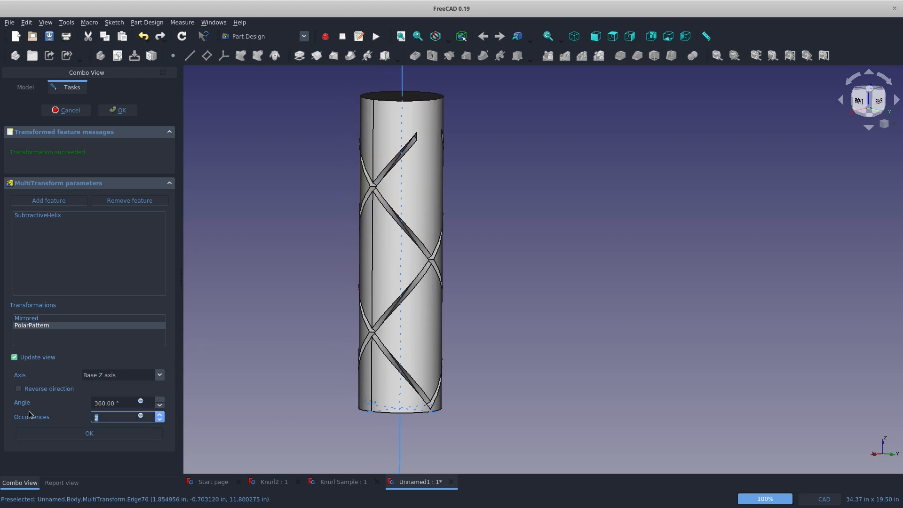
pyautogui.write('5')
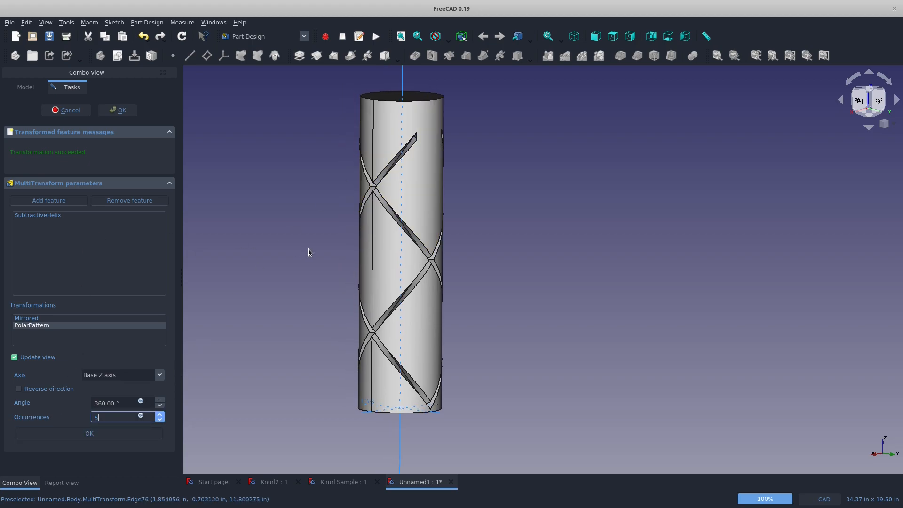
pyautogui.moveTo(386, 229)
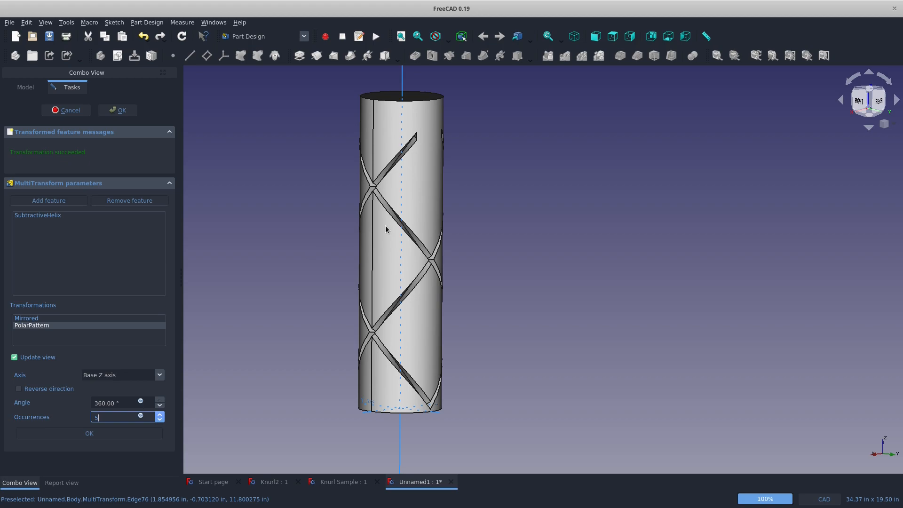
pyautogui.moveTo(138, 33)
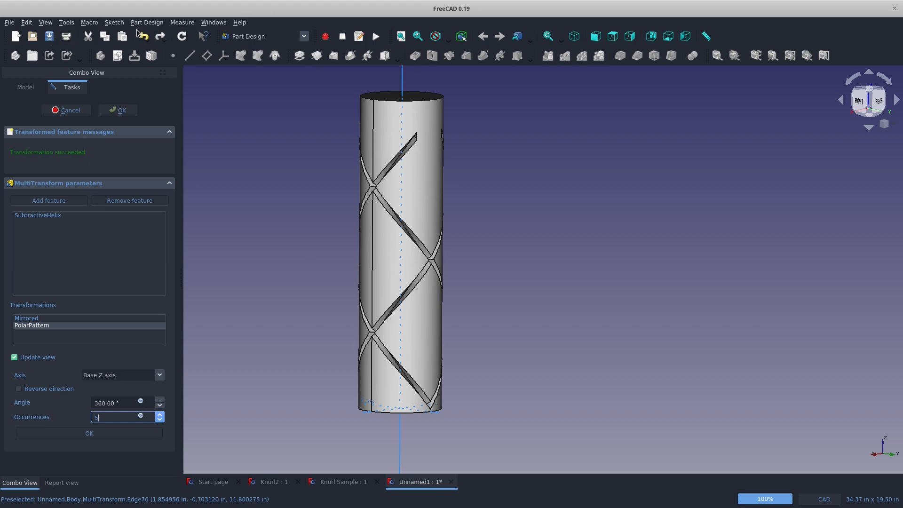
pyautogui.moveTo(686, 42)
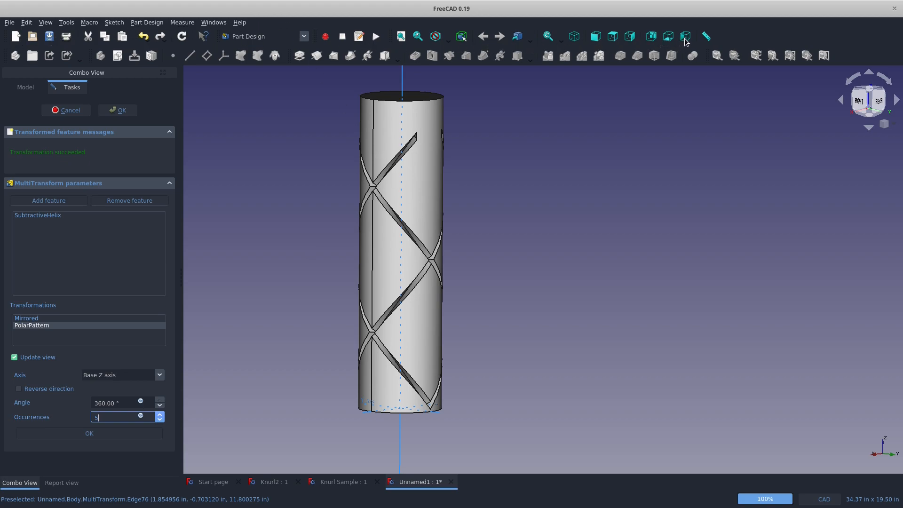
pyautogui.moveTo(114, 38)
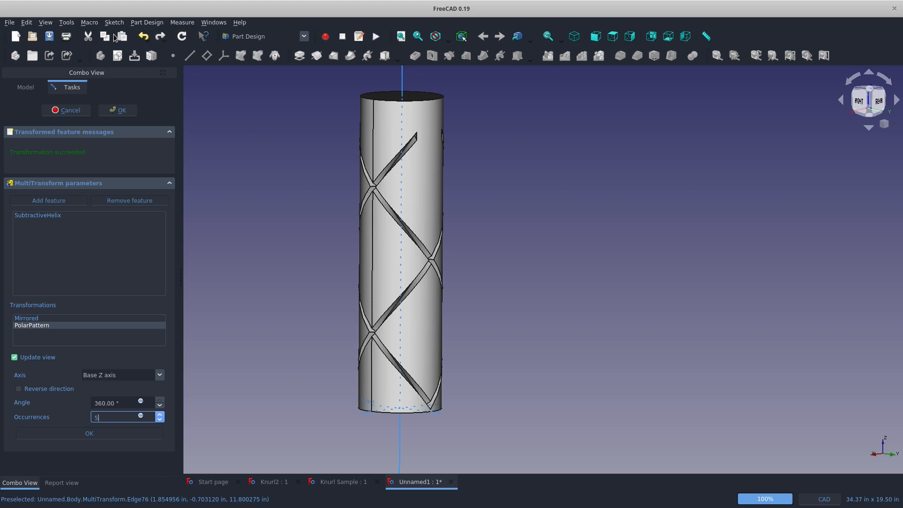
pyautogui.moveTo(325, 160)
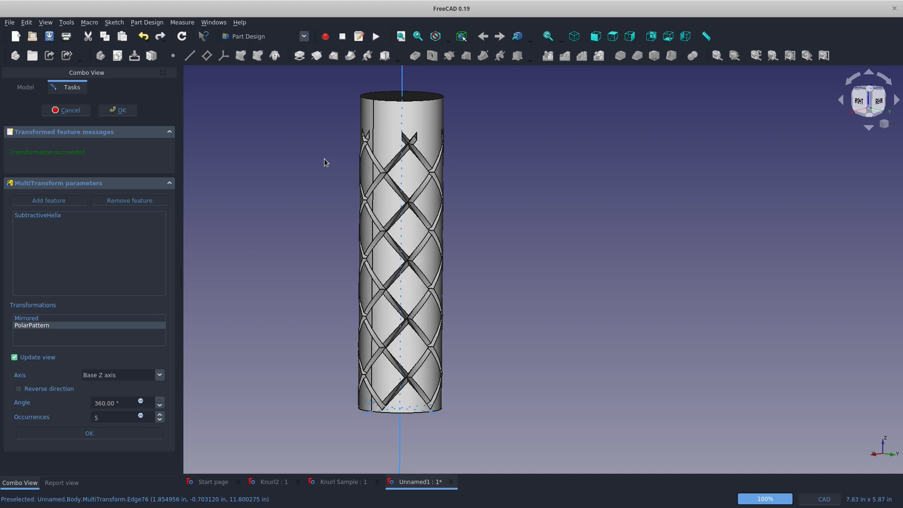
pyautogui.moveTo(162, 225)
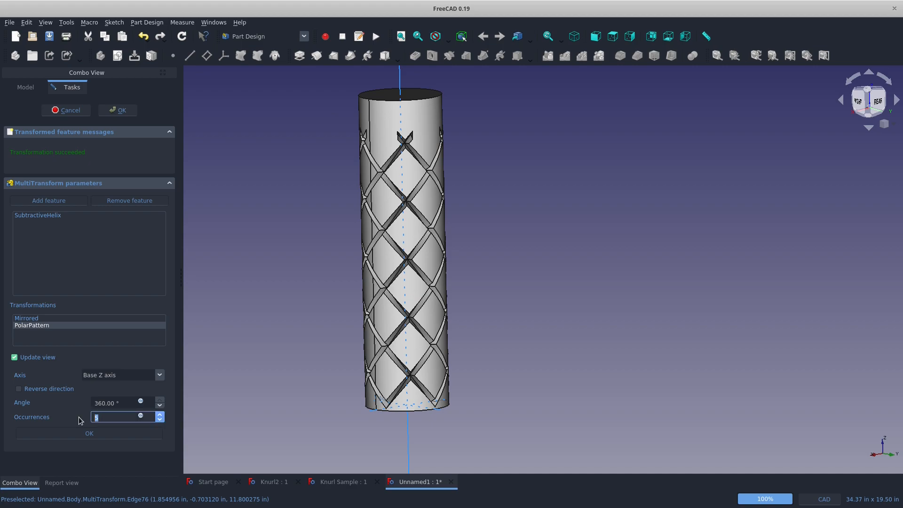
pyautogui.write('8')
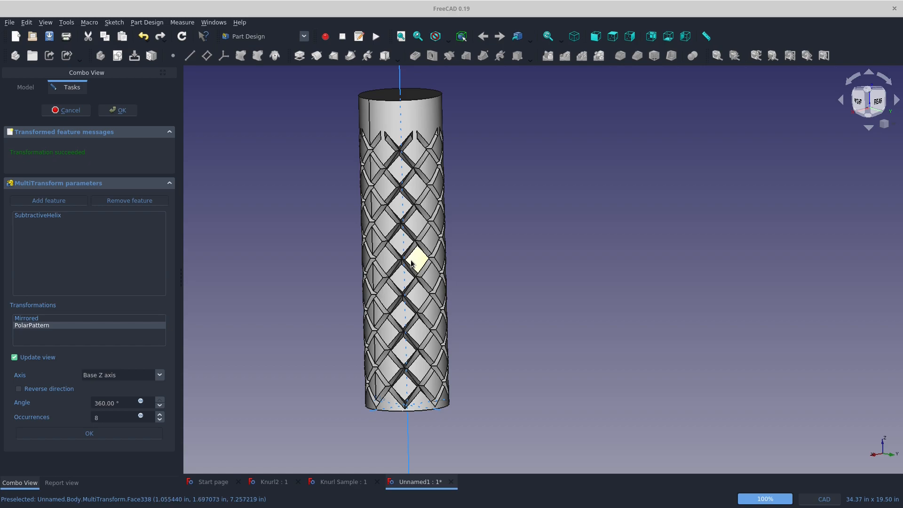
pyautogui.moveTo(127, 124)
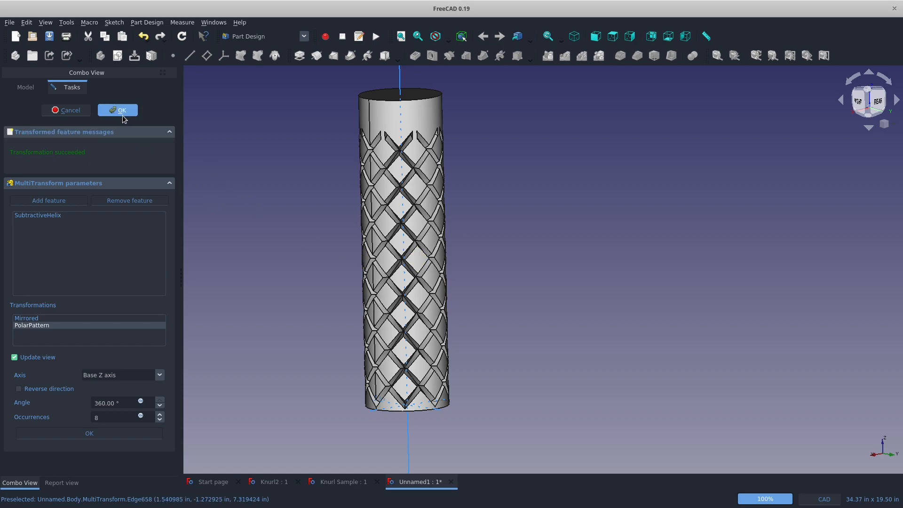
pyautogui.moveTo(256, 162)
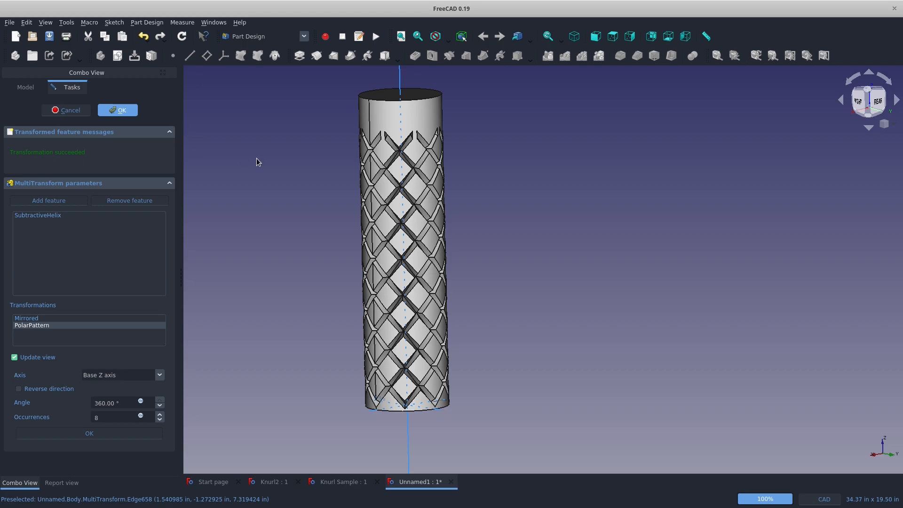
# Accept the MultiTransform, then in a new document pad a 2 in radius circle 15 in tall.
pyautogui.click(117, 110)
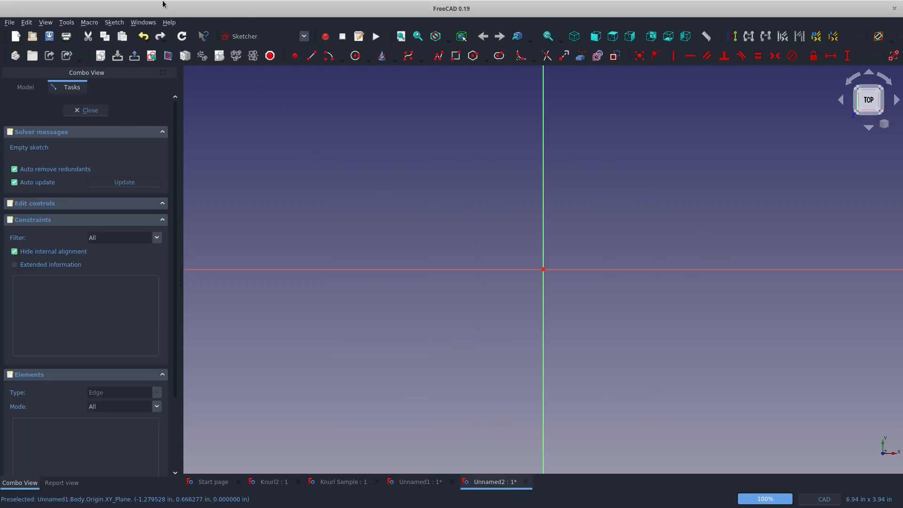
pyautogui.moveTo(553, 271)
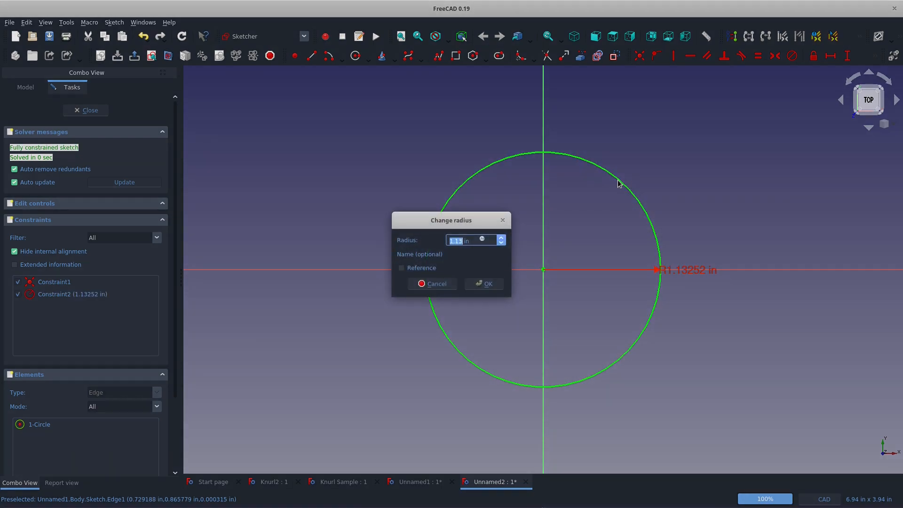
pyautogui.click(486, 284)
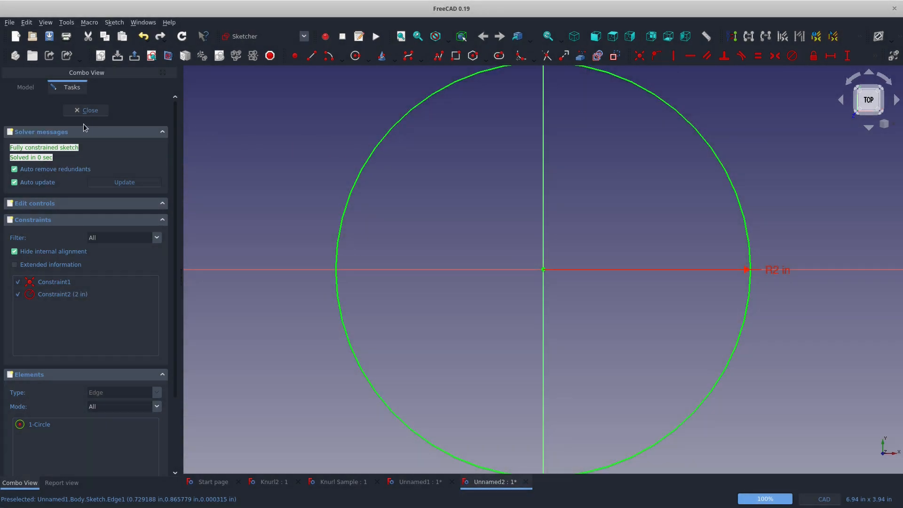
pyautogui.click(86, 110)
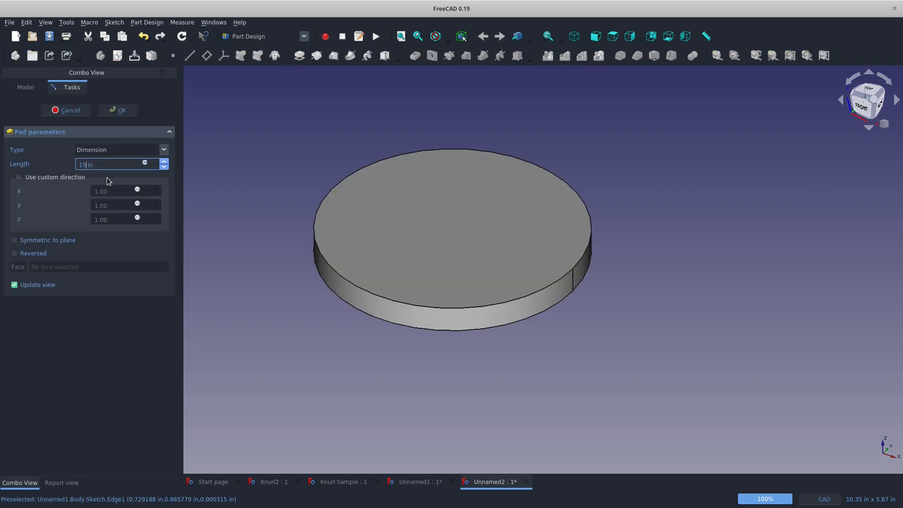
pyautogui.click(118, 110)
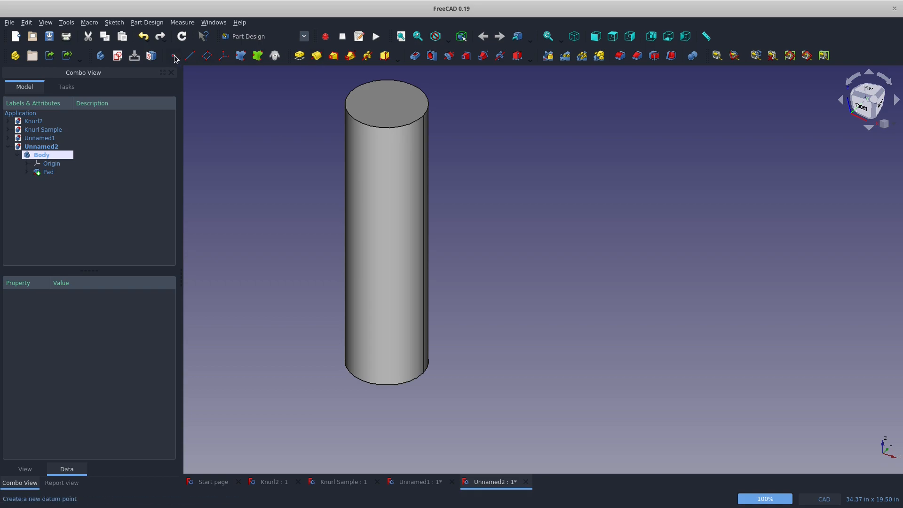
pyautogui.click(173, 55)
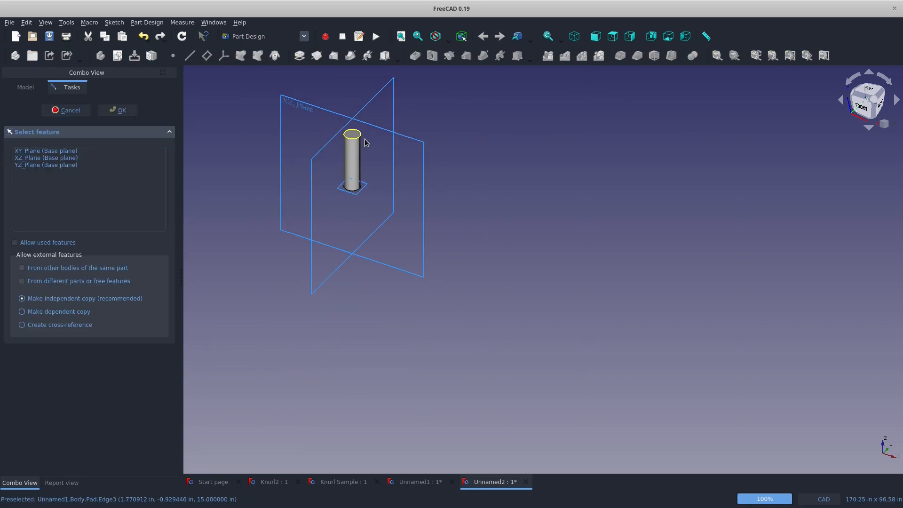
# Constrain a triangle on the XZ plane 2 in from the axis and 1 in tall.
pyautogui.click(117, 110)
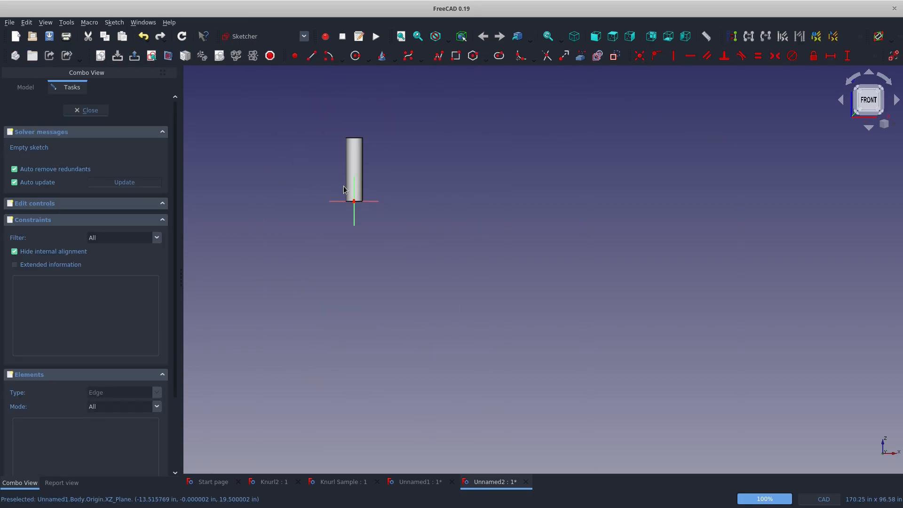
pyautogui.scroll(3)
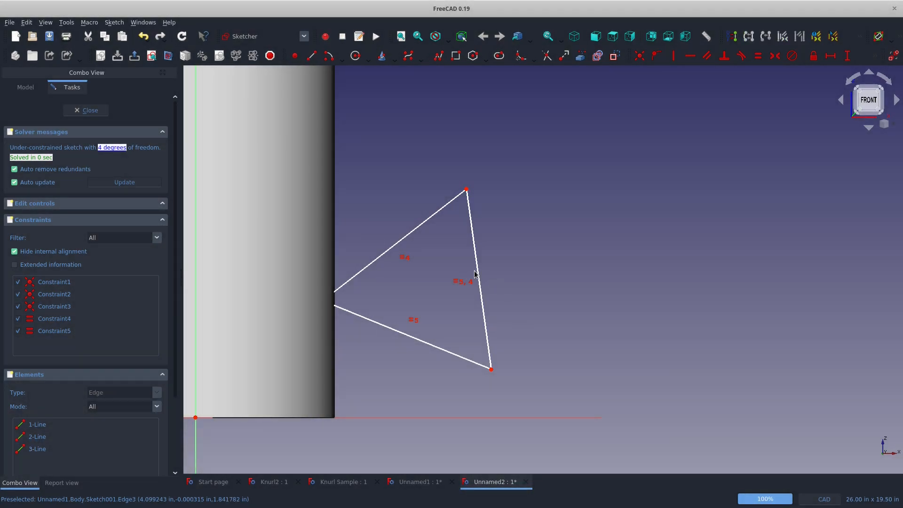
pyautogui.moveTo(473, 276)
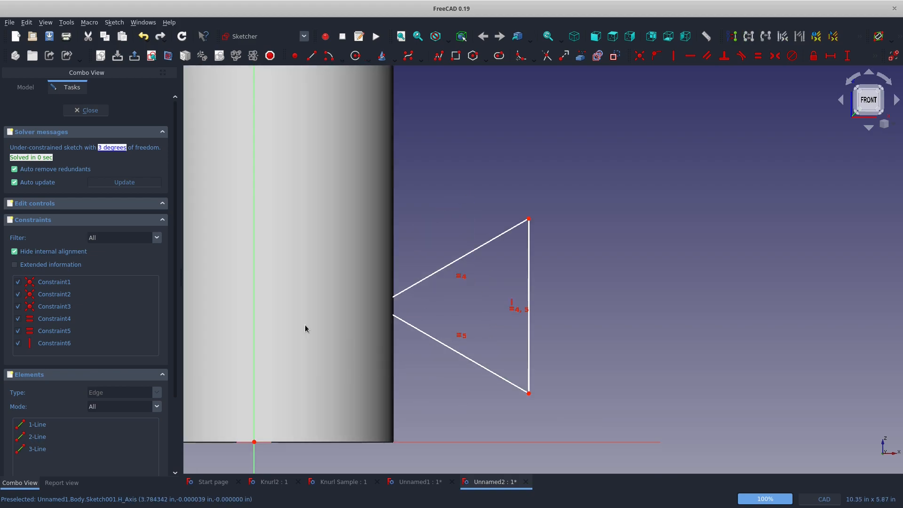
pyautogui.moveTo(528, 220)
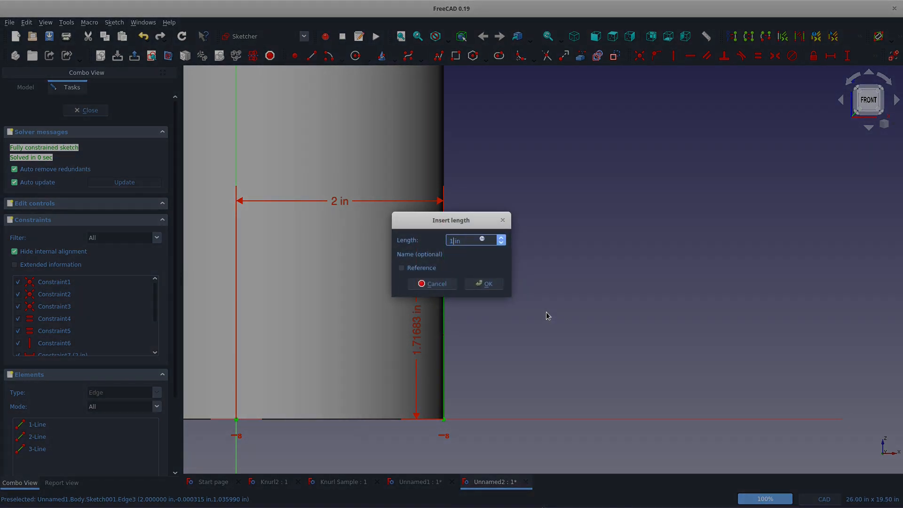
pyautogui.click(483, 283)
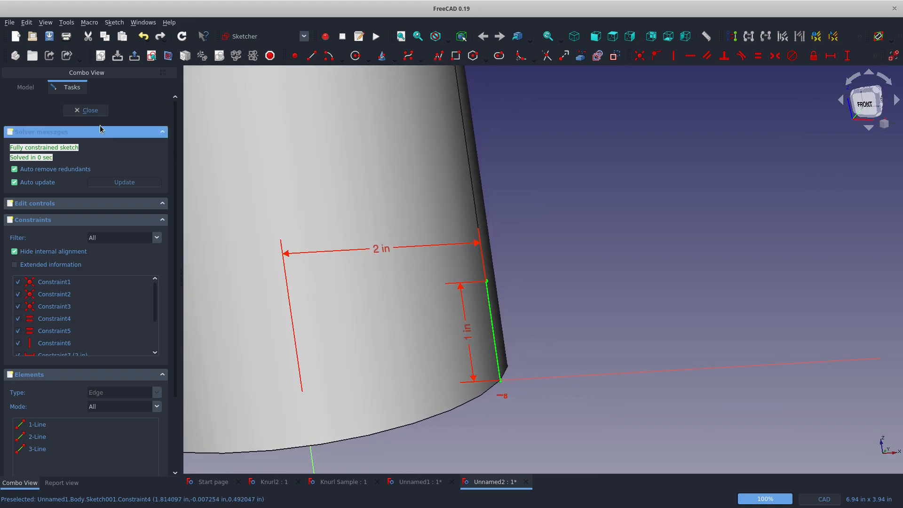
pyautogui.click(85, 110)
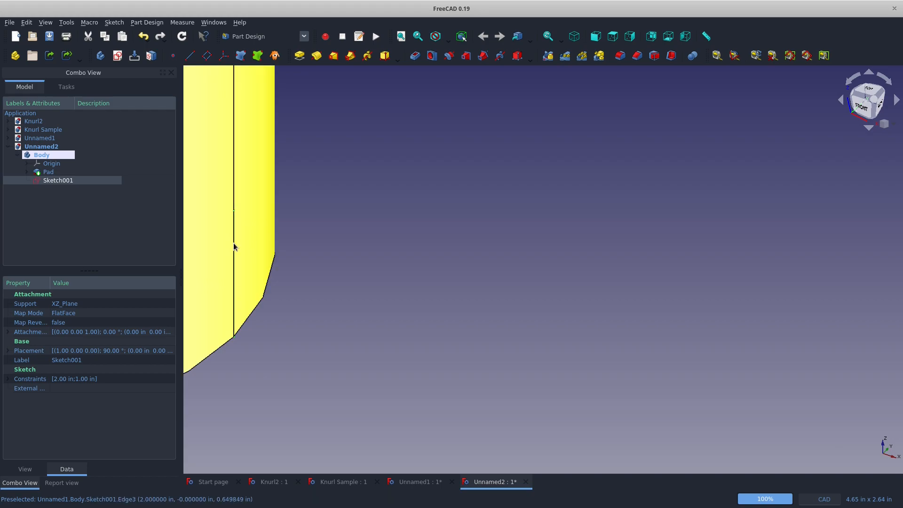
# Cut a subtractive helix groove from Sketch001 with default parameters.
pyautogui.click(48, 171)
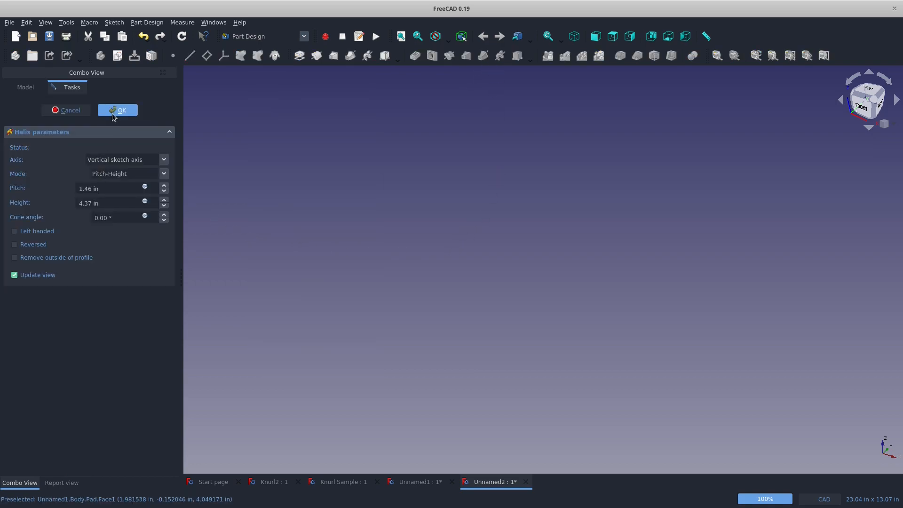
pyautogui.click(118, 110)
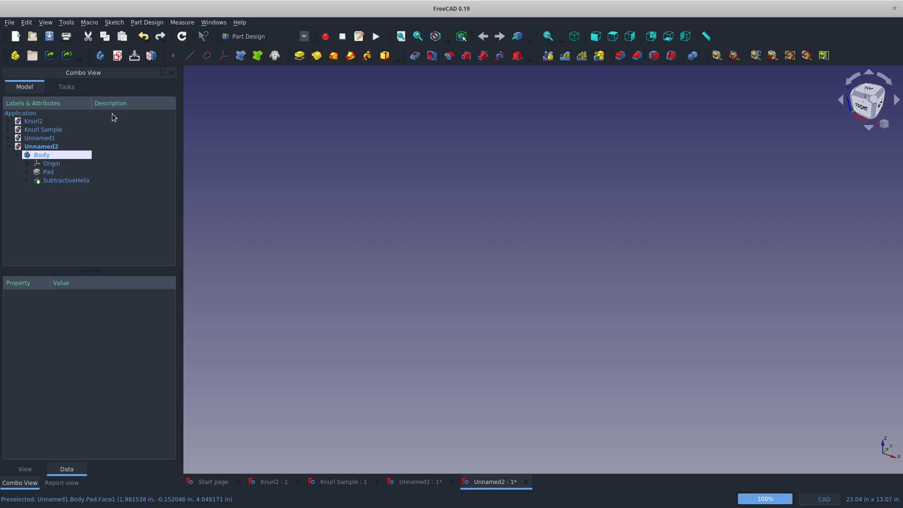
pyautogui.click(66, 180)
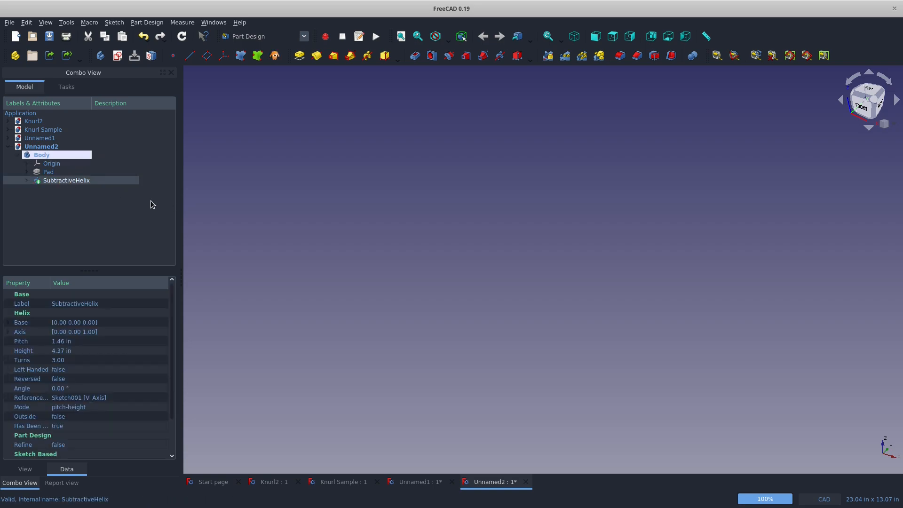
pyautogui.moveTo(110, 202)
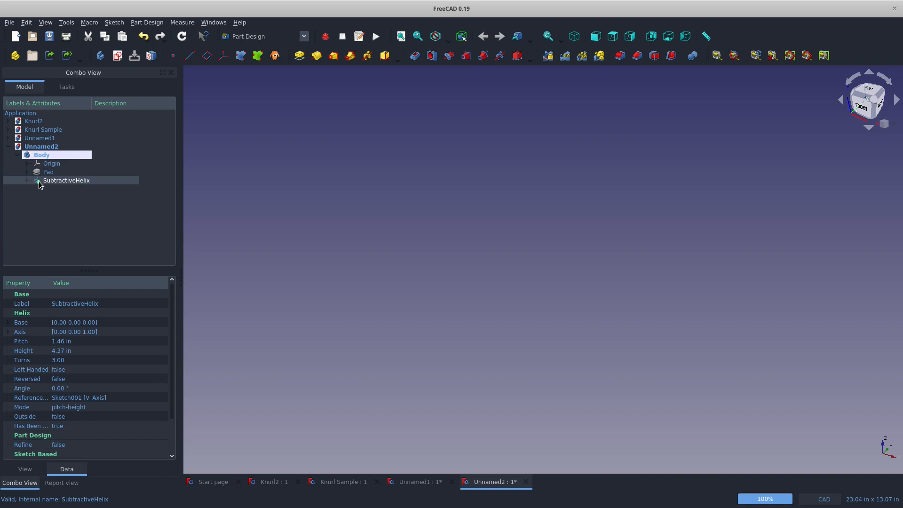
# Reopen the groove profile sketch and re-constrain it with a 0.08 in offset.
pyautogui.doubleClick(66, 181)
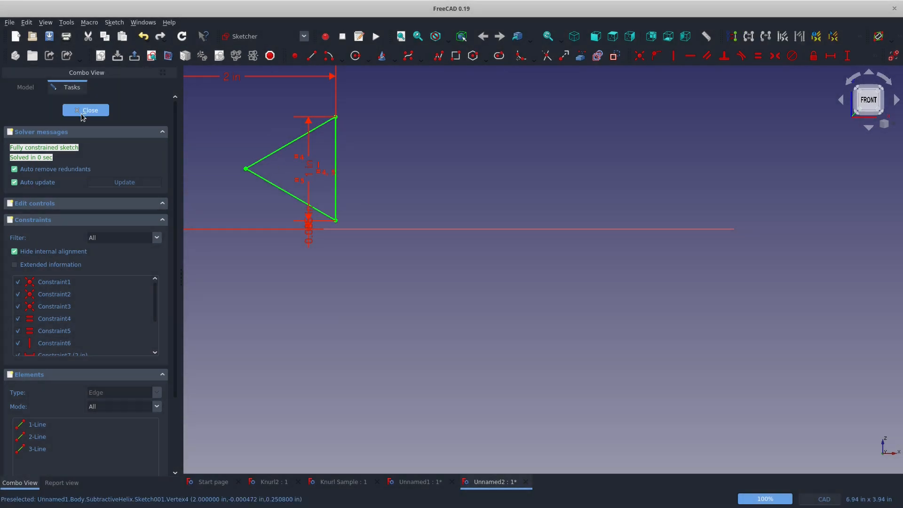
pyautogui.click(86, 110)
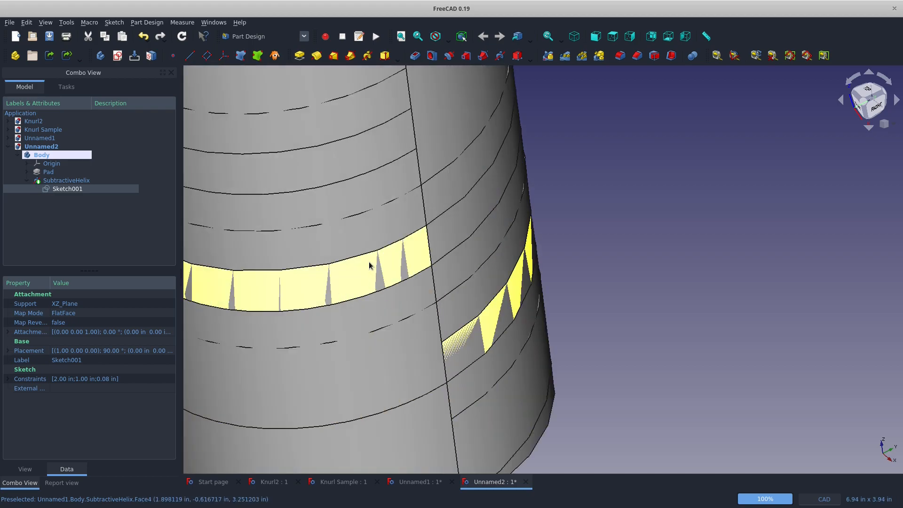
# Change the groove profile's distance from the axis from 2 in to 2.1 in and update the helical cut.
pyautogui.click(66, 180)
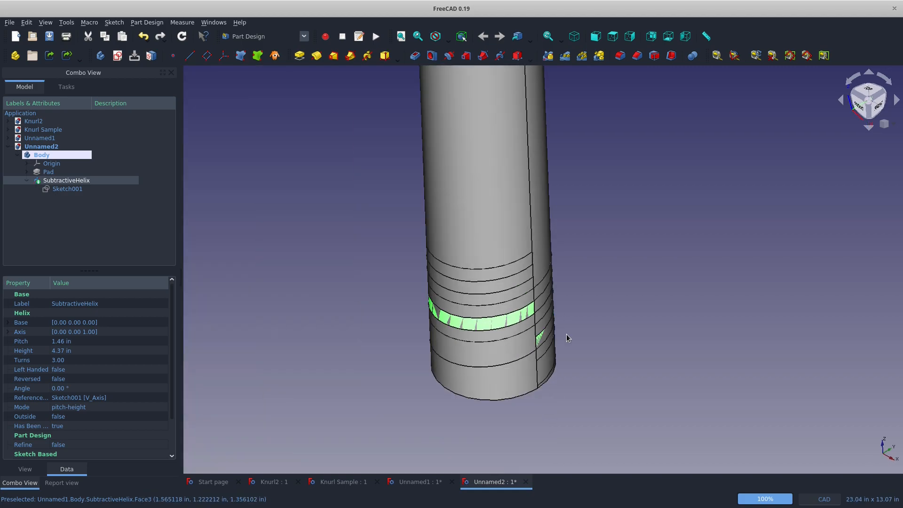
pyautogui.click(68, 188)
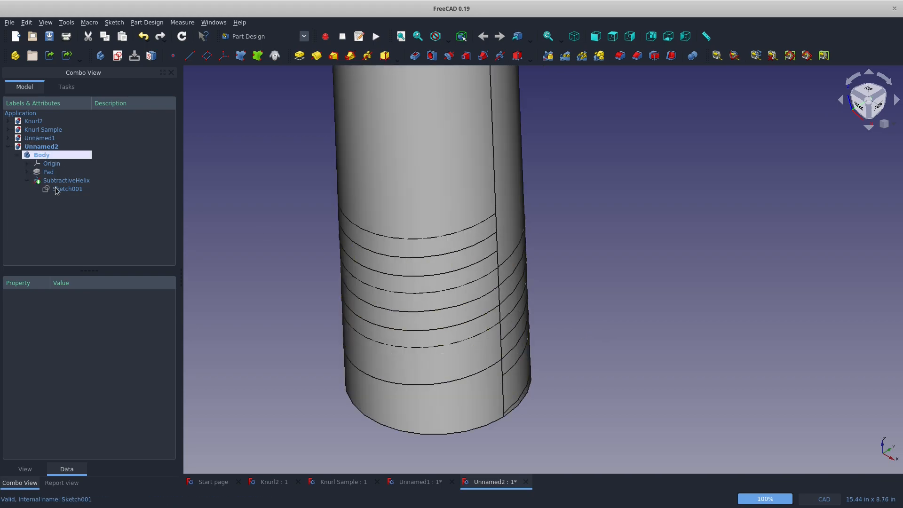
pyautogui.doubleClick(68, 189)
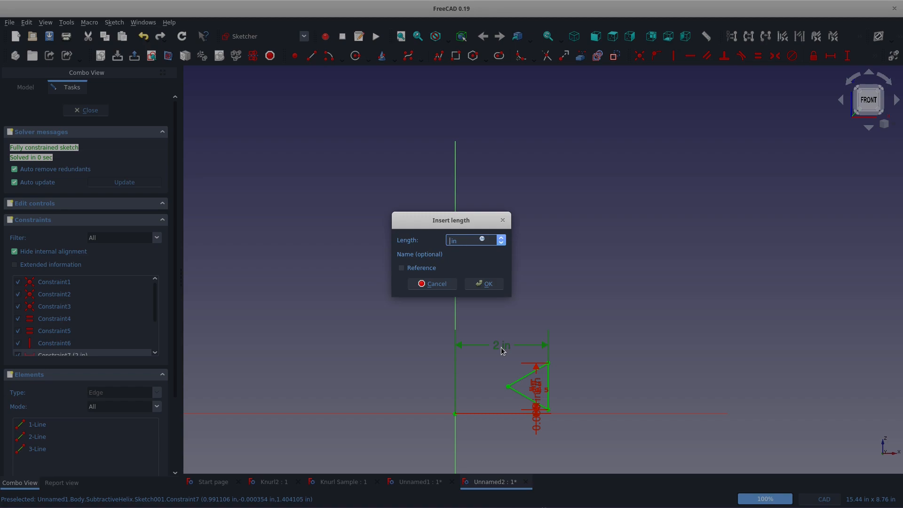
pyautogui.click(483, 283)
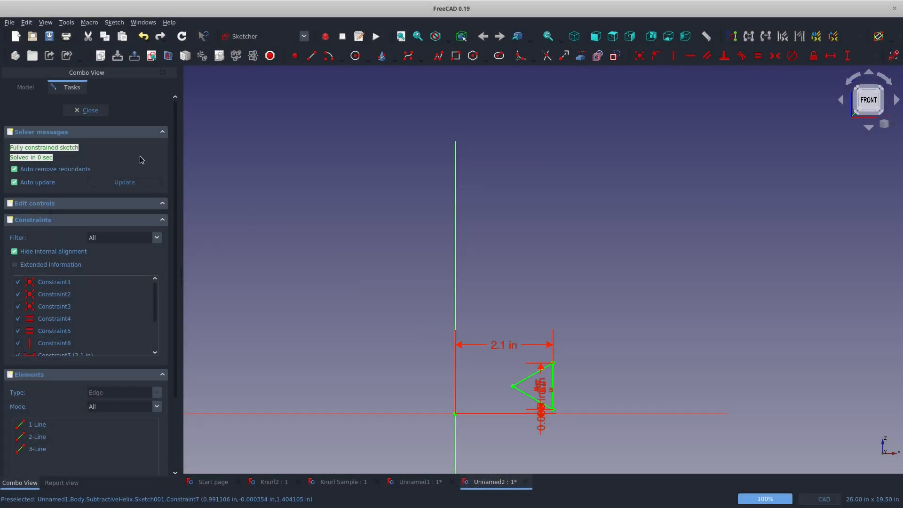
pyautogui.click(85, 111)
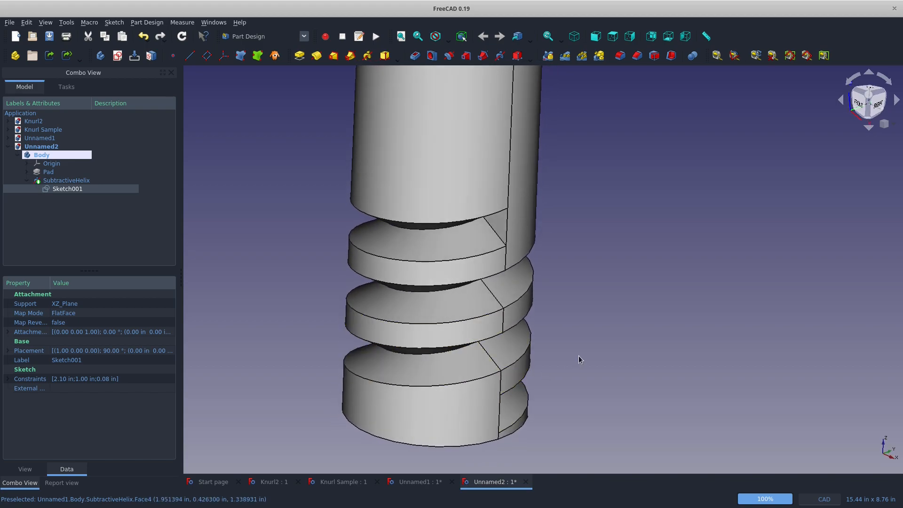
pyautogui.moveTo(303, 327)
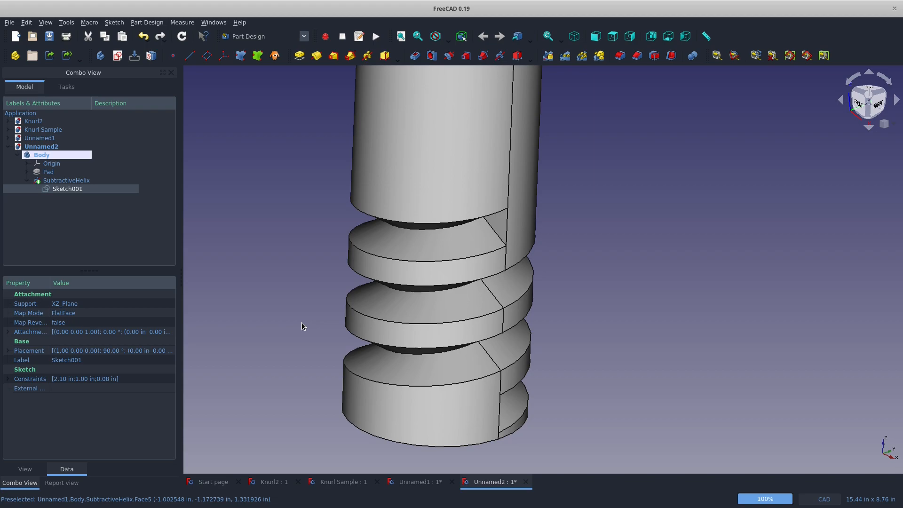
pyautogui.moveTo(379, 286)
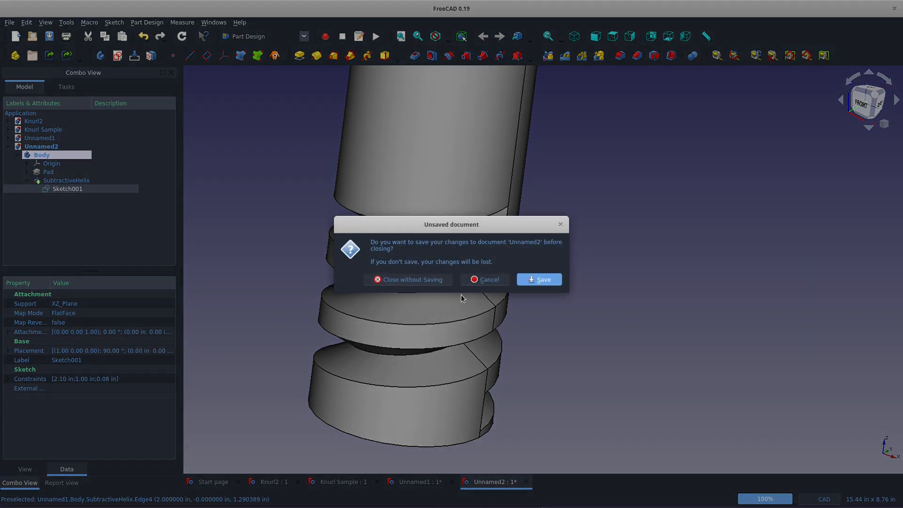
# Discard the cylinder document, then pad a centred 2.68 in rectangle sketch on XY_Plane into a thin plate.
pyautogui.click(408, 280)
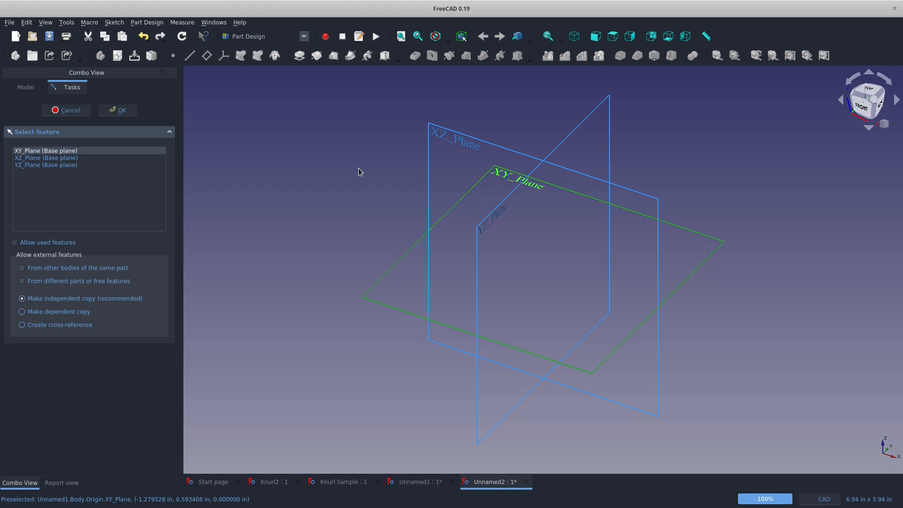
pyautogui.click(117, 110)
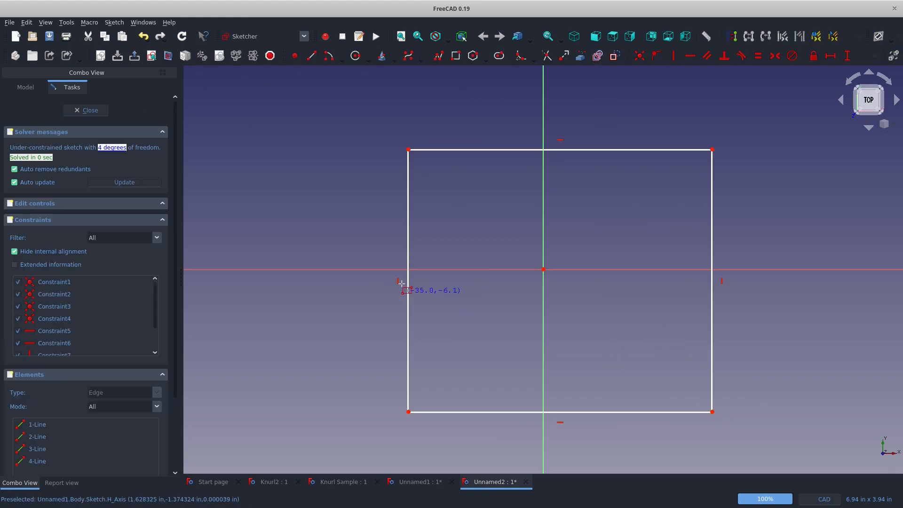
pyautogui.moveTo(714, 130)
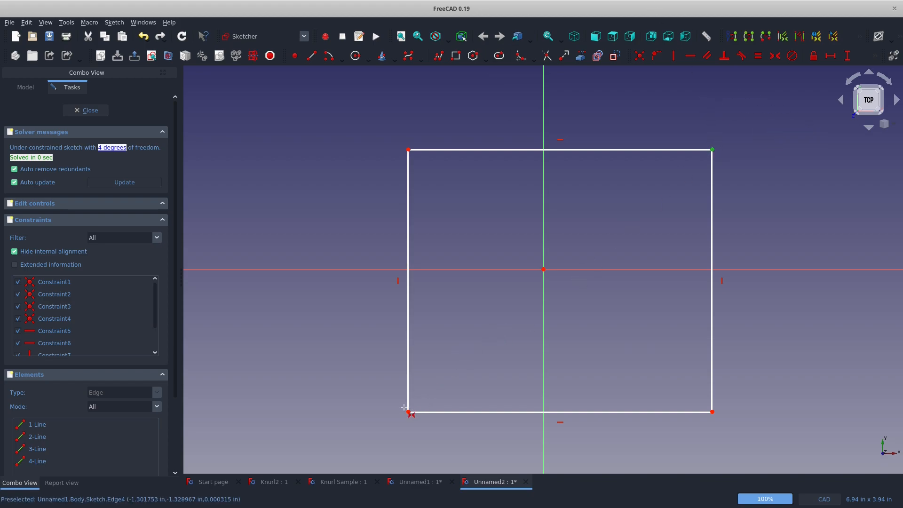
pyautogui.moveTo(575, 256)
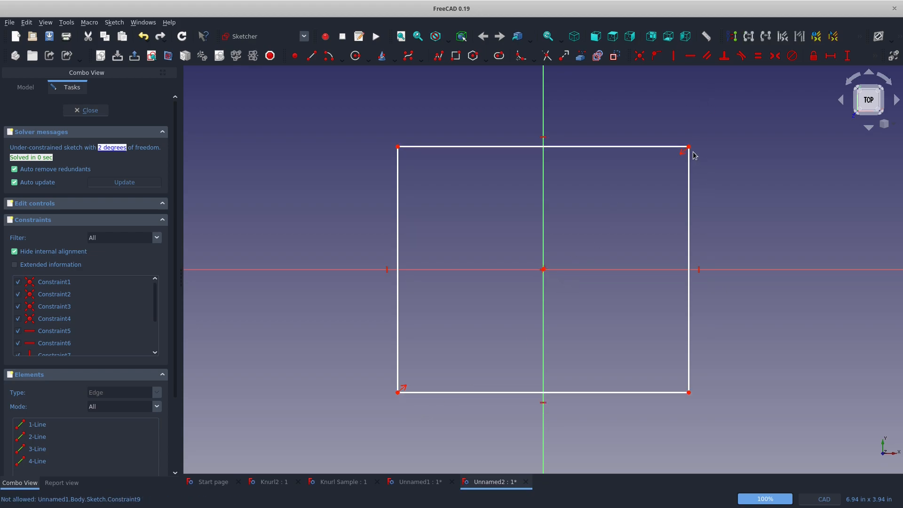
pyautogui.moveTo(615, 133)
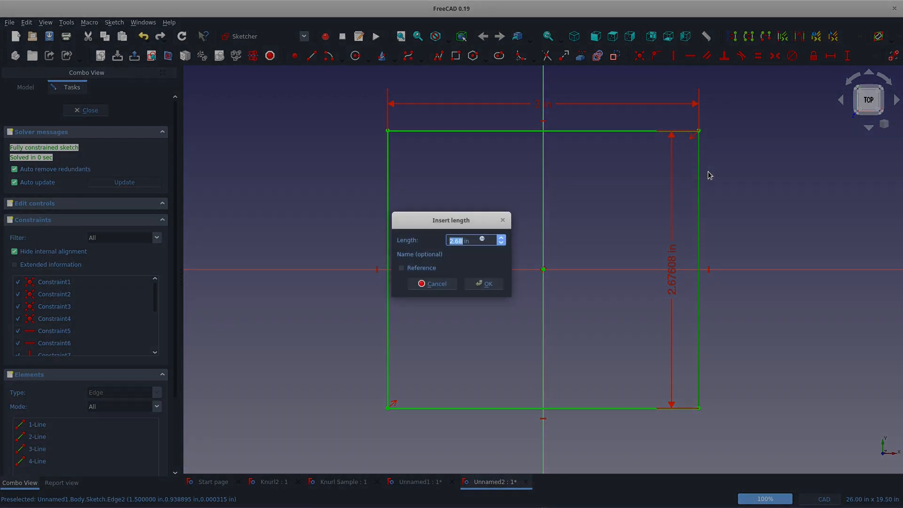
pyautogui.click(483, 284)
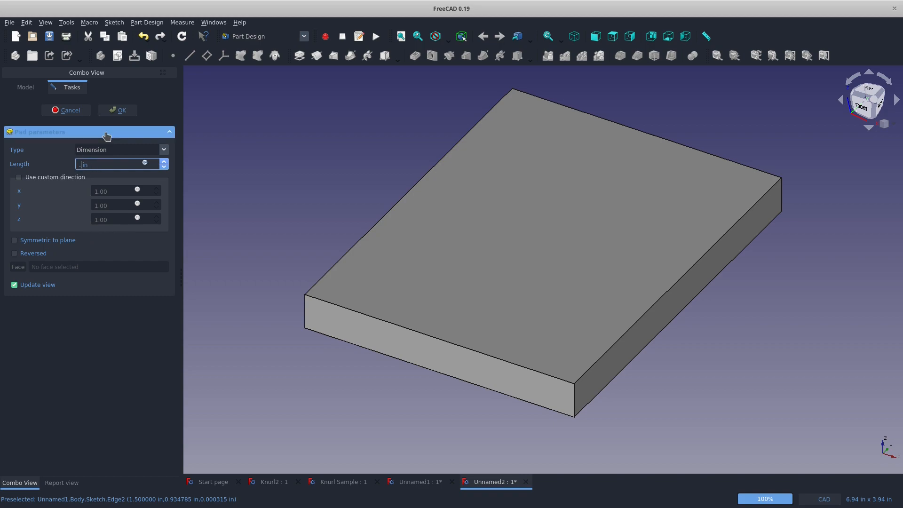
pyautogui.click(117, 111)
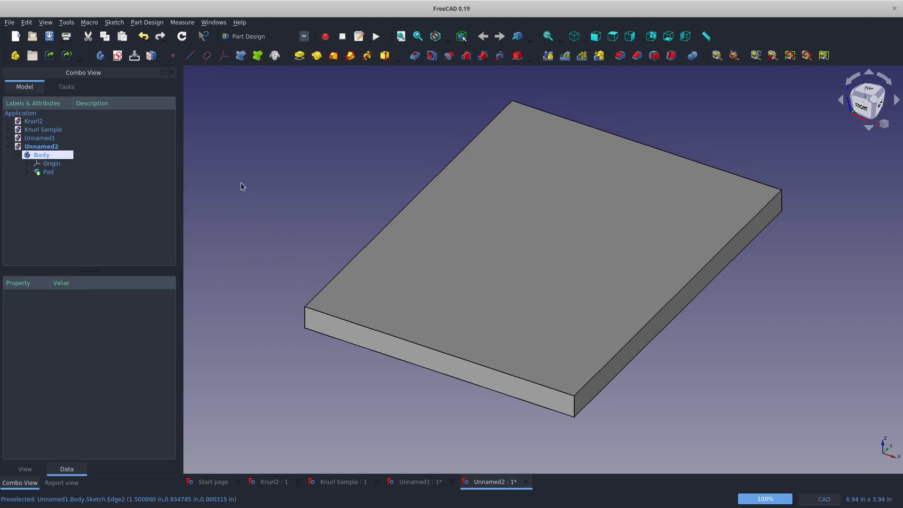
pyautogui.moveTo(341, 162)
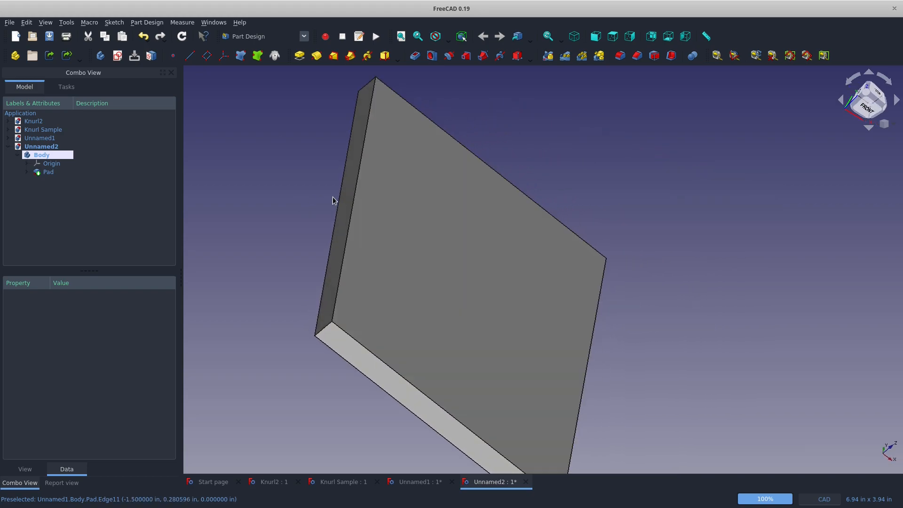
# Dimension the triangle's top edge, tip height, length and horizontal distance until fully constrained, then close it.
pyautogui.click(48, 172)
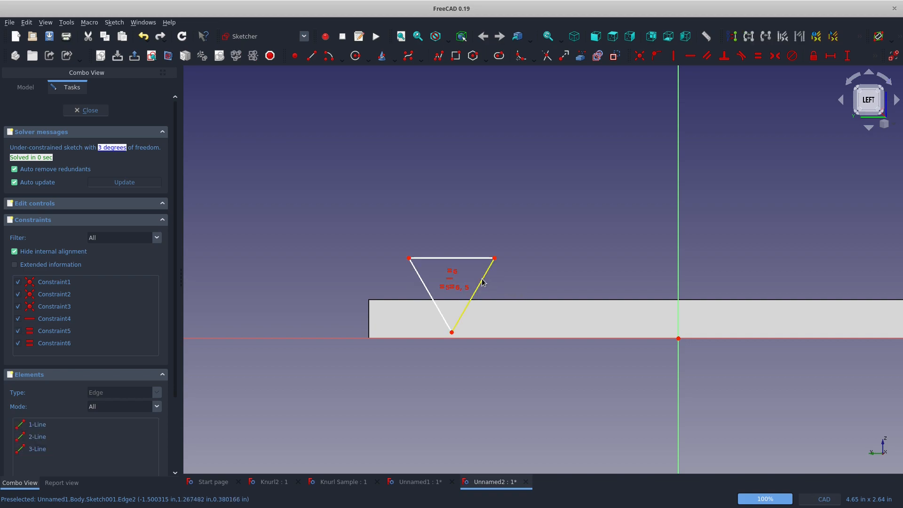
pyautogui.click(449, 259)
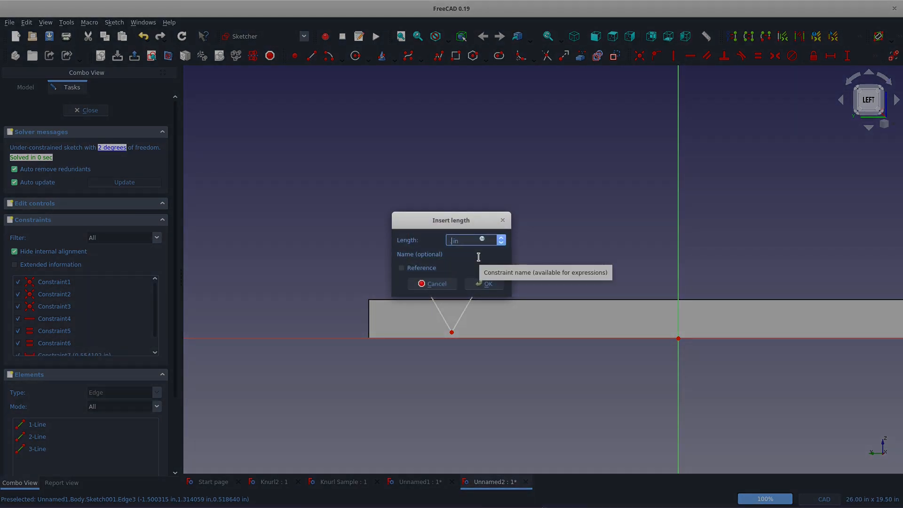
pyautogui.click(484, 283)
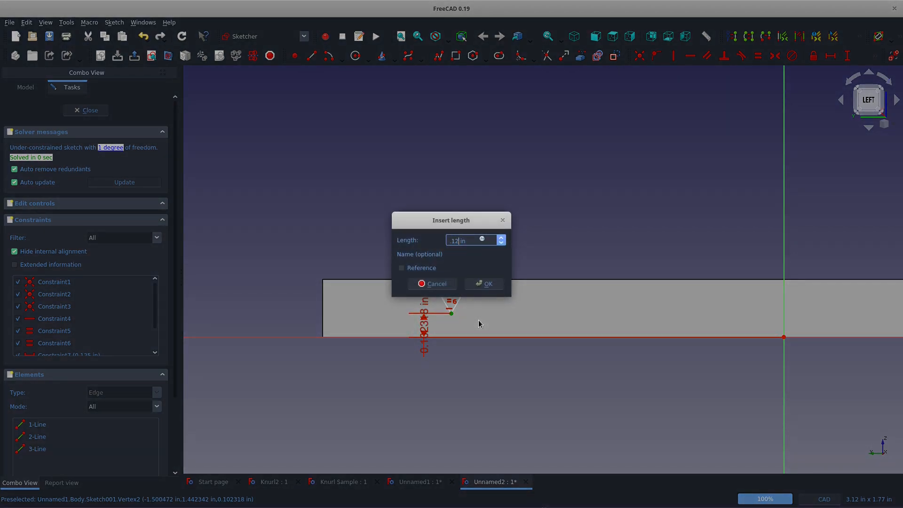
pyautogui.click(484, 283)
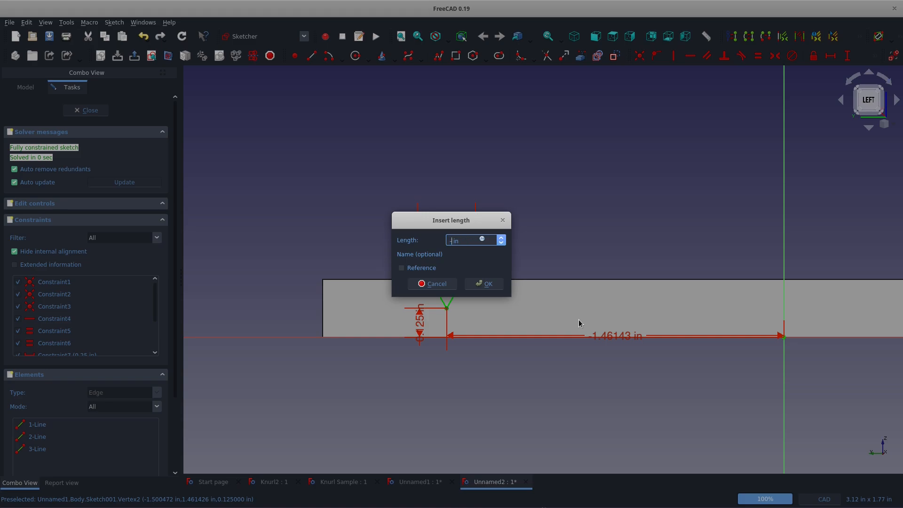
pyautogui.click(483, 283)
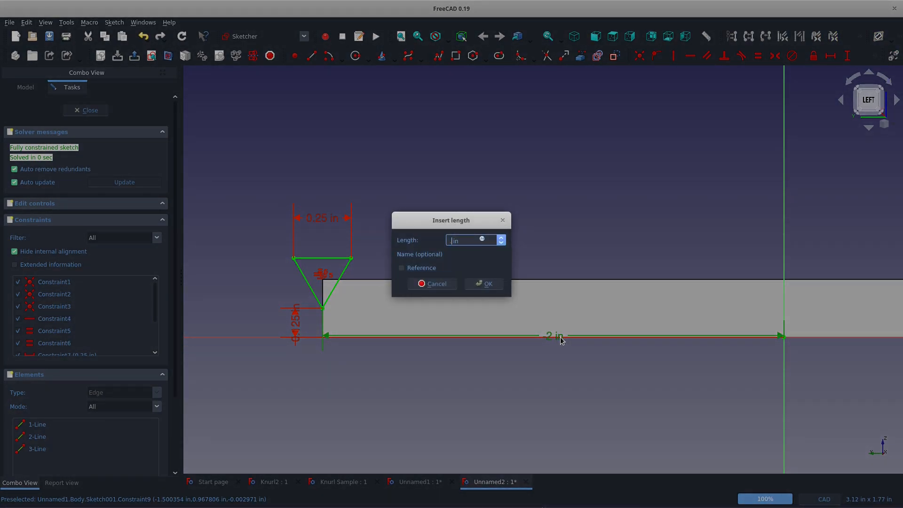
pyautogui.click(488, 283)
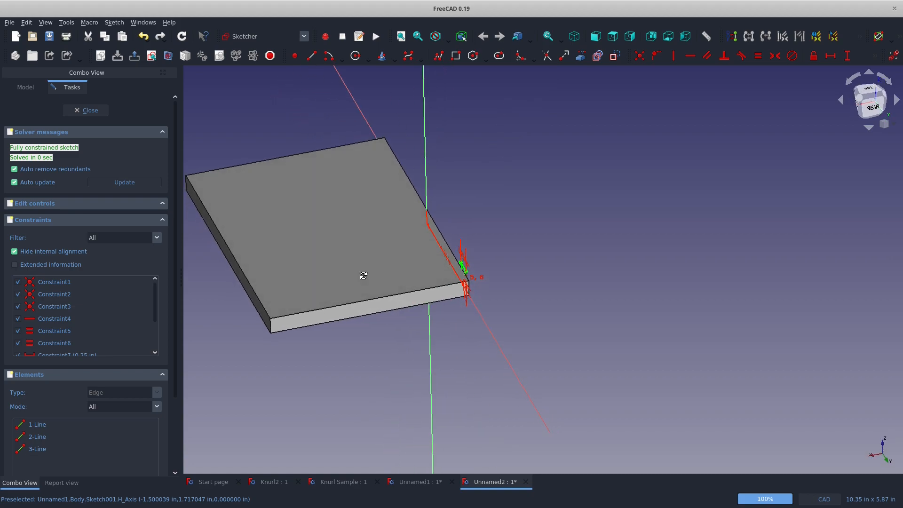
pyautogui.moveTo(229, 91)
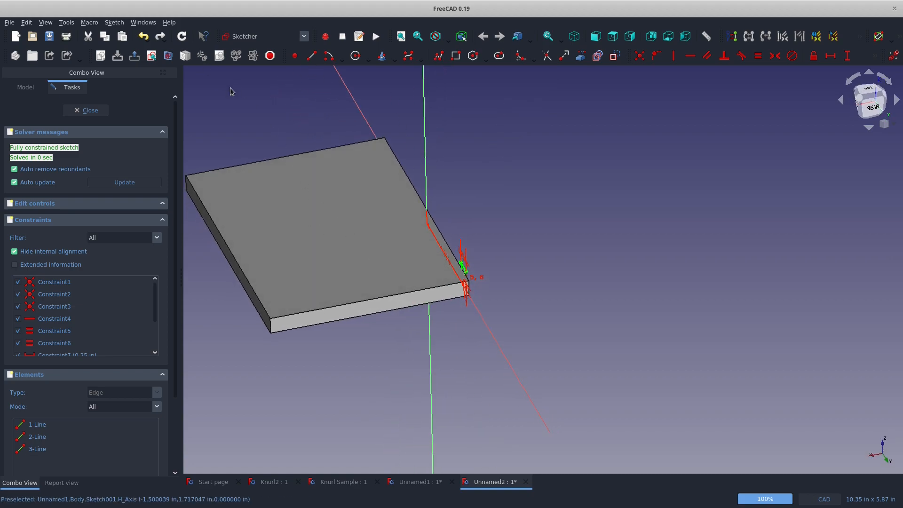
pyautogui.click(86, 110)
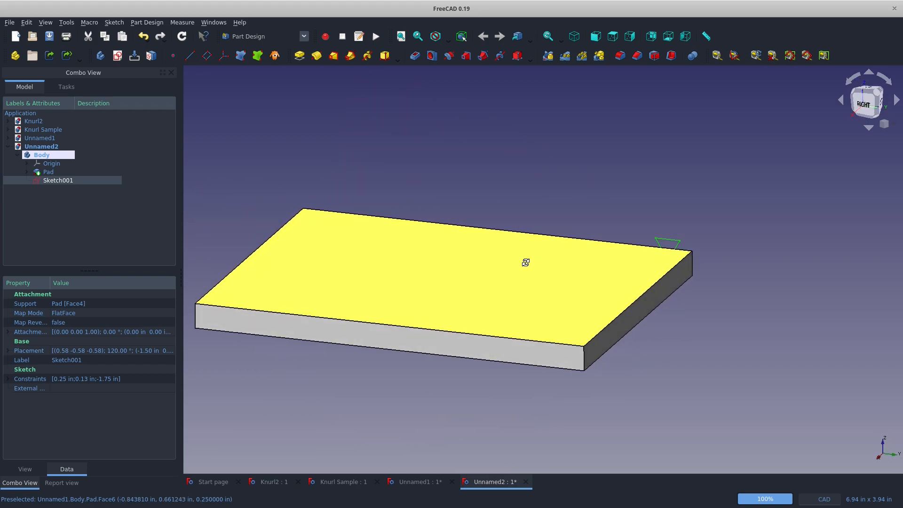
# Draw an 8 in radius arc on the top face with its end offset -1.25 in, fully constrained.
pyautogui.click(48, 171)
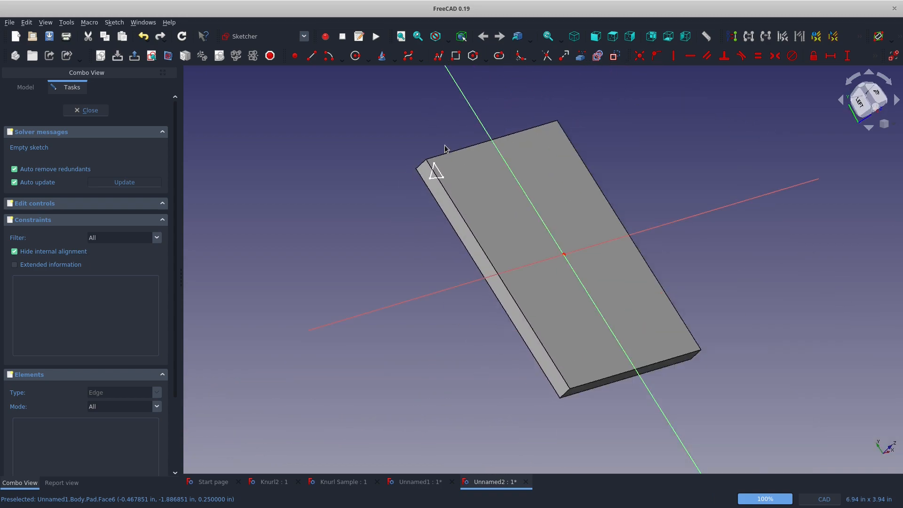
pyautogui.click(869, 100)
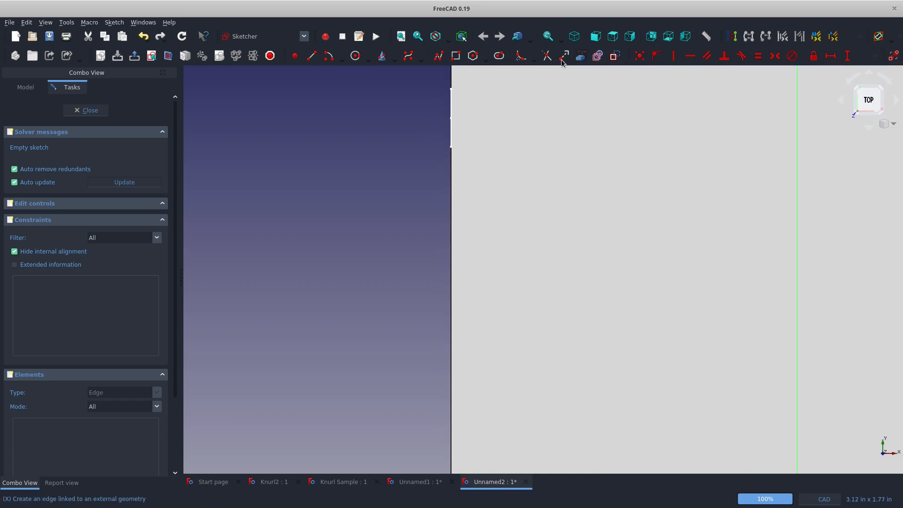
pyautogui.moveTo(452, 118)
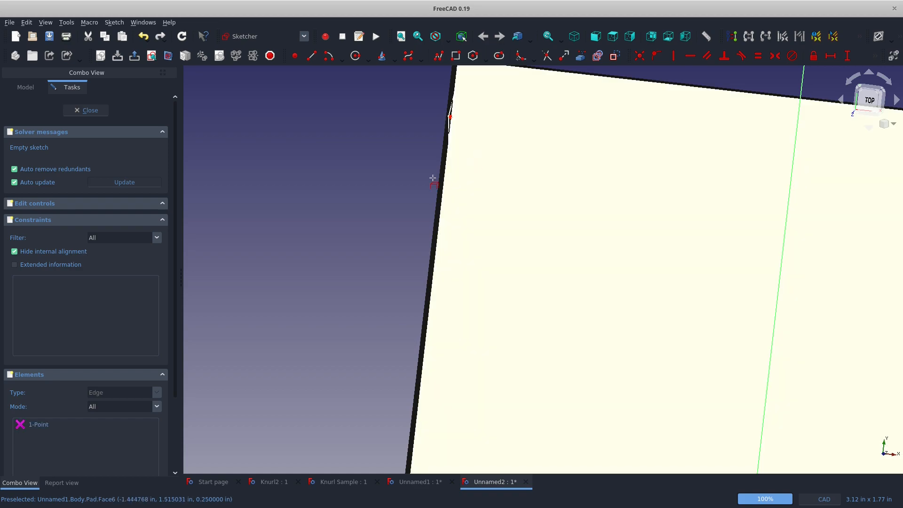
pyautogui.scroll(-3)
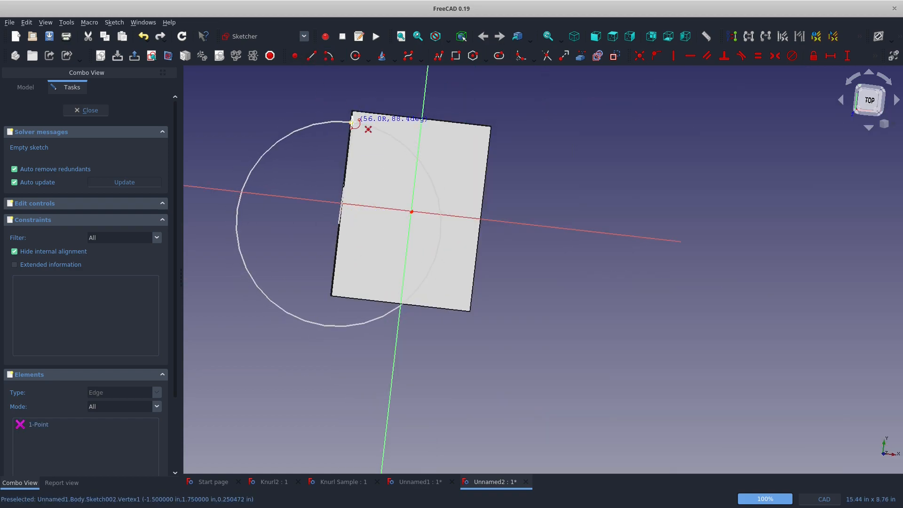
pyautogui.click(441, 225)
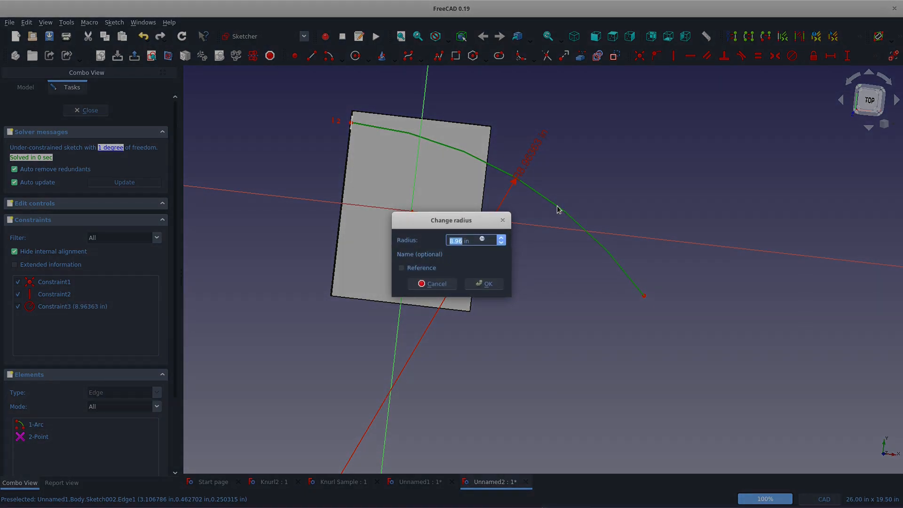
pyautogui.click(483, 283)
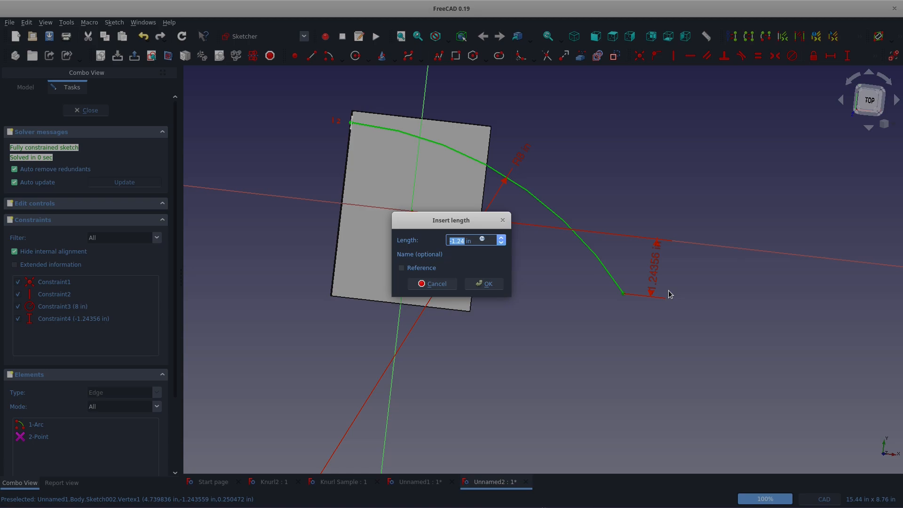
pyautogui.click(483, 283)
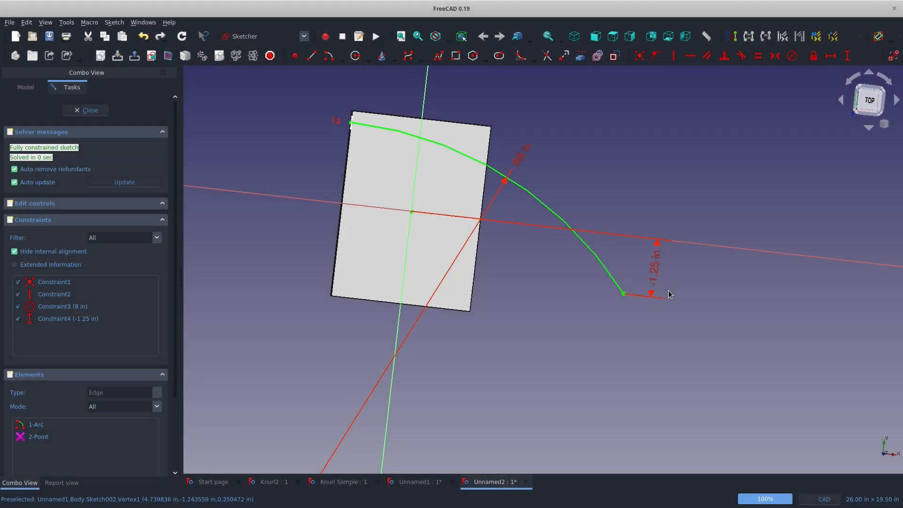
pyautogui.moveTo(385, 144)
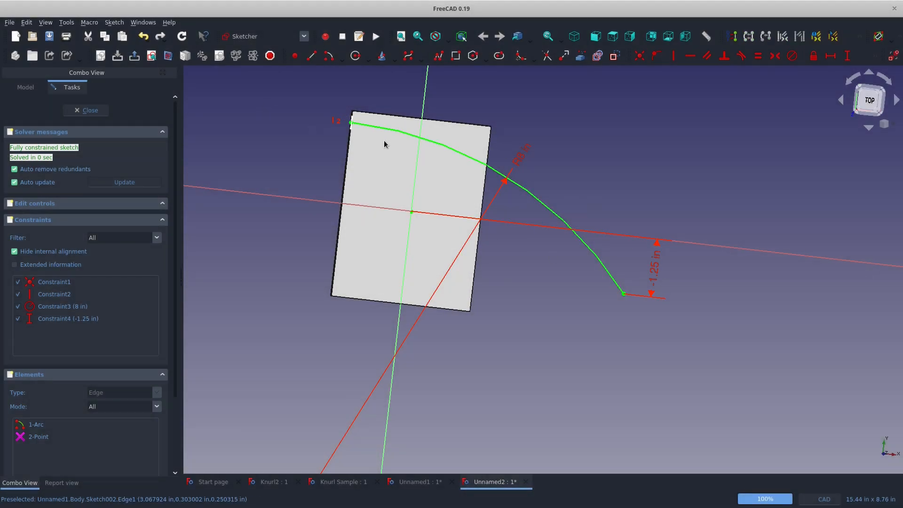
pyautogui.moveTo(455, 189)
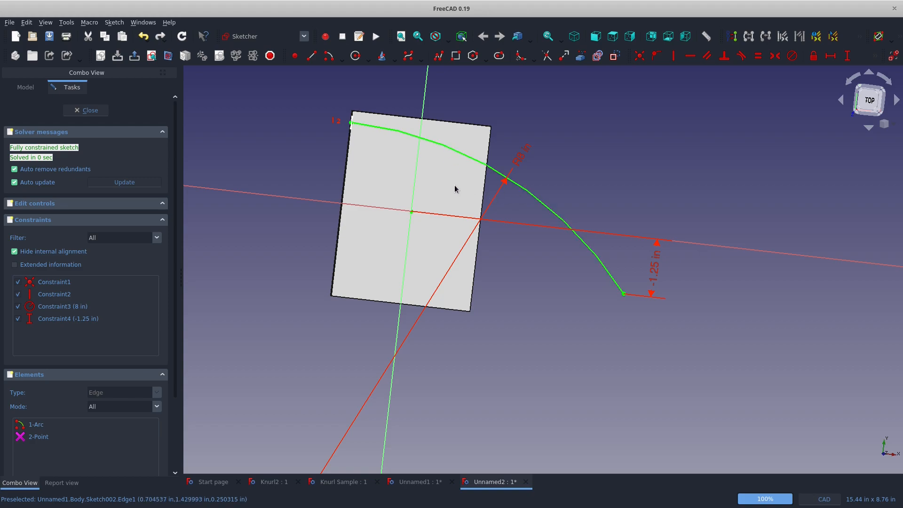
pyautogui.click(86, 110)
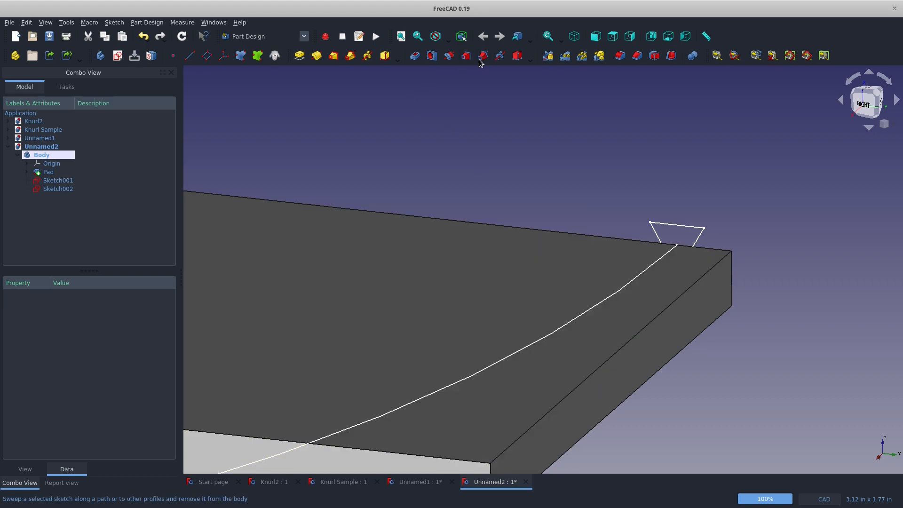
# Subtractive Pipe Sketch001's triangle along the Sketch002 arc to cut a curved groove.
pyautogui.click(482, 55)
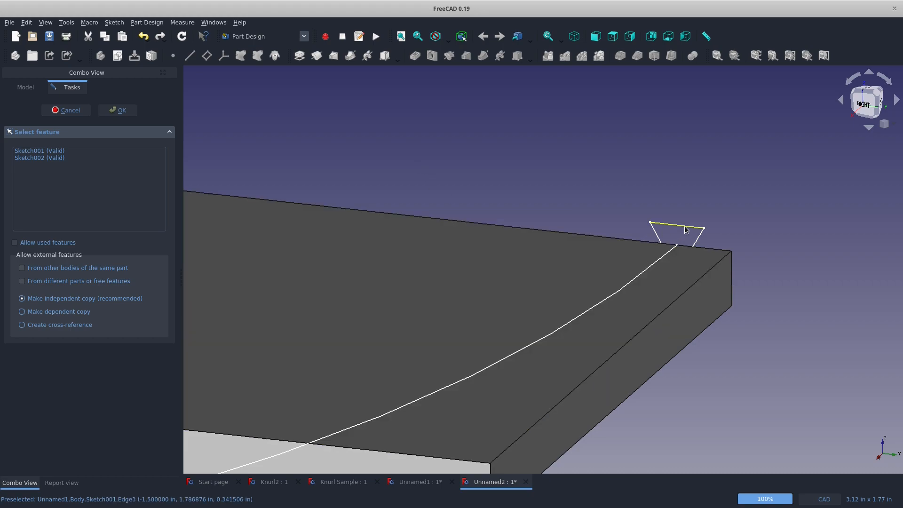
pyautogui.click(404, 288)
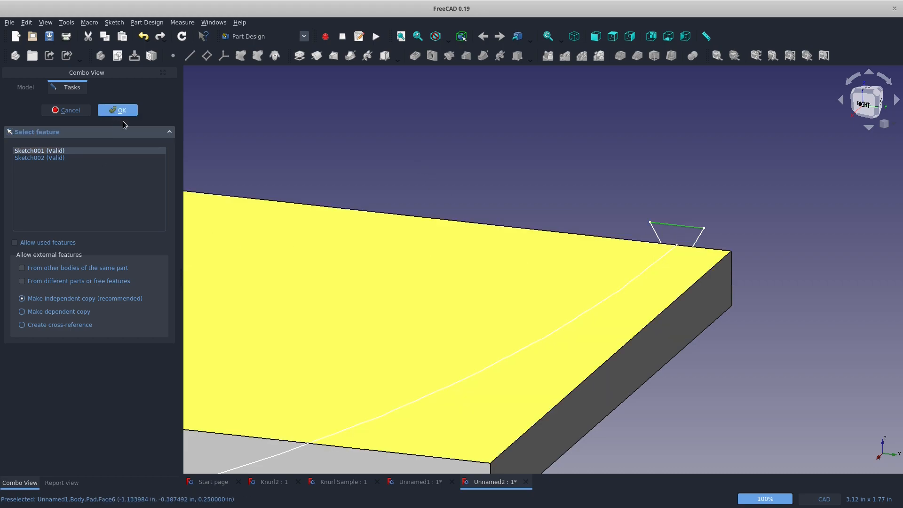
pyautogui.click(118, 110)
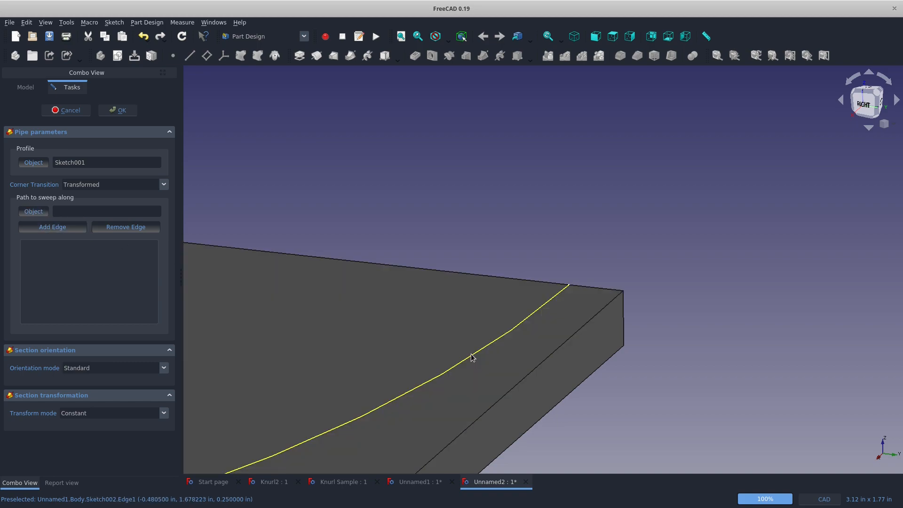
pyautogui.click(472, 358)
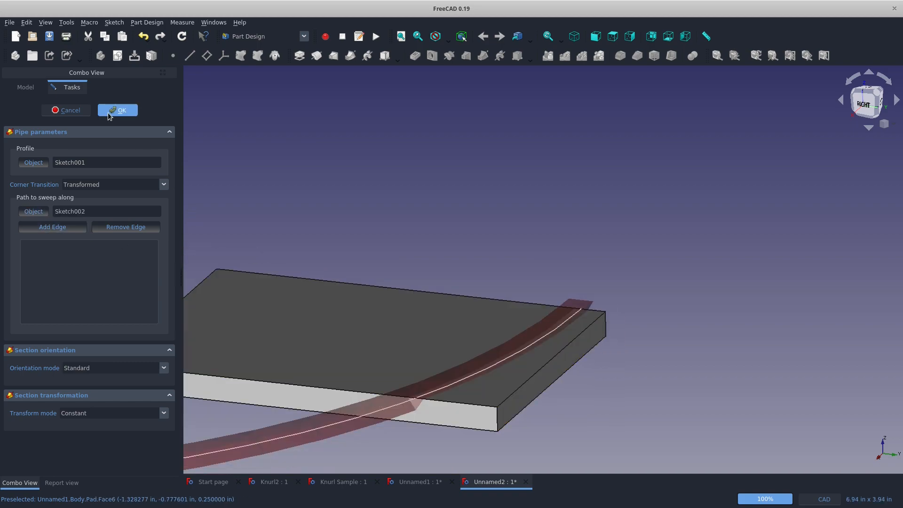
pyautogui.click(117, 110)
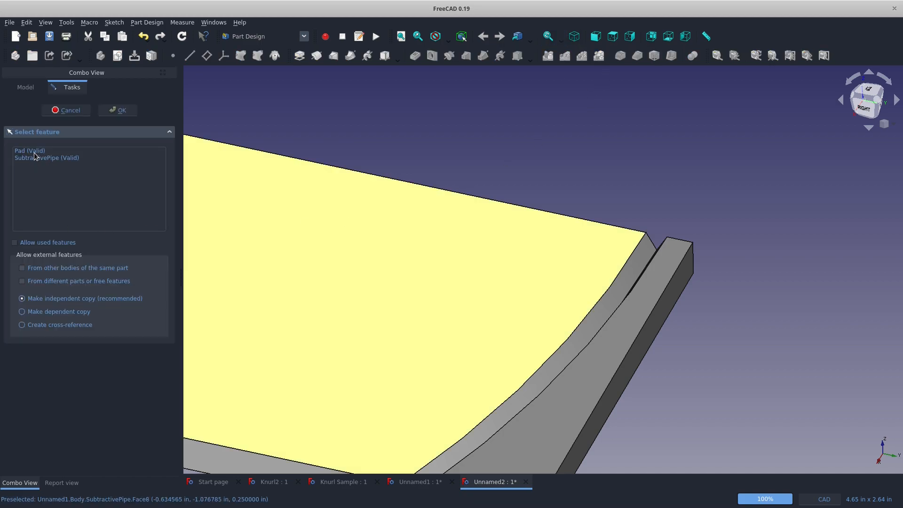
# MultiTransform the groove with a reversed linear pattern along Base Y: length 4 in, 16 occurrences.
pyautogui.click(47, 157)
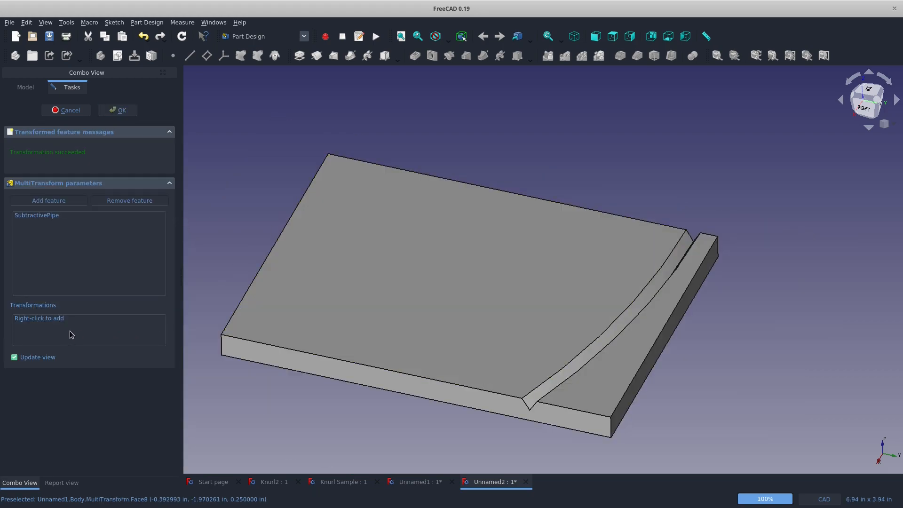
pyautogui.rightClick(68, 334)
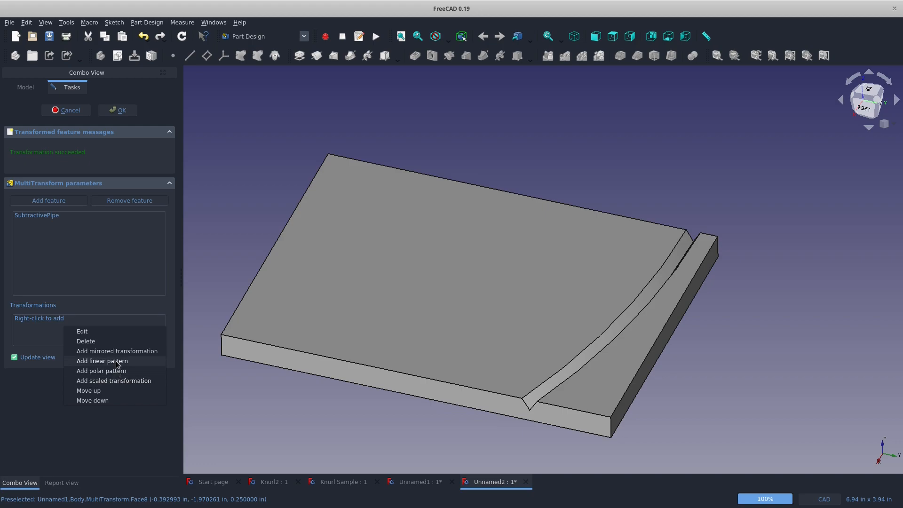
pyautogui.click(101, 360)
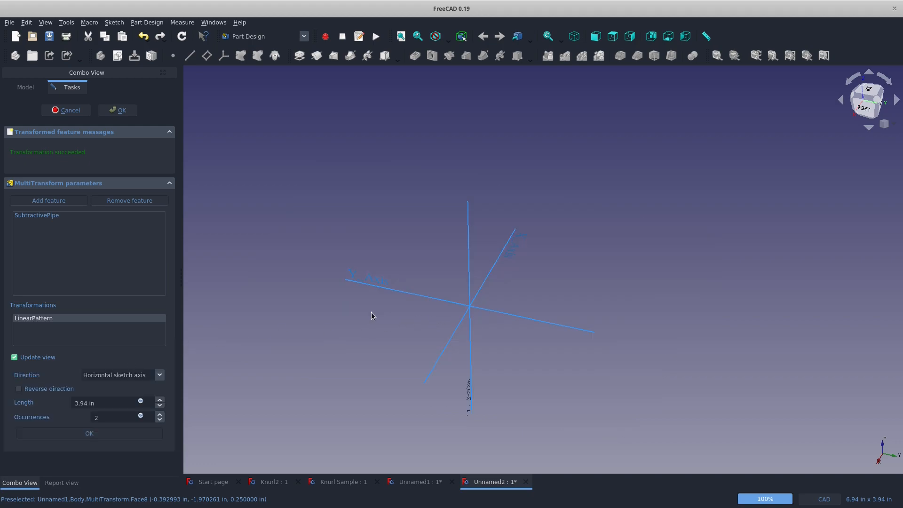
pyautogui.moveTo(425, 298)
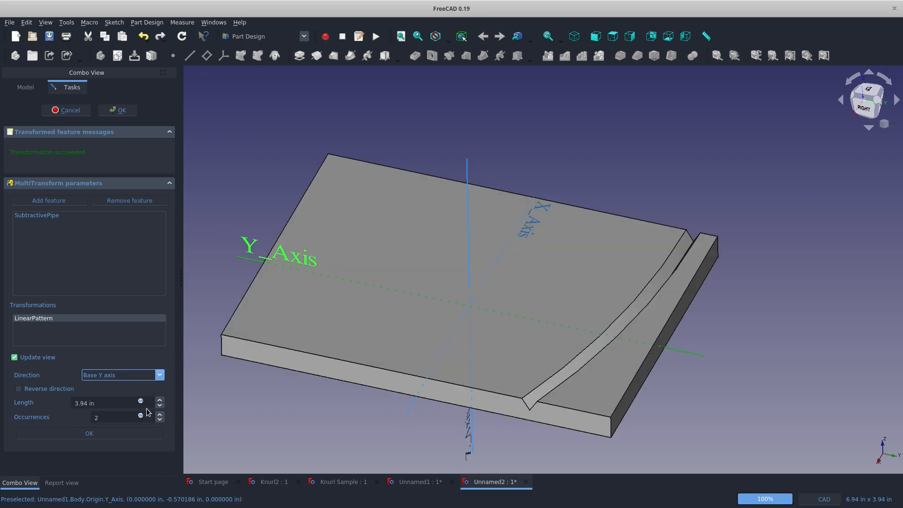
pyautogui.tripleClick(121, 417)
pyautogui.write('4')
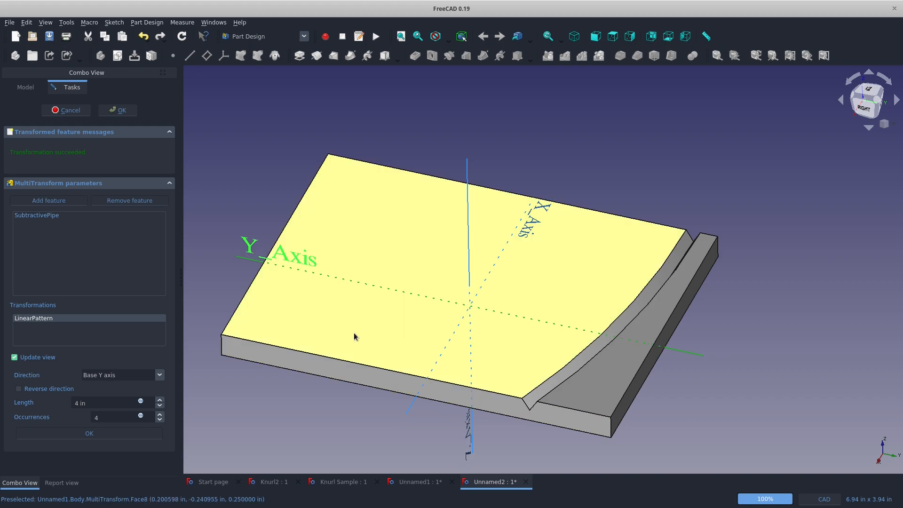
pyautogui.click(18, 389)
pyautogui.write('8')
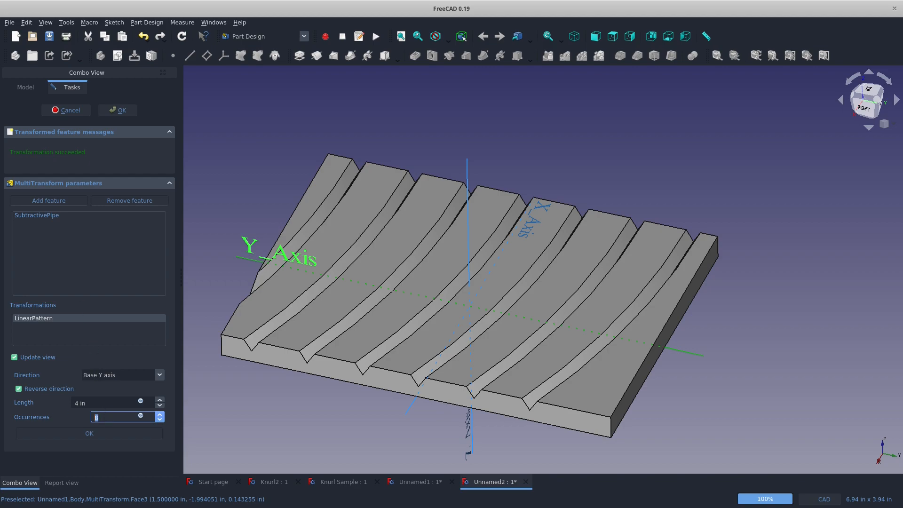
pyautogui.write('16')
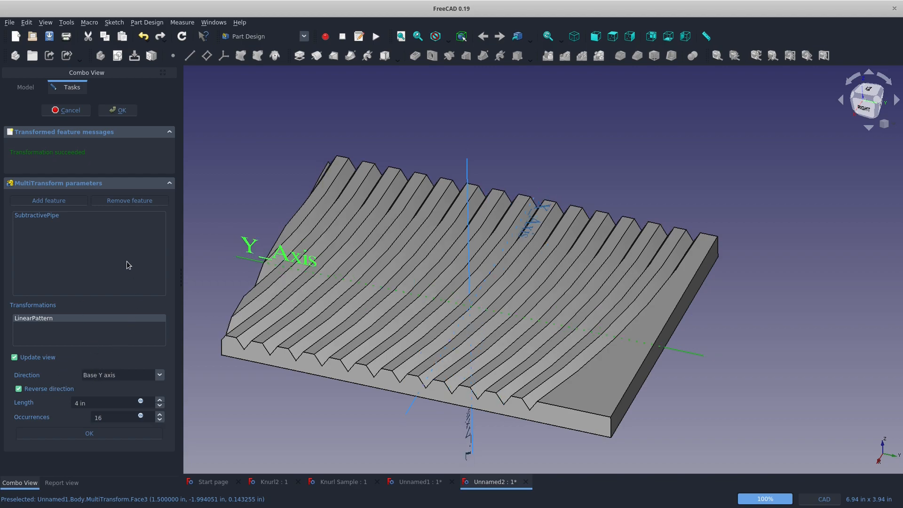
pyautogui.moveTo(357, 336)
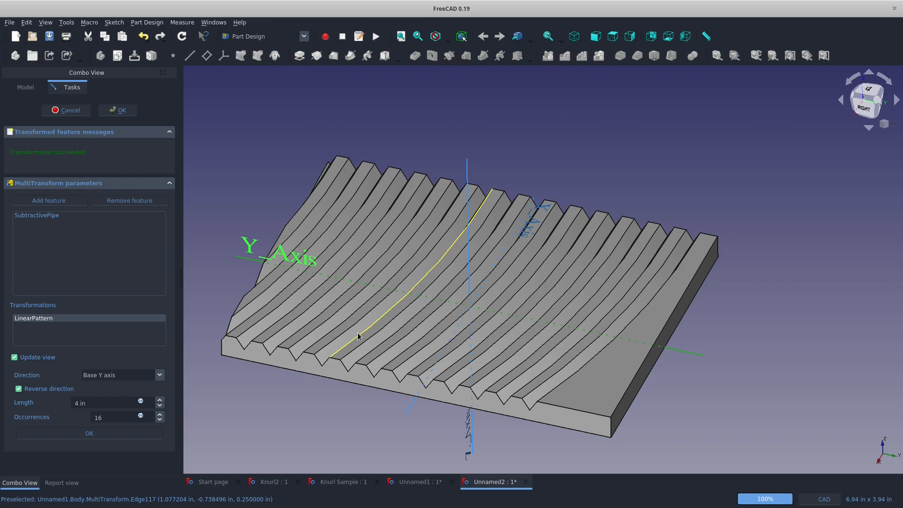
pyautogui.moveTo(505, 293)
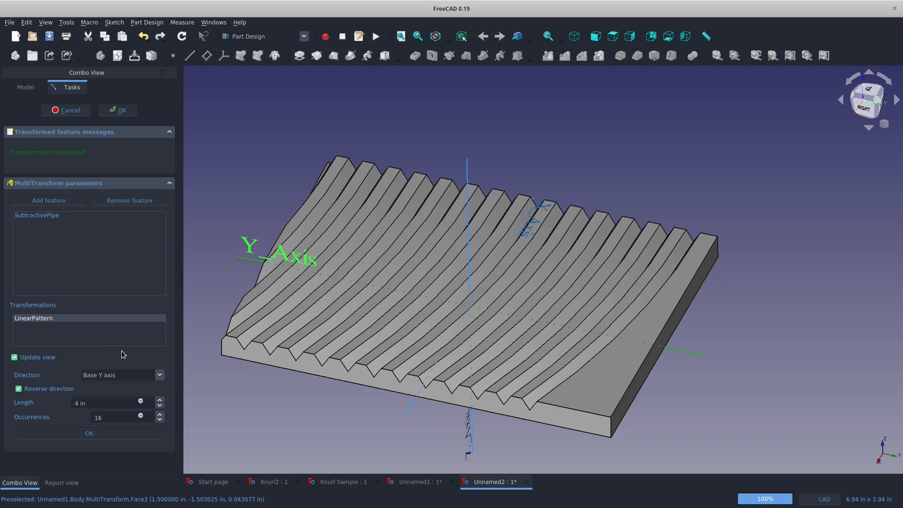
pyautogui.moveTo(402, 322)
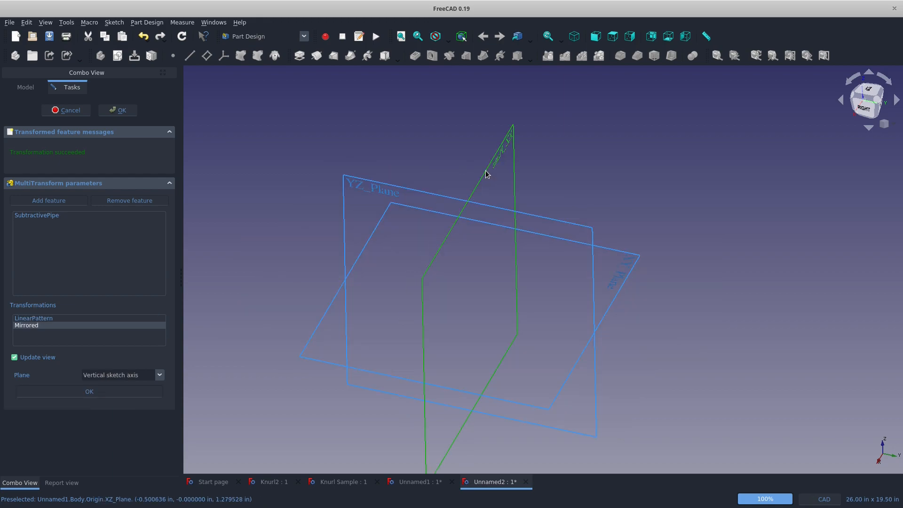
# Set the Mirrored plane to Base XZ plane and accept the MultiTransform.
pyautogui.click(160, 376)
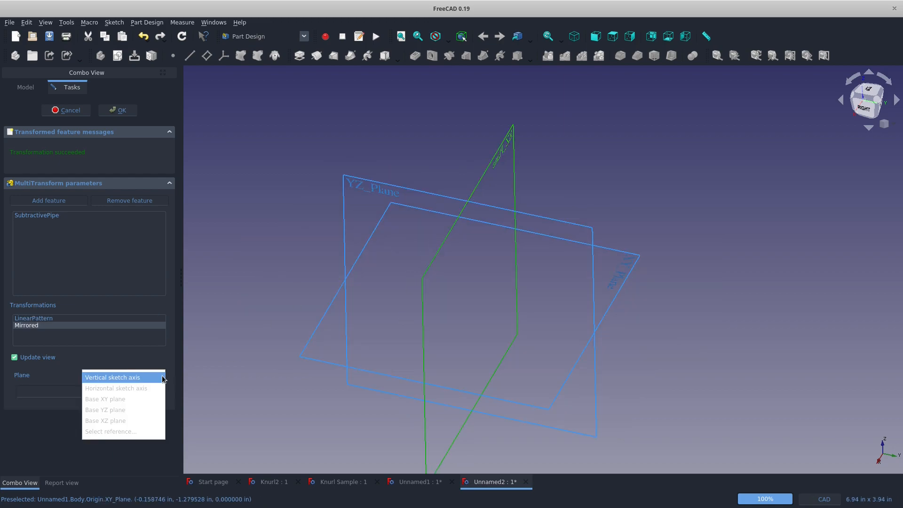
pyautogui.moveTo(105, 420)
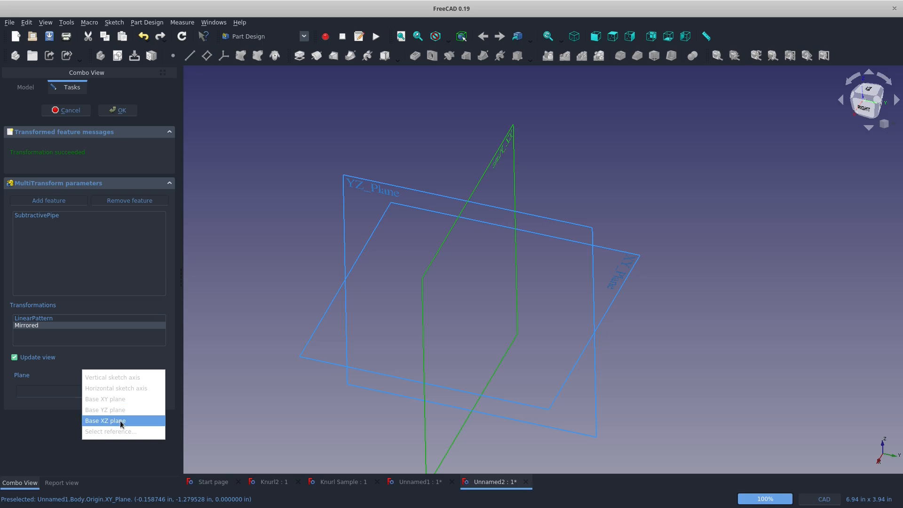
pyautogui.click(105, 421)
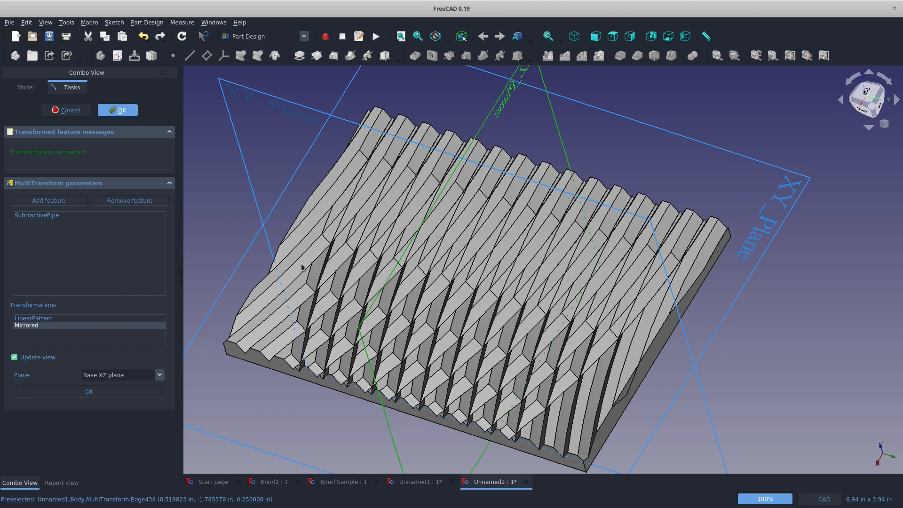
pyautogui.click(119, 110)
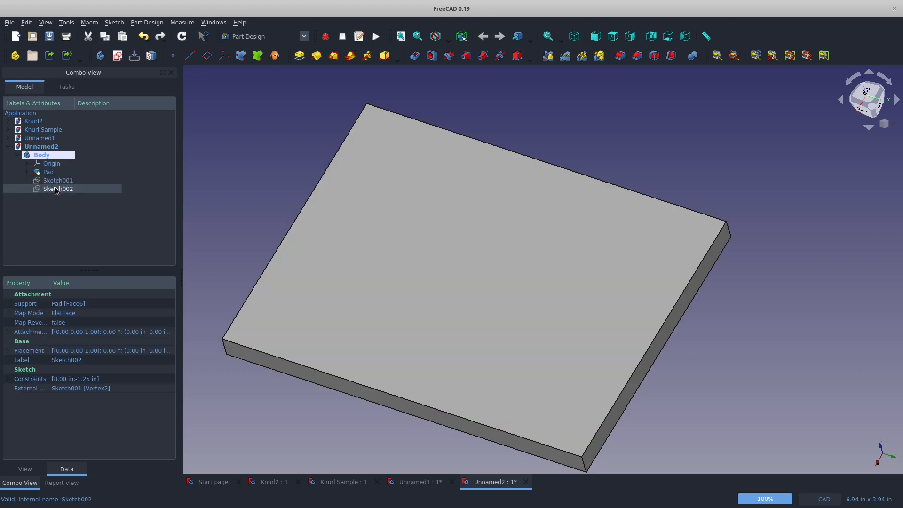
# Edit Sketch002 so the arc end offset reads 1 in instead of -1.25 in.
pyautogui.click(58, 181)
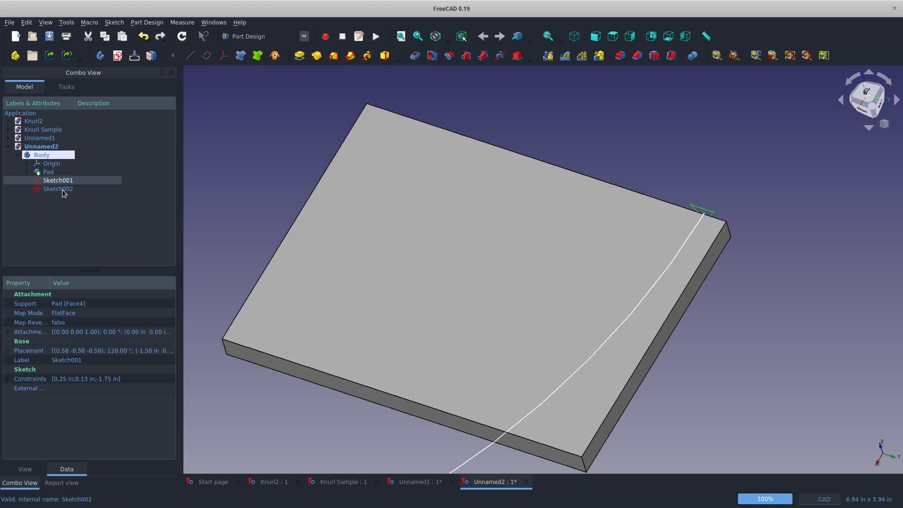
pyautogui.doubleClick(57, 189)
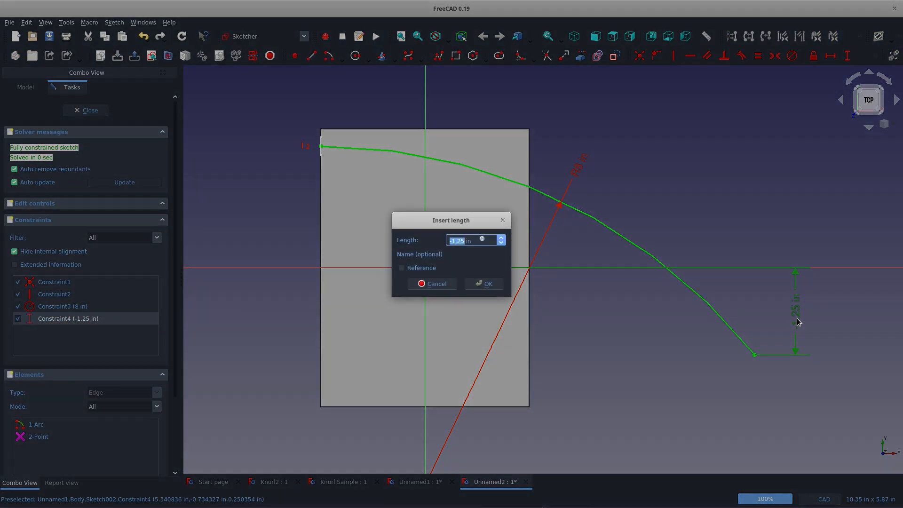
pyautogui.write('1')
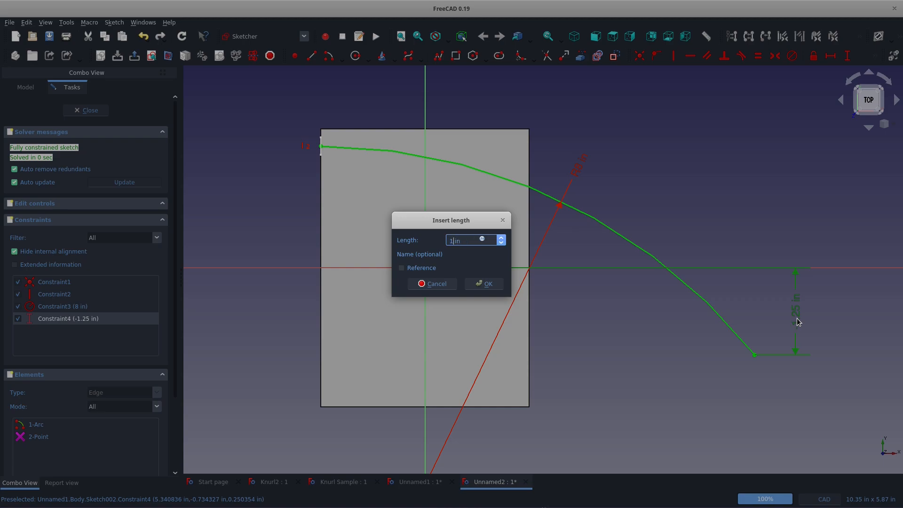
pyautogui.click(484, 284)
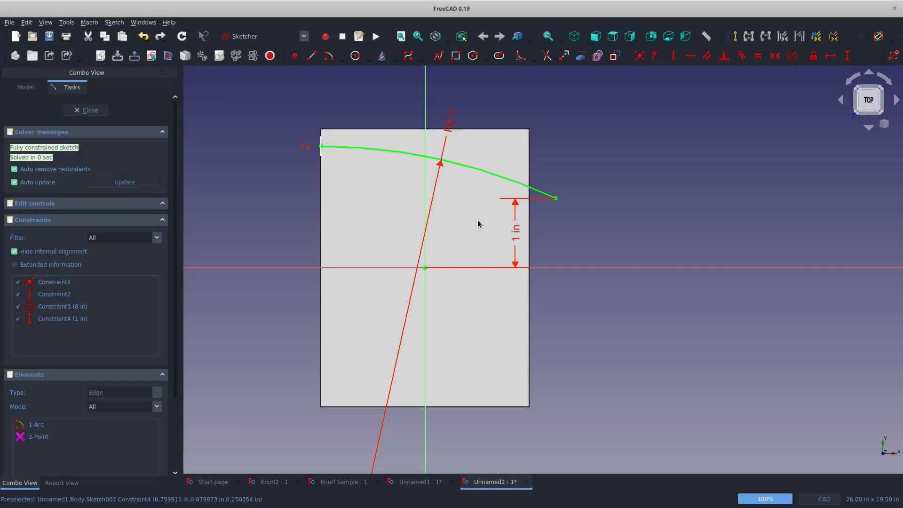
pyautogui.click(86, 110)
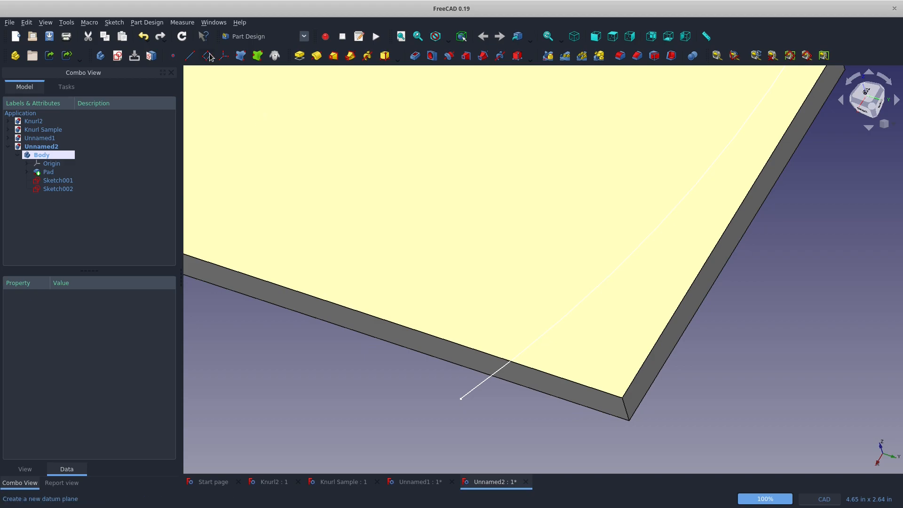
# Create a datum plane normal to the arc path and start a sketch on it.
pyautogui.click(222, 55)
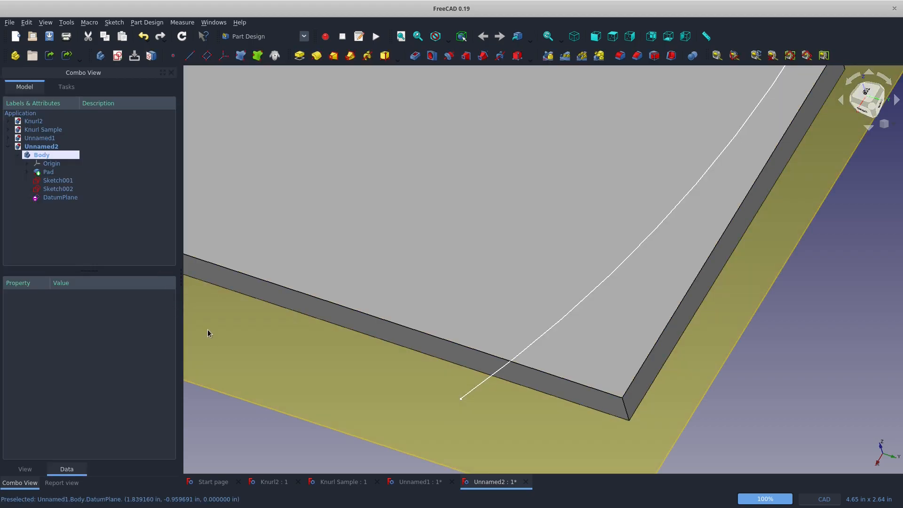
pyautogui.moveTo(503, 372)
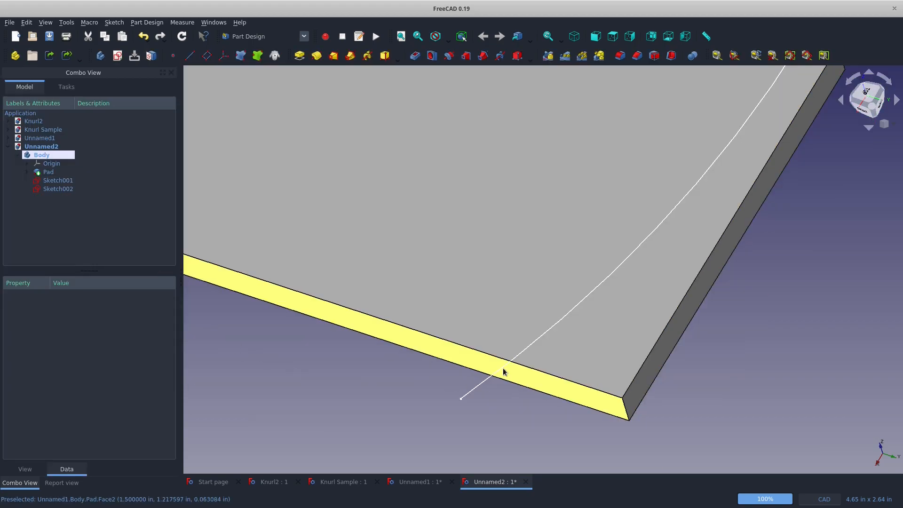
pyautogui.click(57, 188)
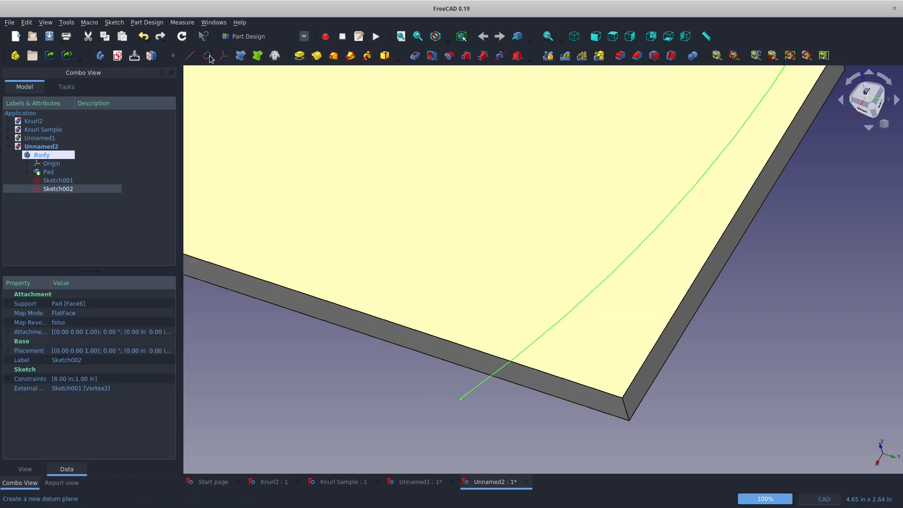
pyautogui.click(207, 55)
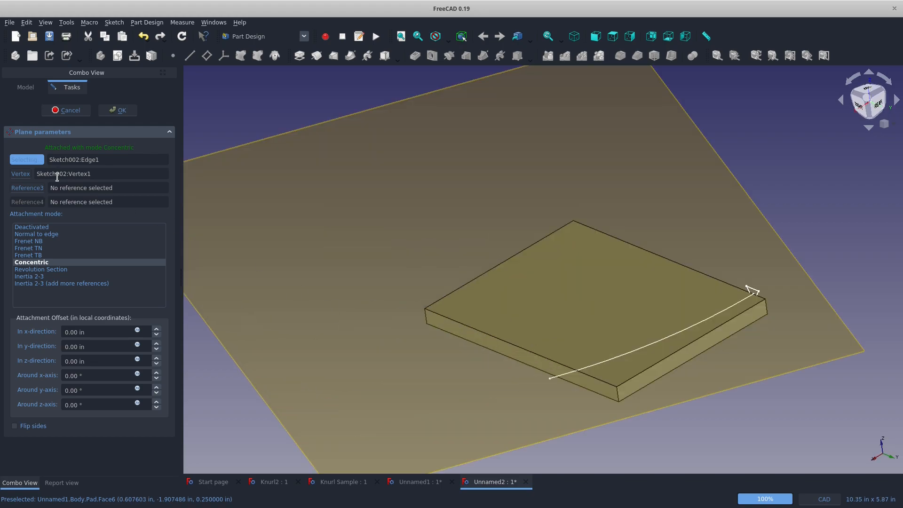
pyautogui.click(37, 234)
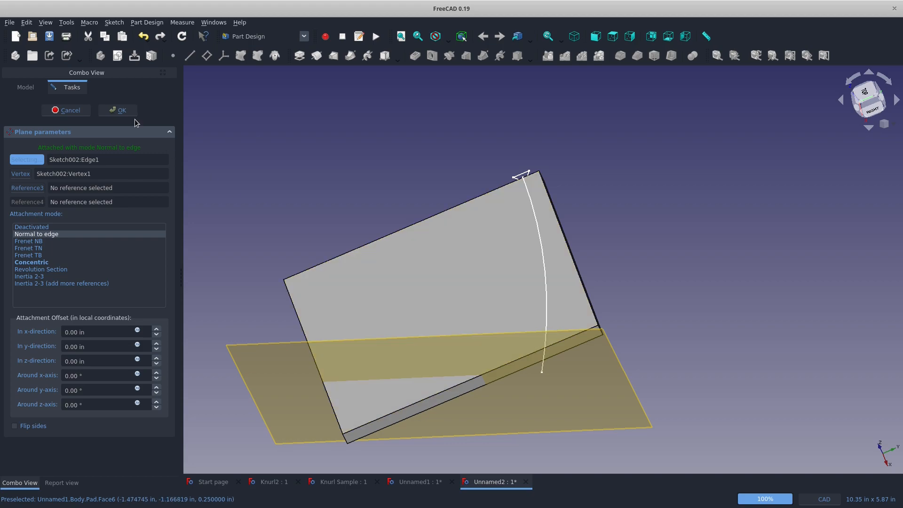
pyautogui.click(118, 110)
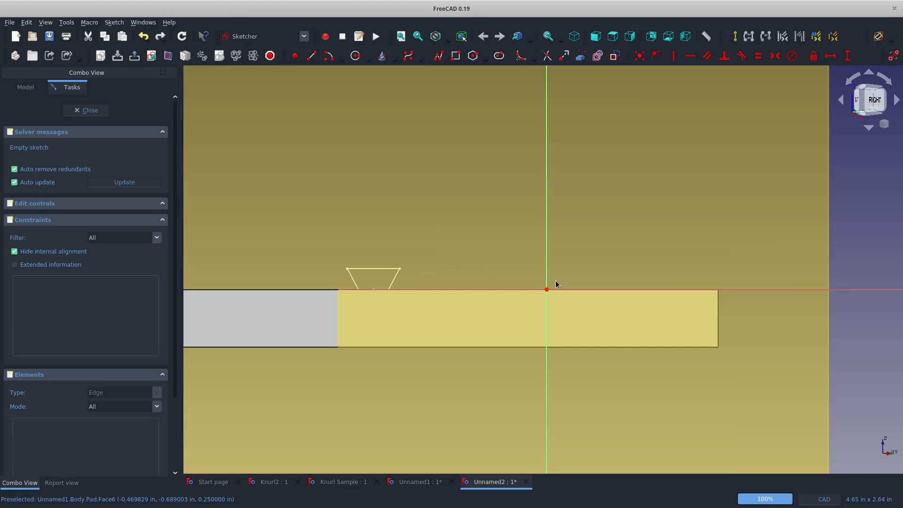
pyautogui.scroll(-3)
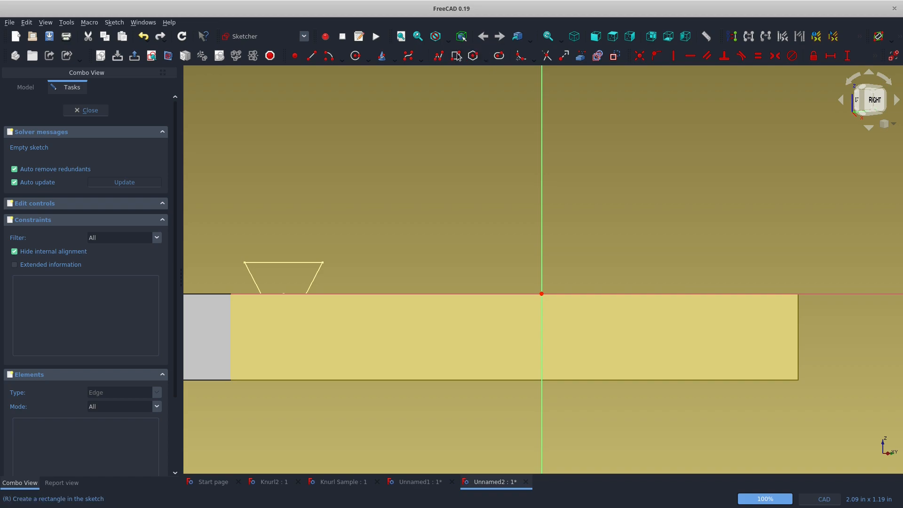
pyautogui.click(86, 110)
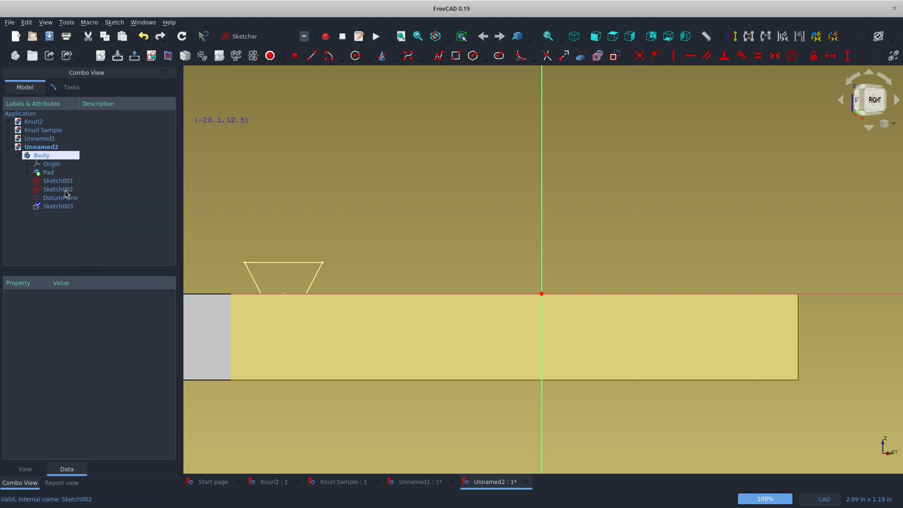
pyautogui.click(60, 197)
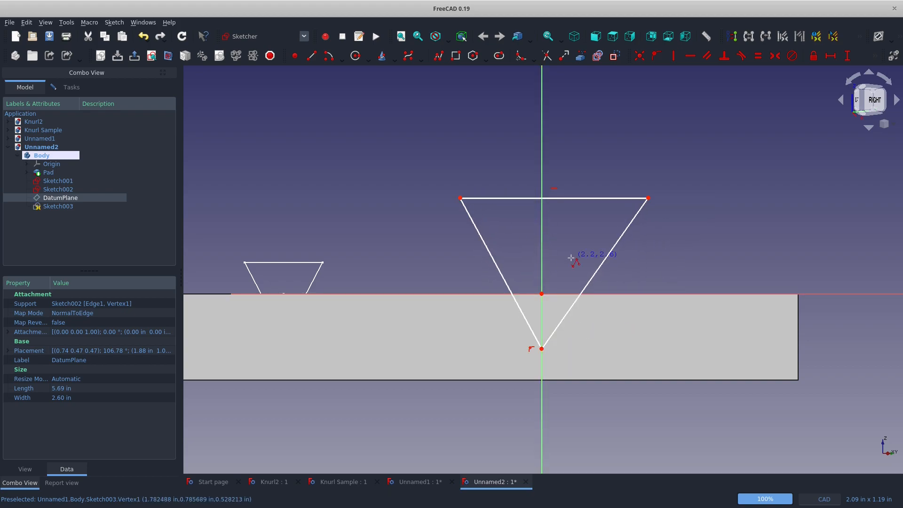
# Constrain the wider triangle: tip 0.125 in deep, 1 in top width, tip tied to the vertical axis.
pyautogui.click(57, 206)
pyautogui.write('1')
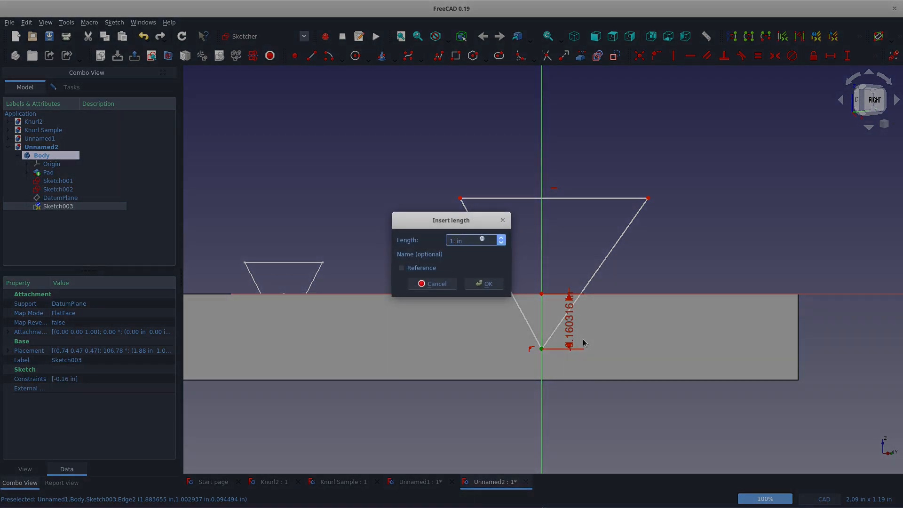
pyautogui.click(484, 283)
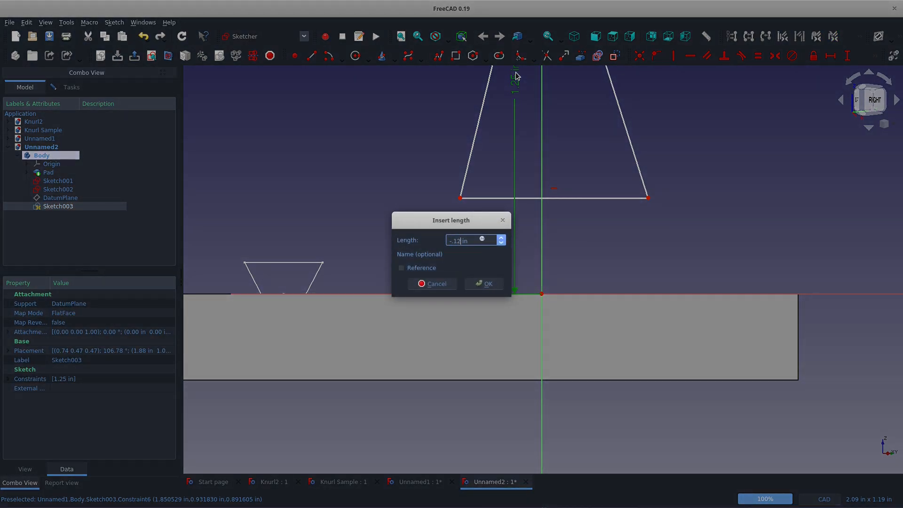
pyautogui.click(484, 283)
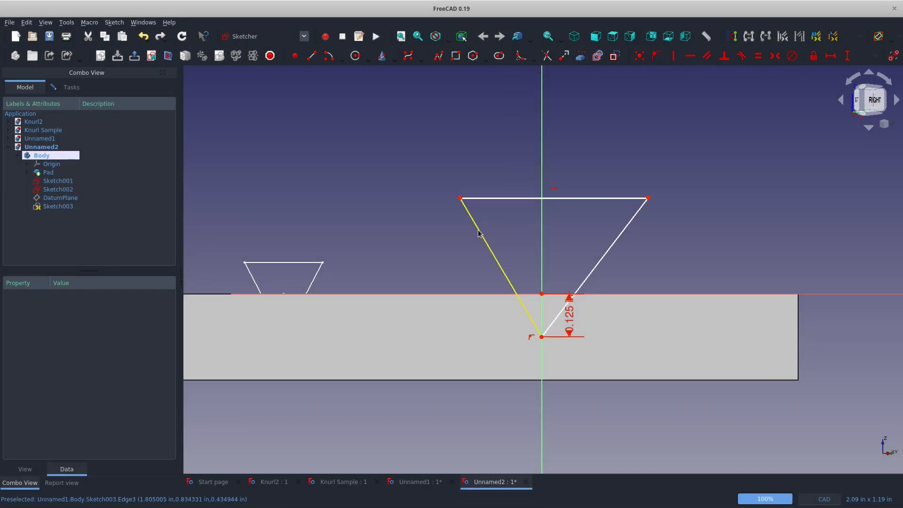
pyautogui.click(57, 206)
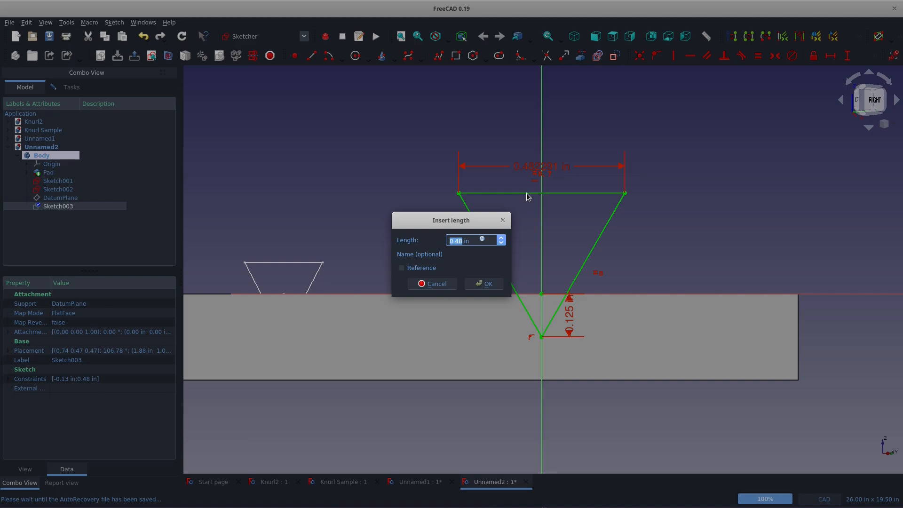
pyautogui.click(484, 283)
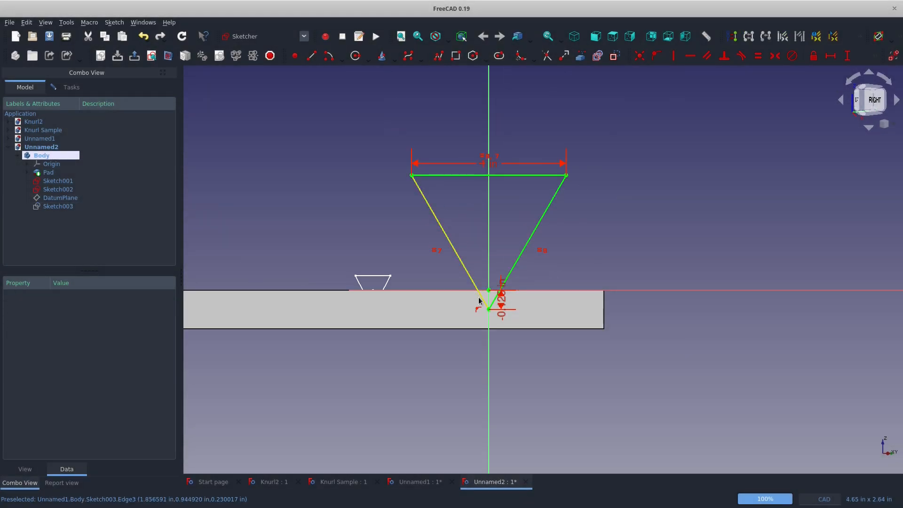
pyautogui.scroll(3)
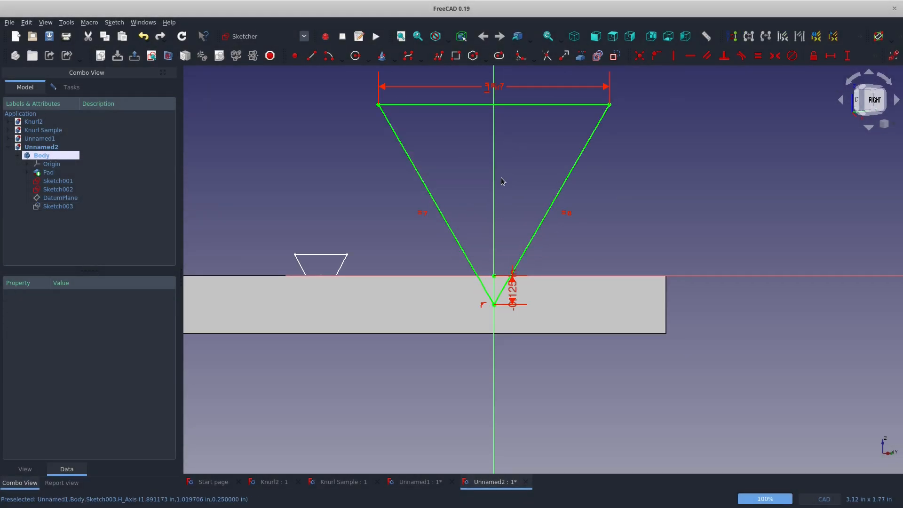
pyautogui.moveTo(484, 112)
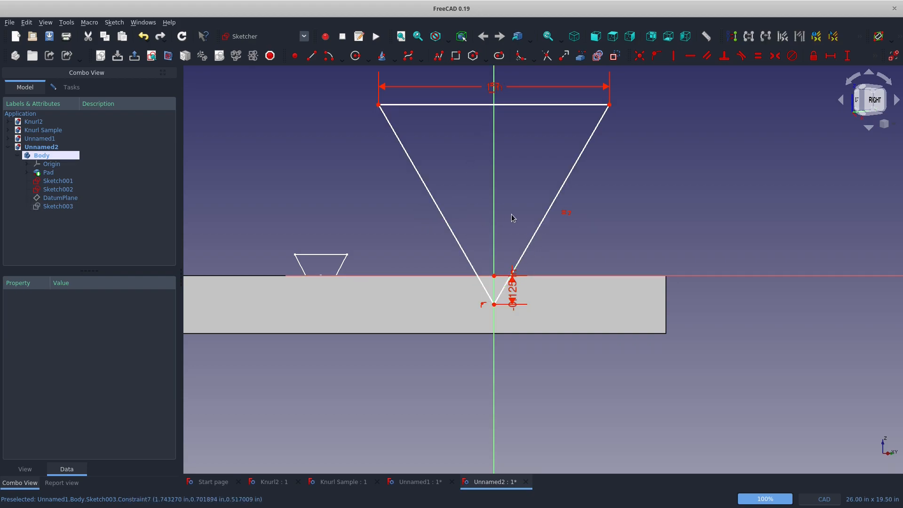
pyautogui.moveTo(597, 143)
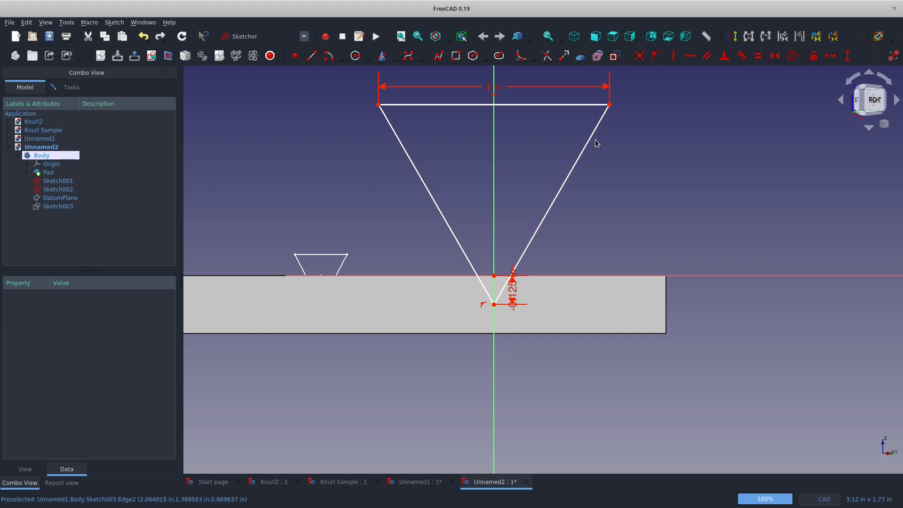
pyautogui.click(57, 206)
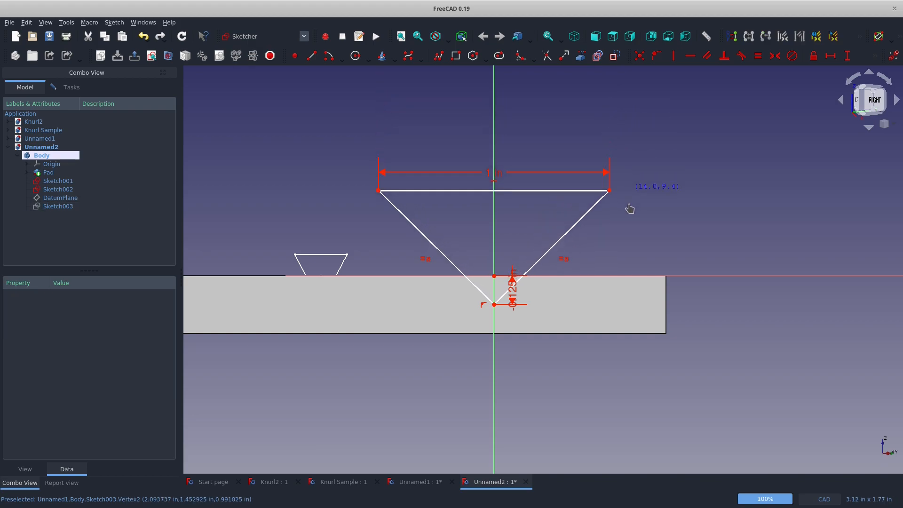
pyautogui.moveTo(578, 247)
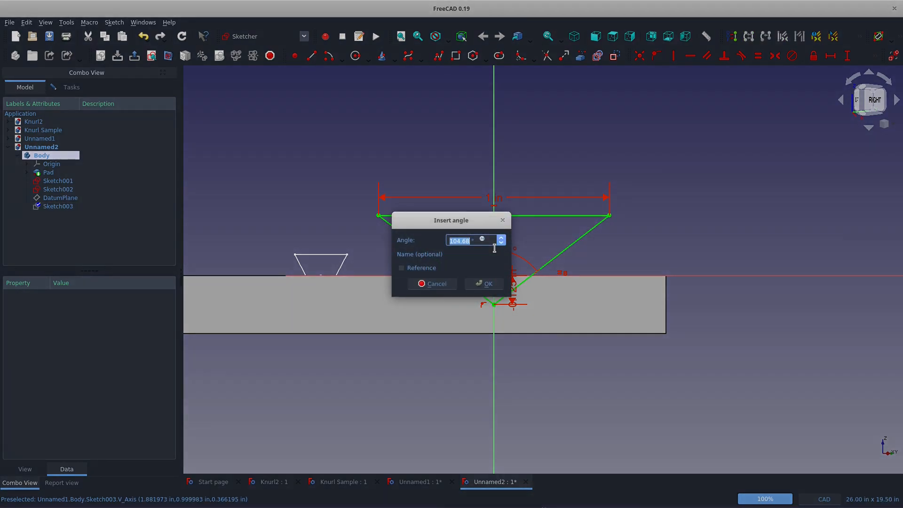
pyautogui.click(484, 283)
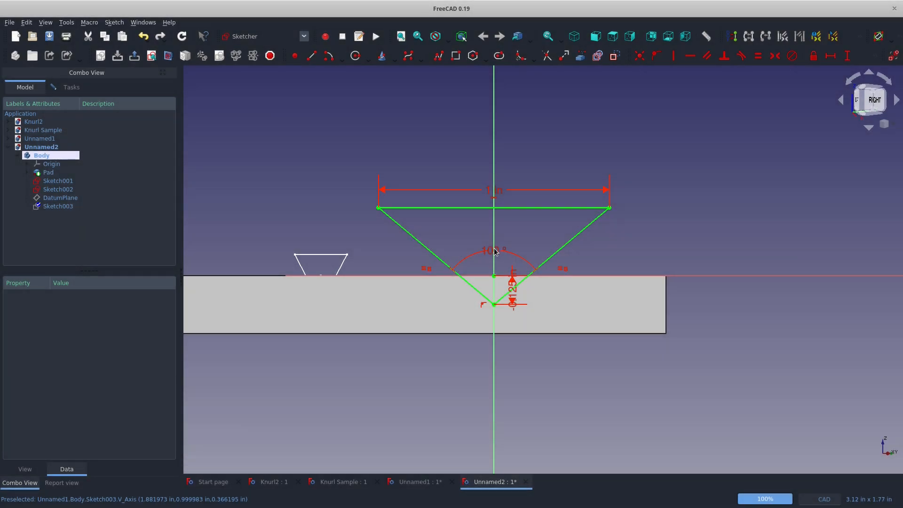
pyautogui.moveTo(582, 242)
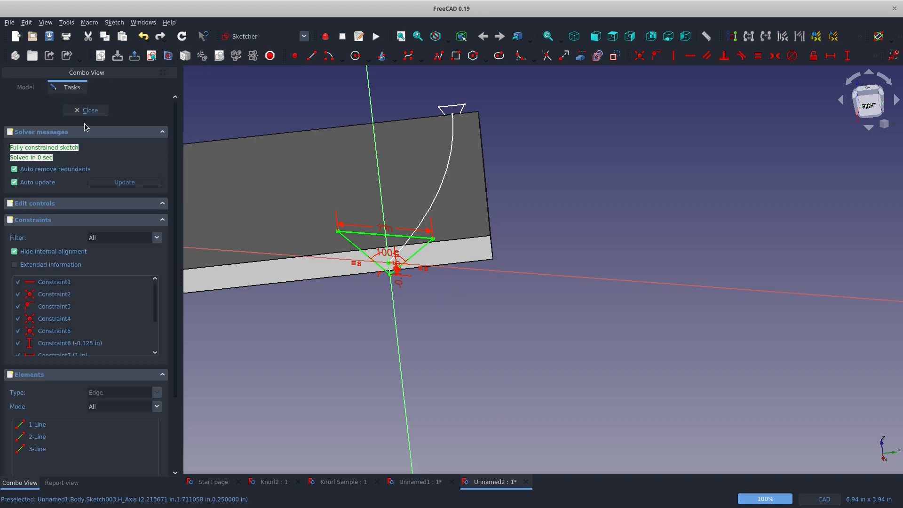
# Subtractive Pipe Sketch001 along the arc in Multisection mode with Sketch003 as end section.
pyautogui.click(86, 110)
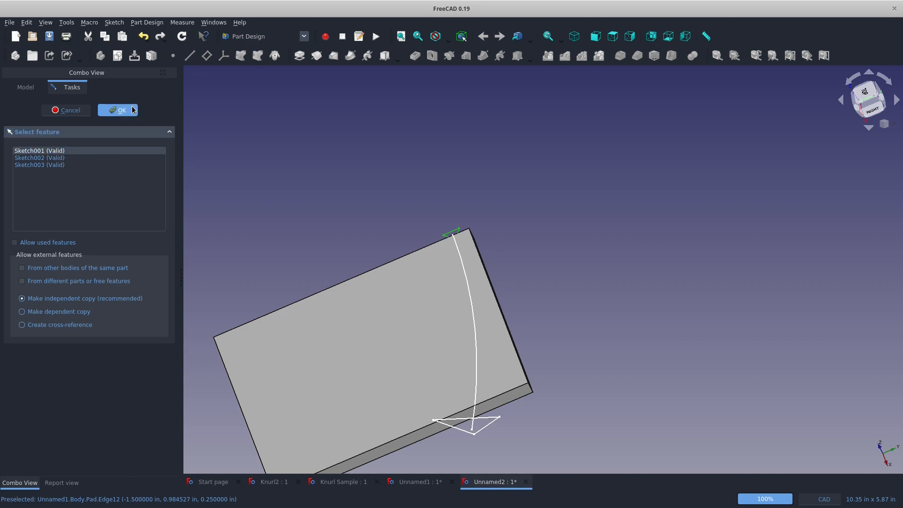
pyautogui.click(118, 110)
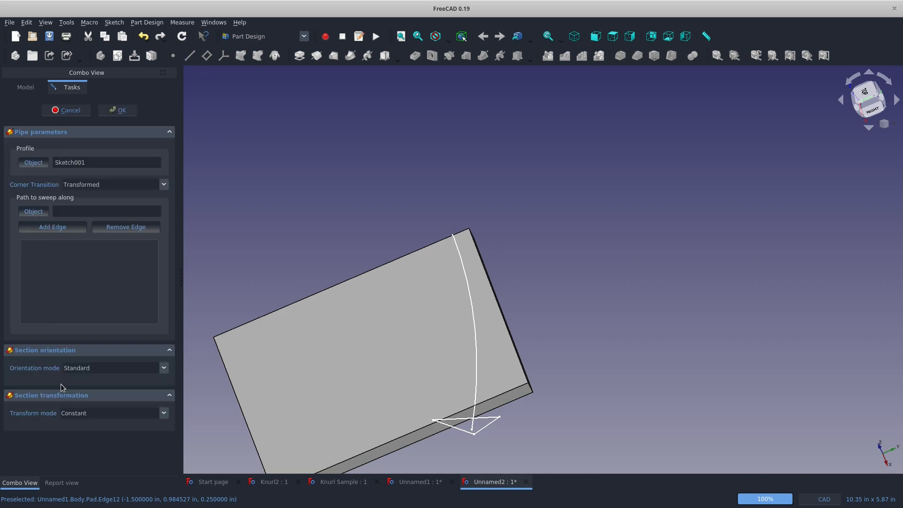
pyautogui.click(33, 212)
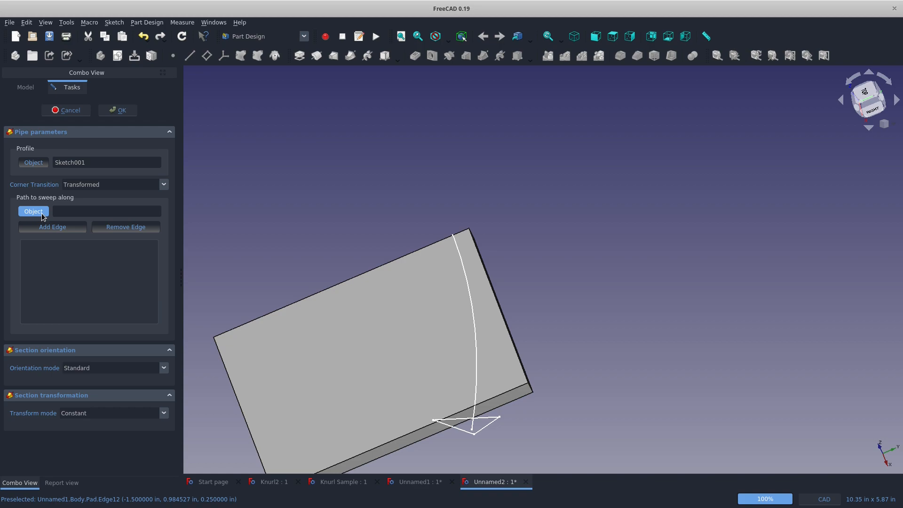
pyautogui.click(33, 210)
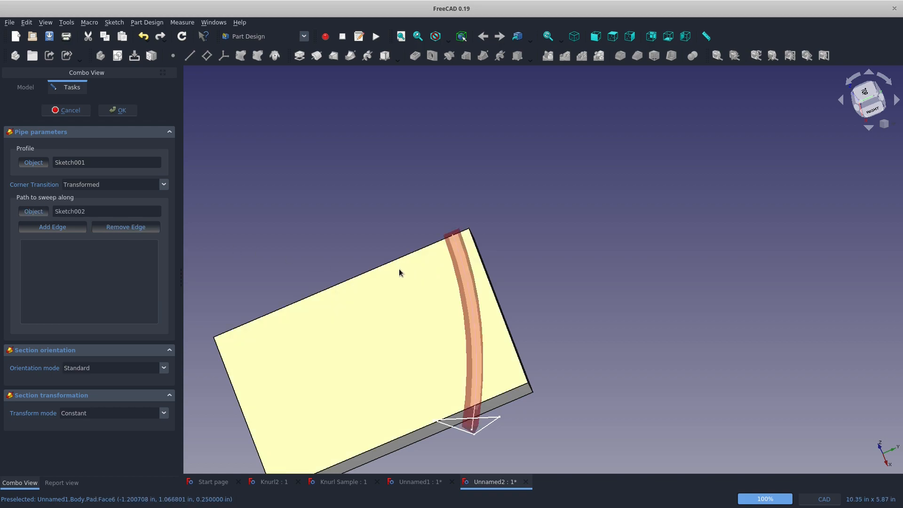
pyautogui.moveTo(170, 435)
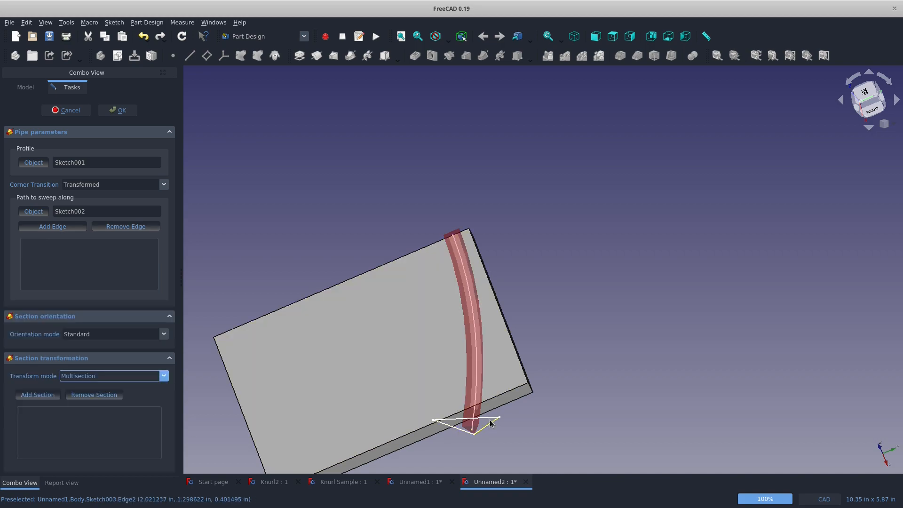
pyautogui.moveTo(323, 424)
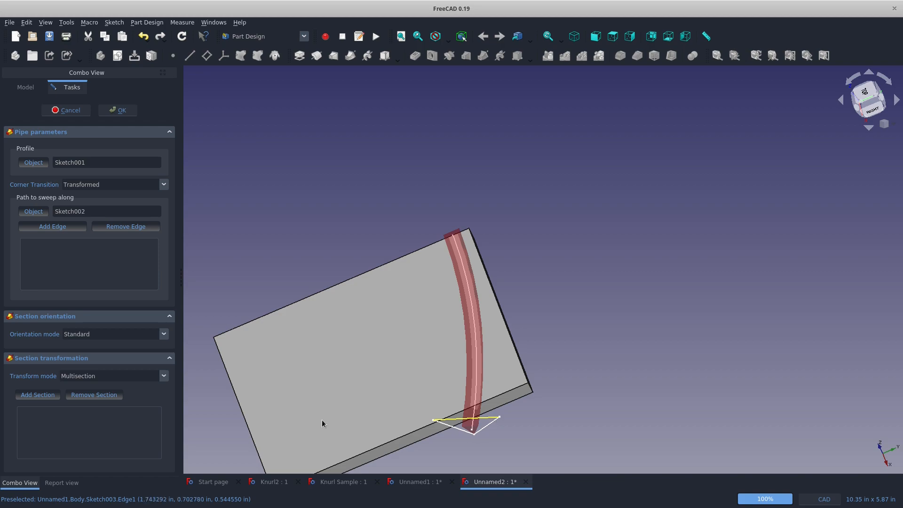
pyautogui.click(37, 394)
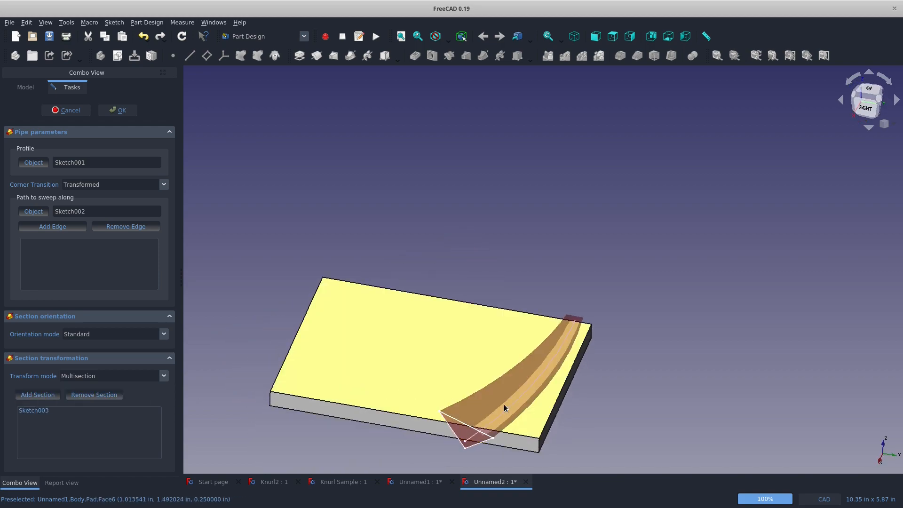
pyautogui.click(118, 110)
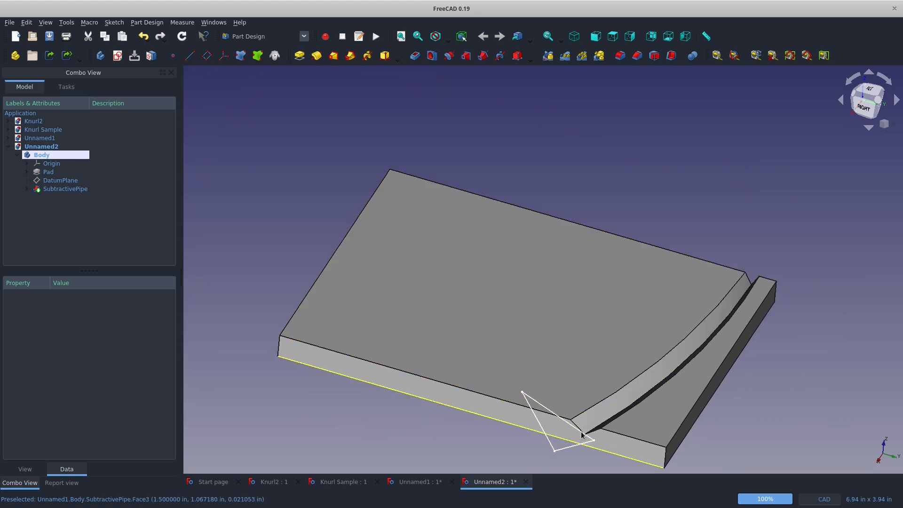
pyautogui.moveTo(535, 450)
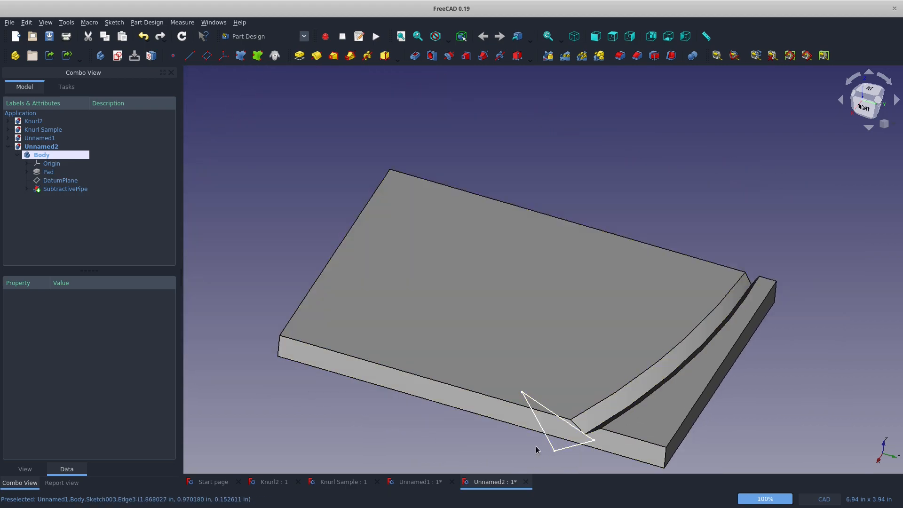
pyautogui.moveTo(465, 291)
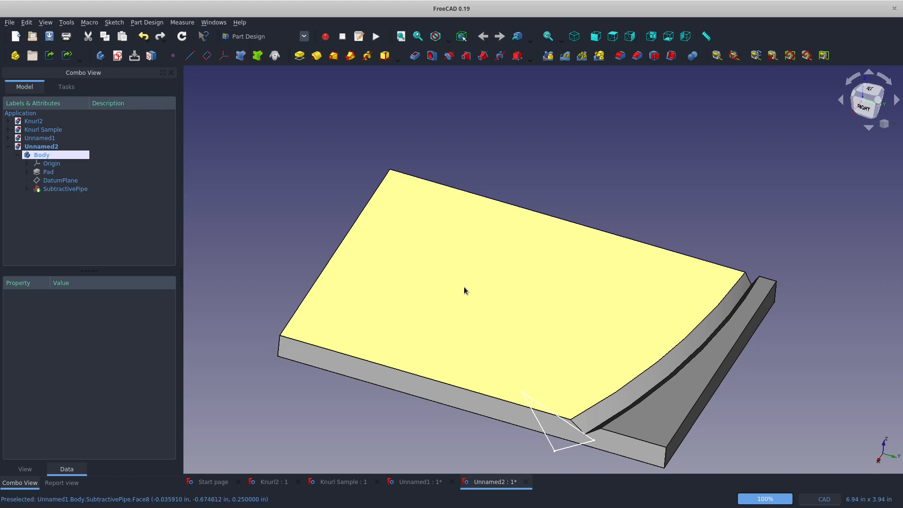
pyautogui.moveTo(469, 294)
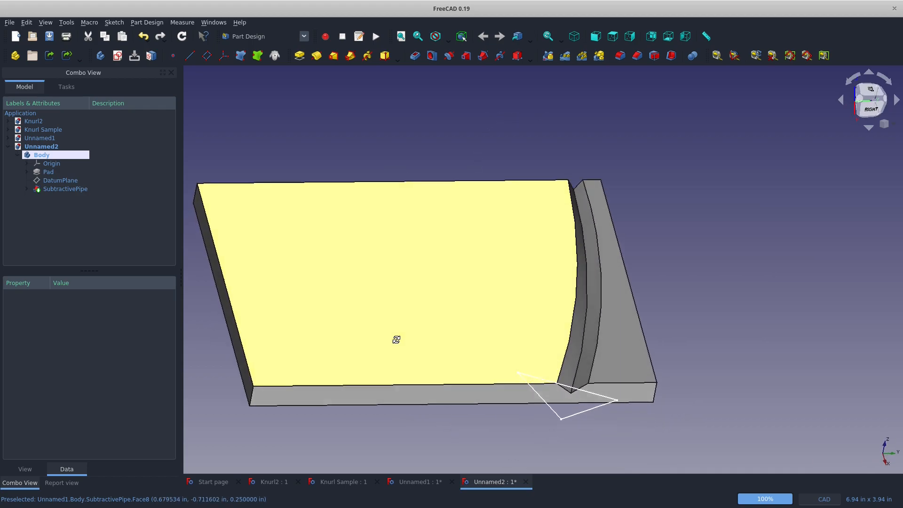
# Begin a MultiTransform feature on the selected widening swept groove.
pyautogui.click(595, 37)
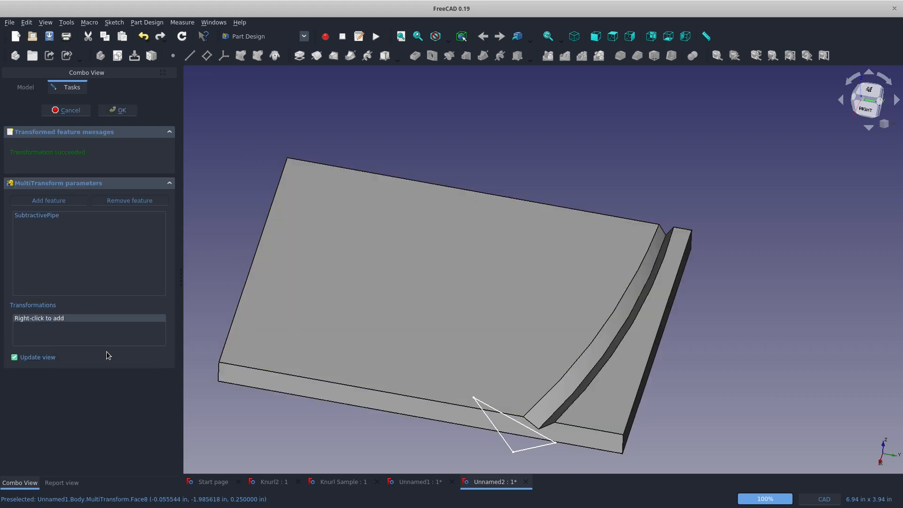
# Add a linear pattern along Base Y axis, 10 occurrences, reversed so copies land on the plate.
pyautogui.rightClick(89, 329)
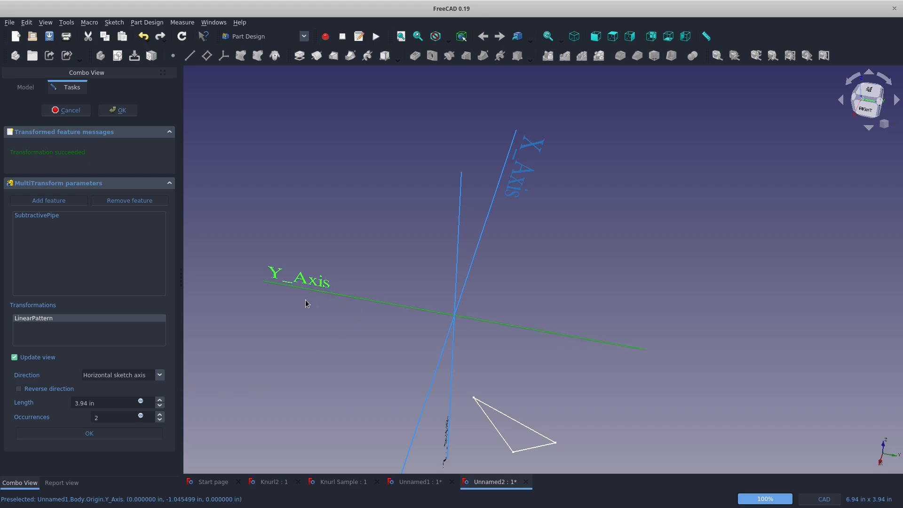
pyautogui.click(160, 375)
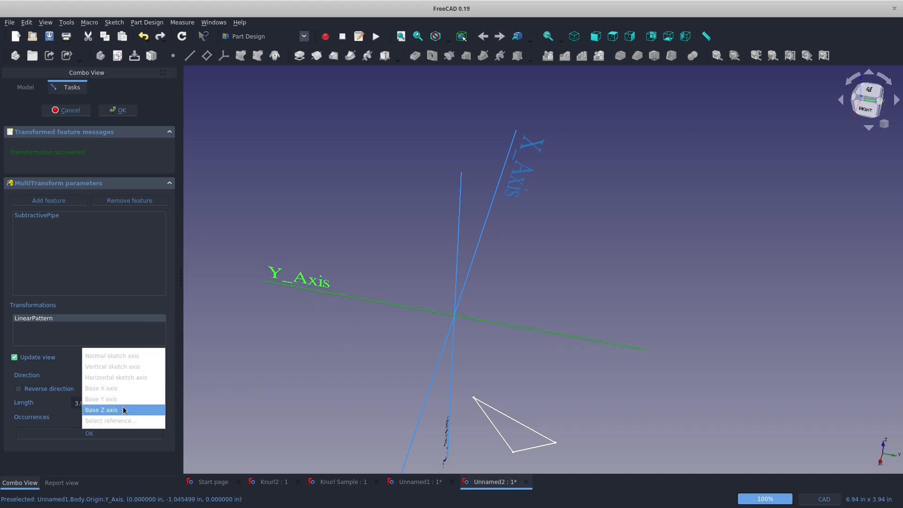
pyautogui.click(101, 399)
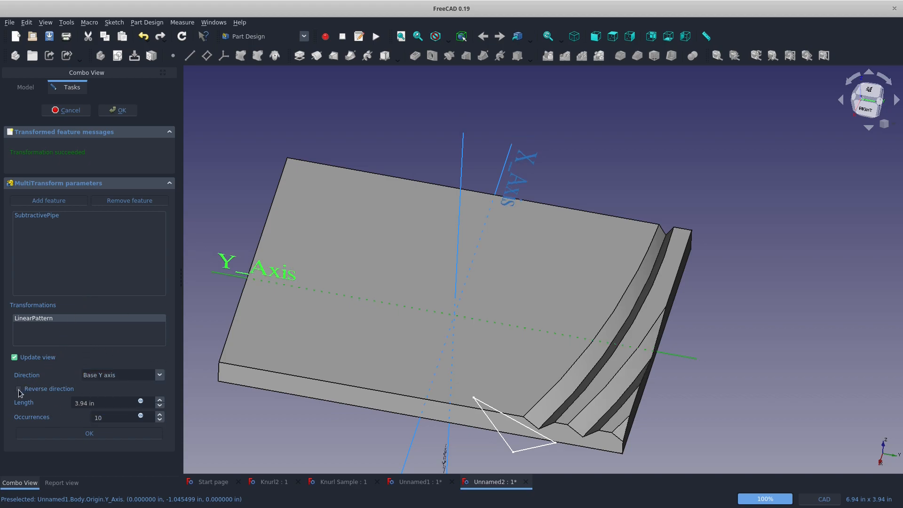
pyautogui.click(18, 389)
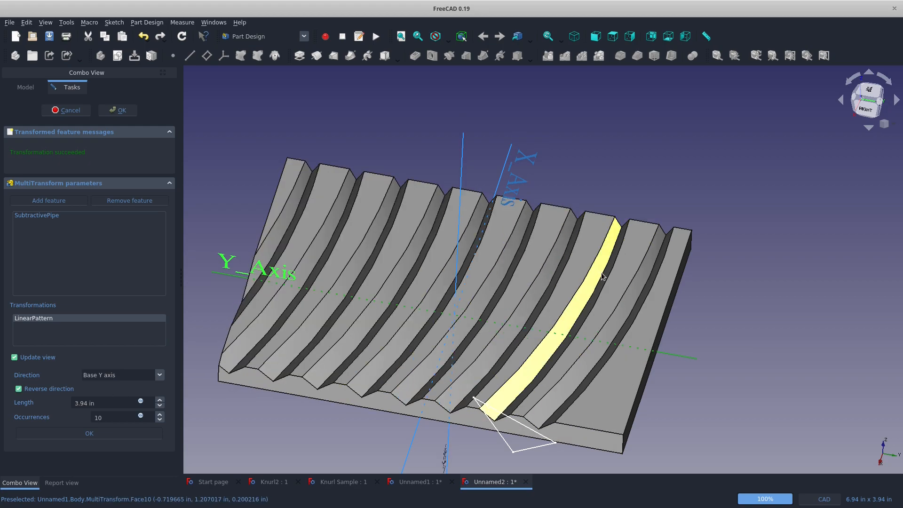
pyautogui.moveTo(533, 403)
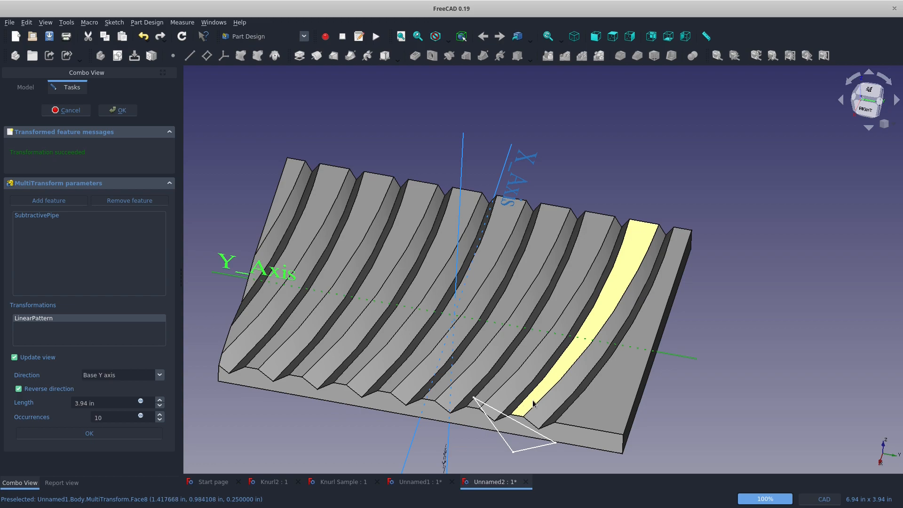
pyautogui.moveTo(554, 299)
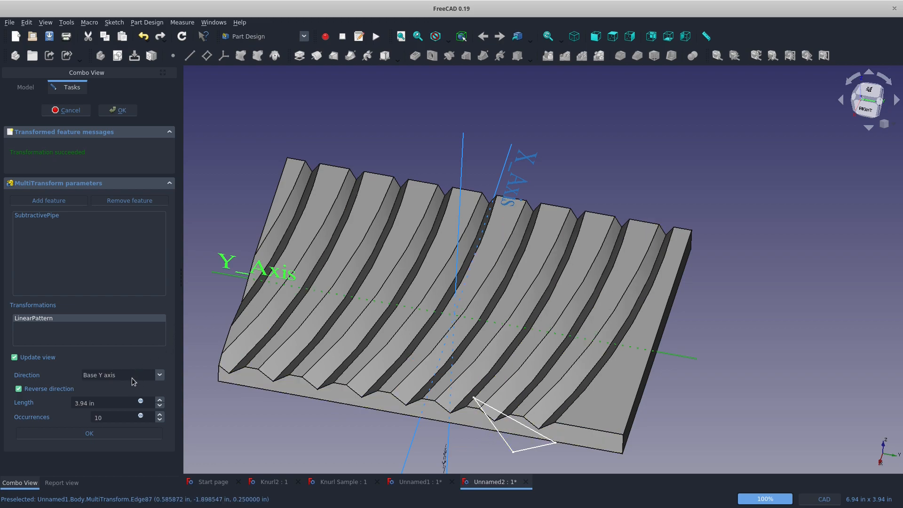
pyautogui.moveTo(106, 388)
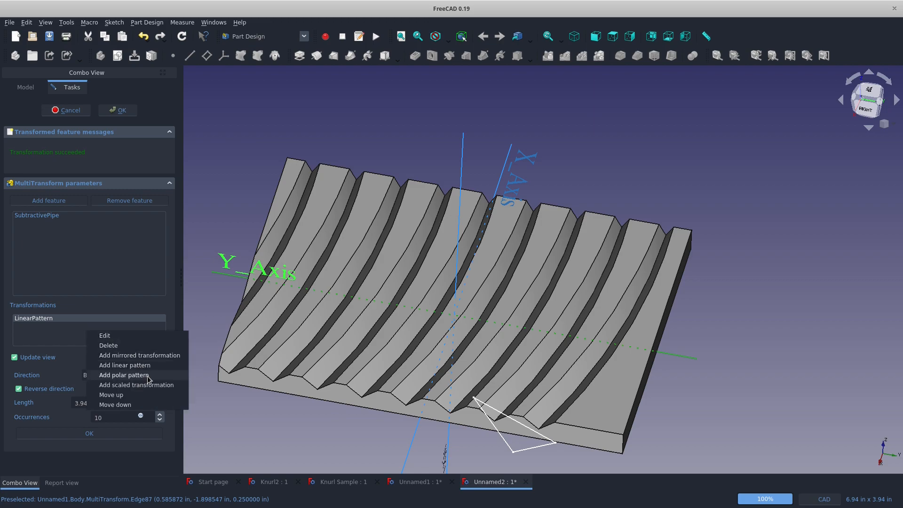
pyautogui.moveTo(139, 355)
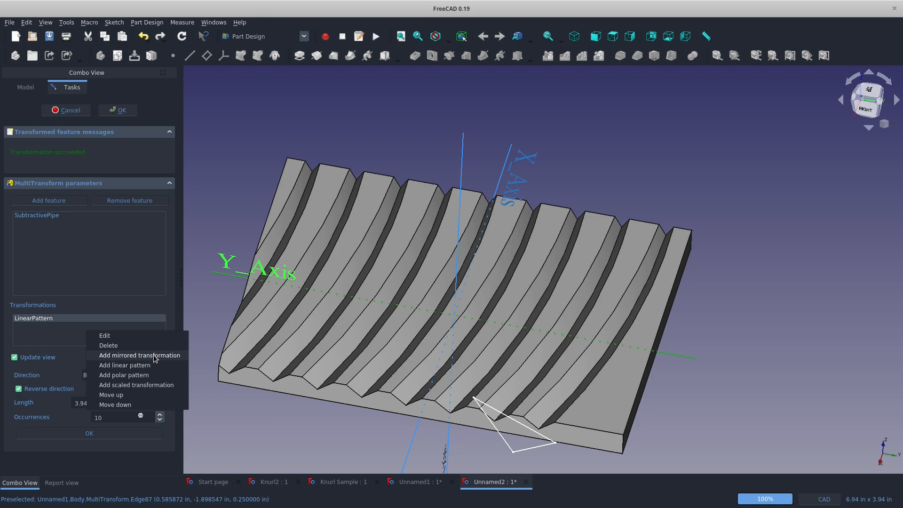
# Add a mirrored transformation across the Base XZ plane, crossing the grooves into a knurl.
pyautogui.click(140, 355)
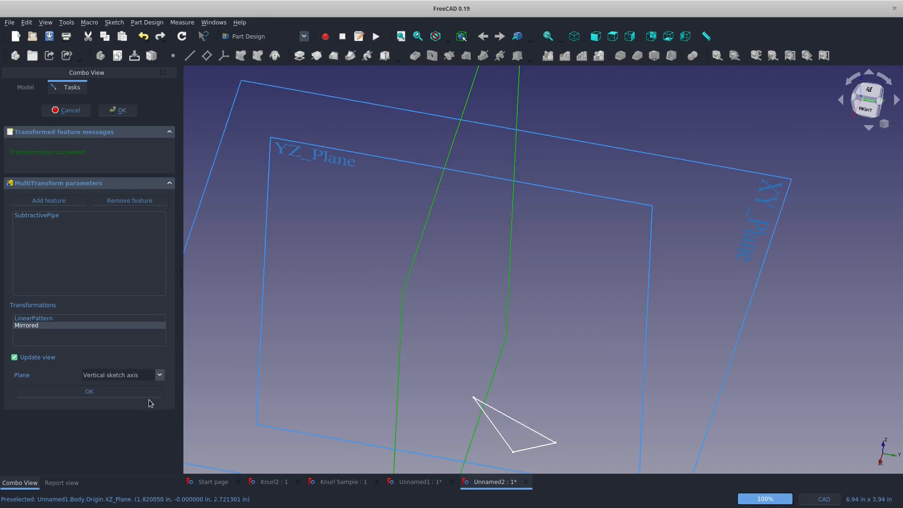
pyautogui.click(159, 375)
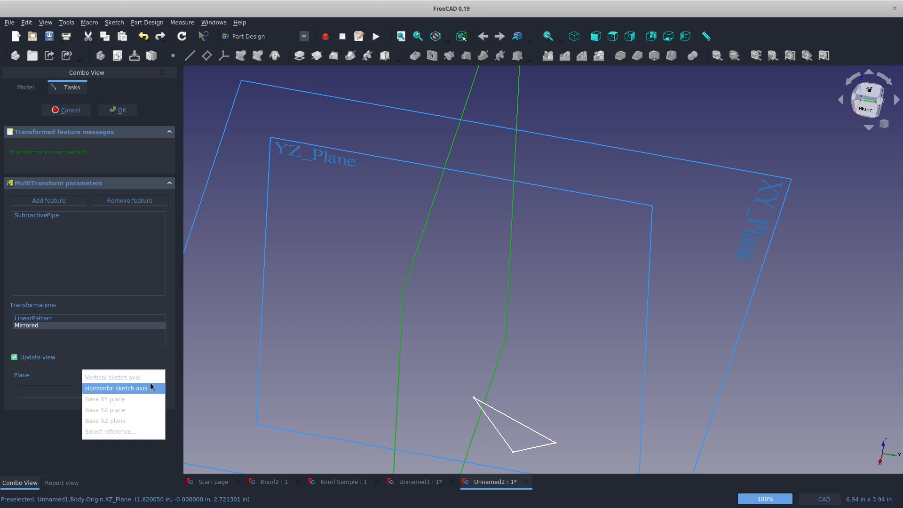
pyautogui.click(112, 378)
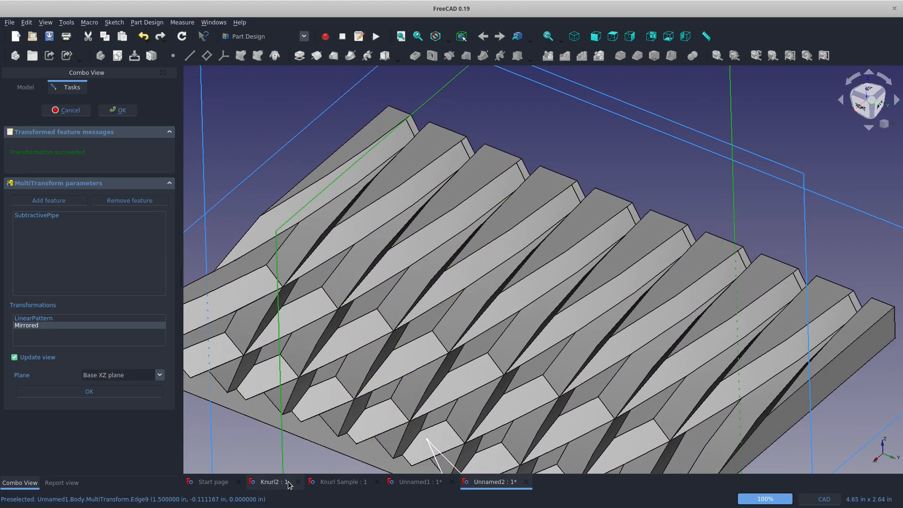
# Compare with the Knurl2 document, return to Unnamed2 and accept the MultiTransform.
pyautogui.click(271, 482)
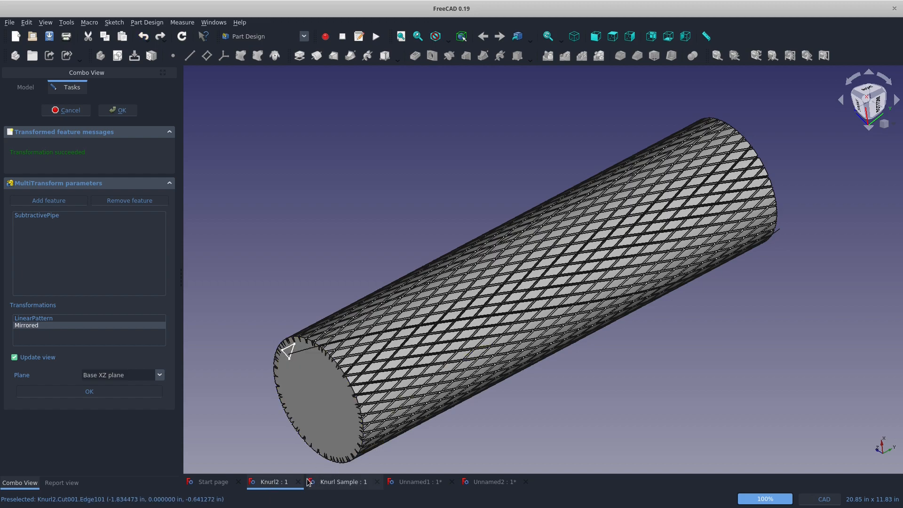
pyautogui.click(343, 482)
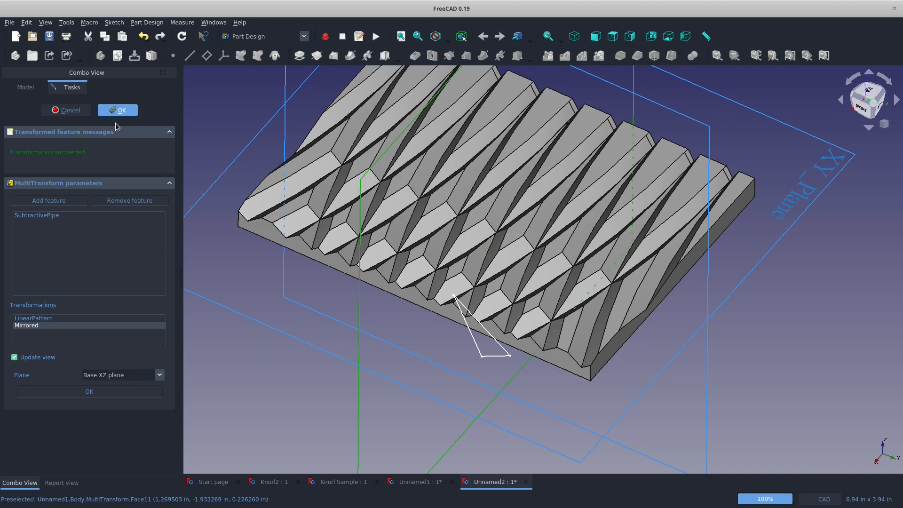
pyautogui.click(169, 131)
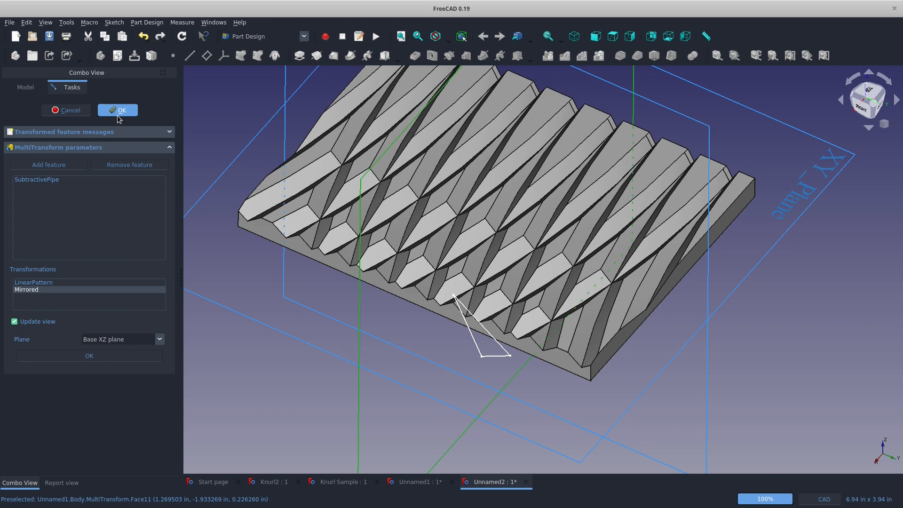
pyautogui.moveTo(195, 124)
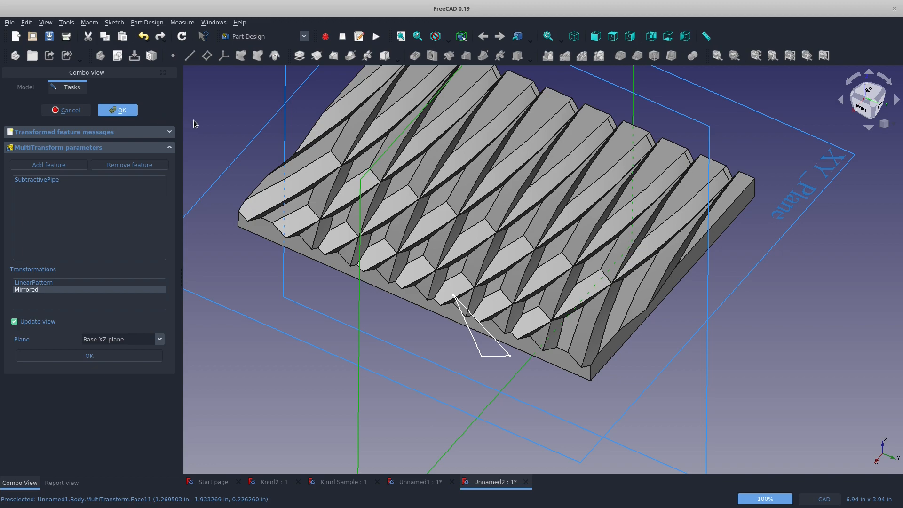